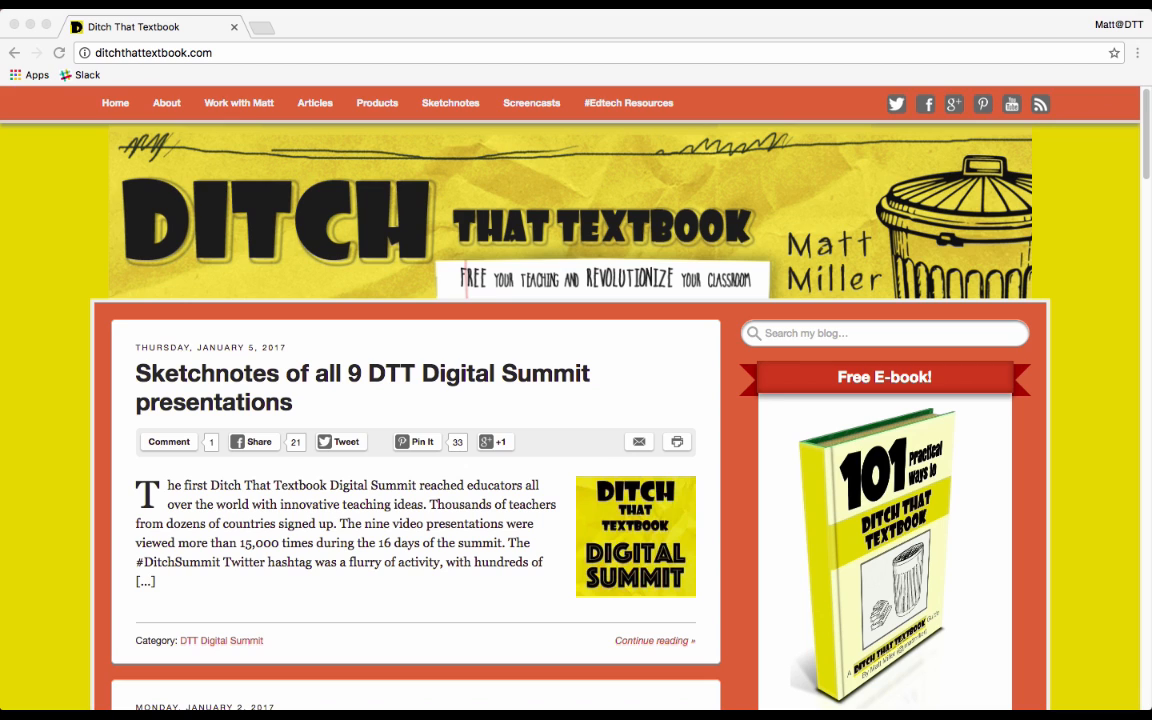
pyautogui.moveTo(660, 77)
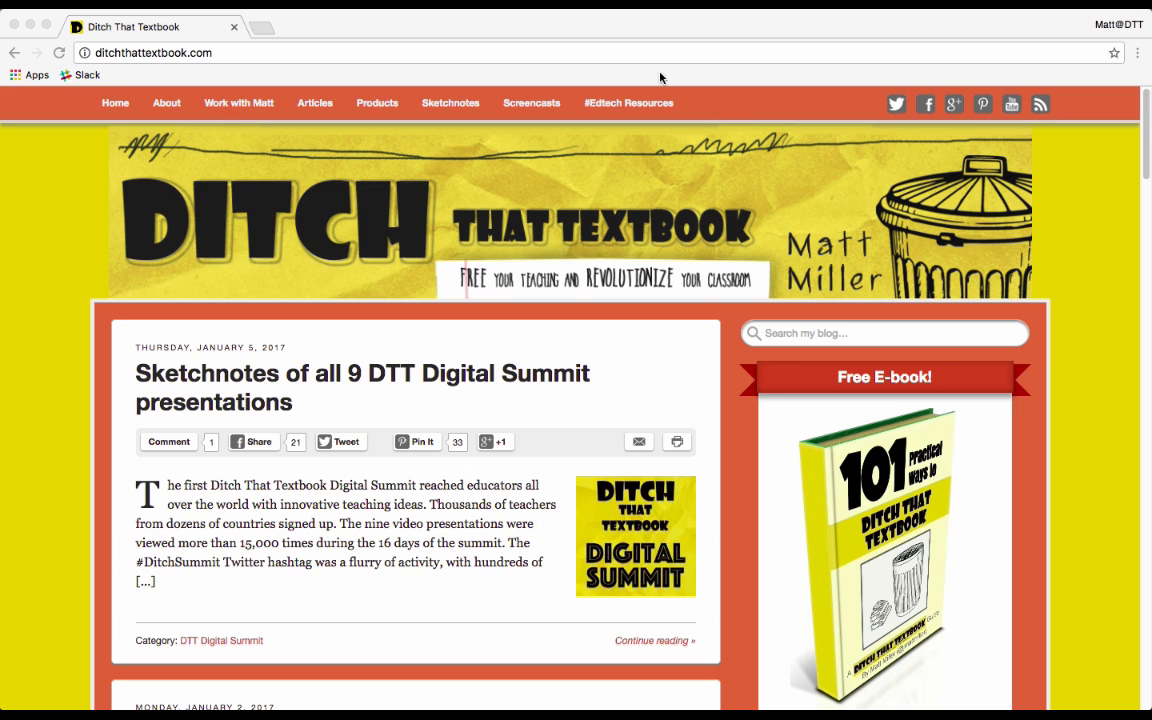
pyautogui.moveTo(828, 288)
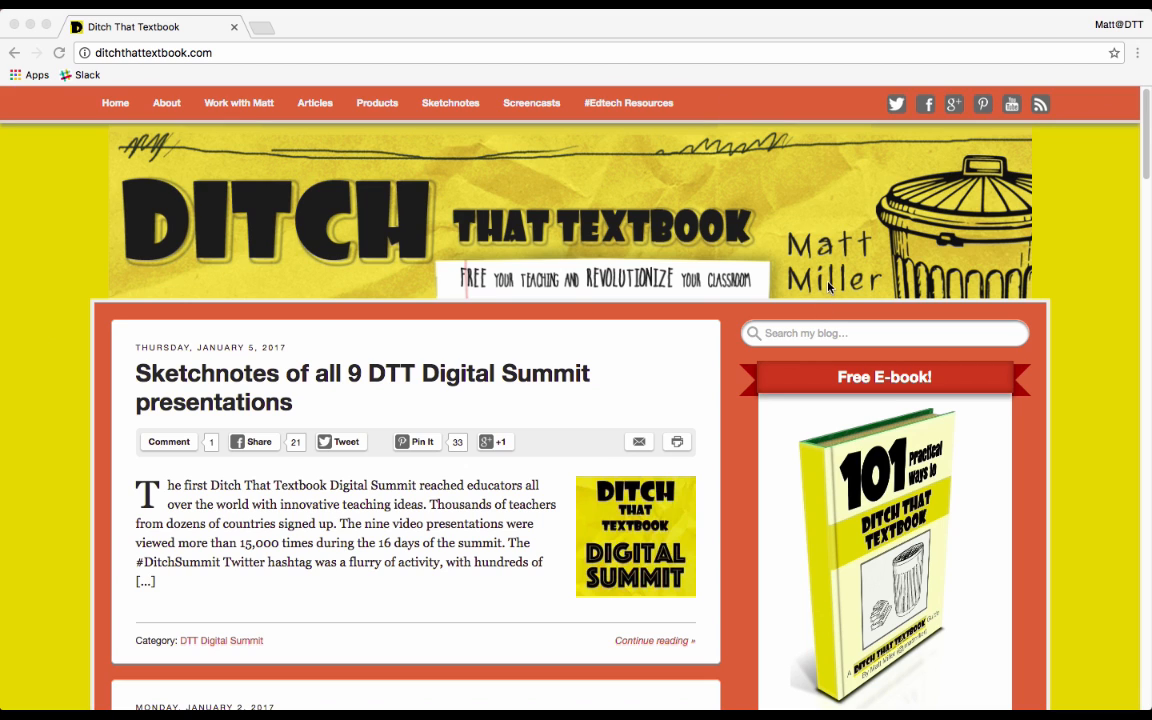
pyautogui.moveTo(336, 62)
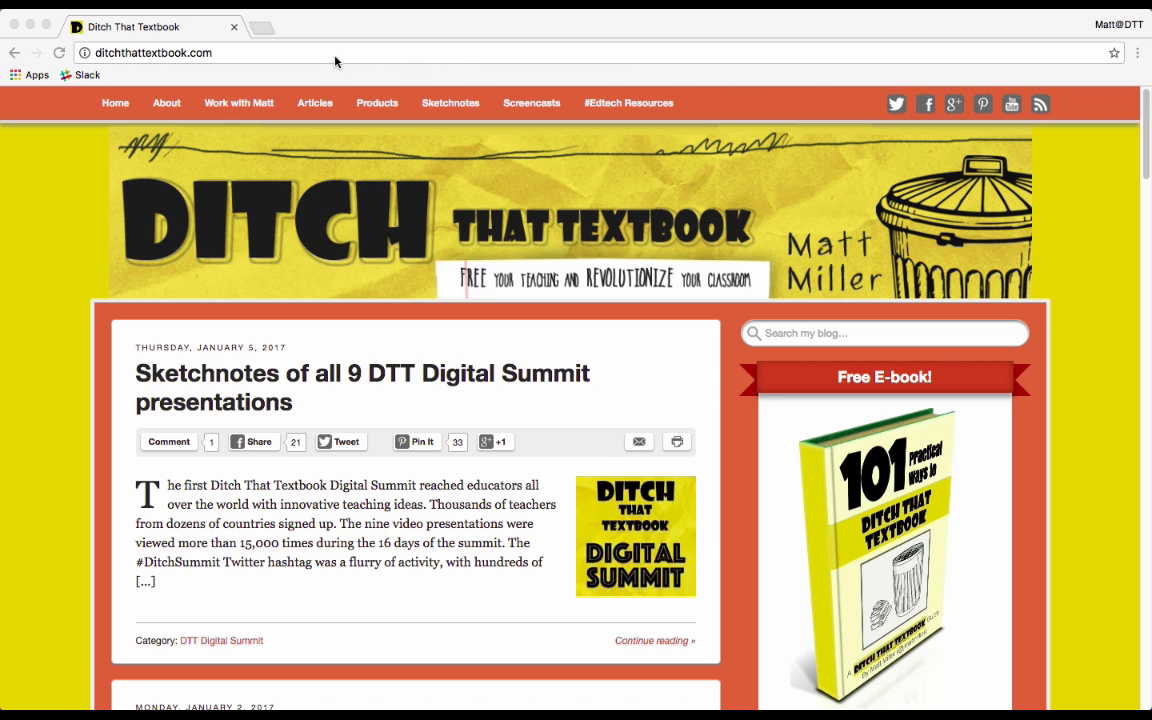
pyautogui.moveTo(545, 81)
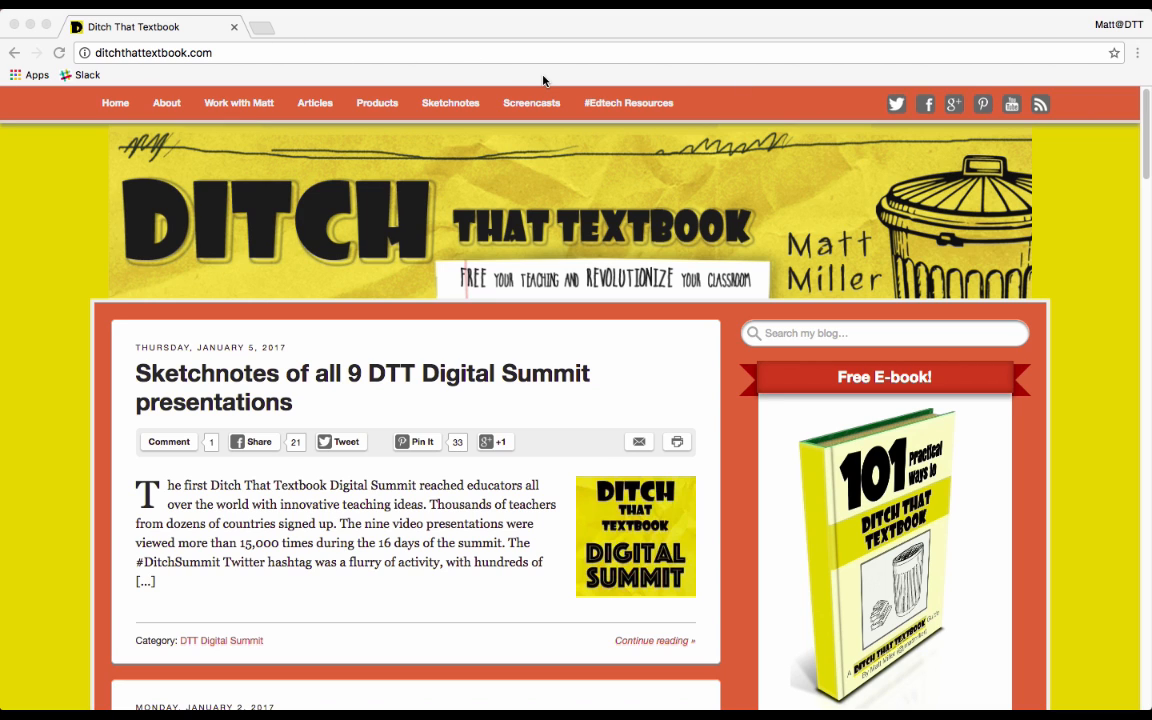
pyautogui.moveTo(687, 60)
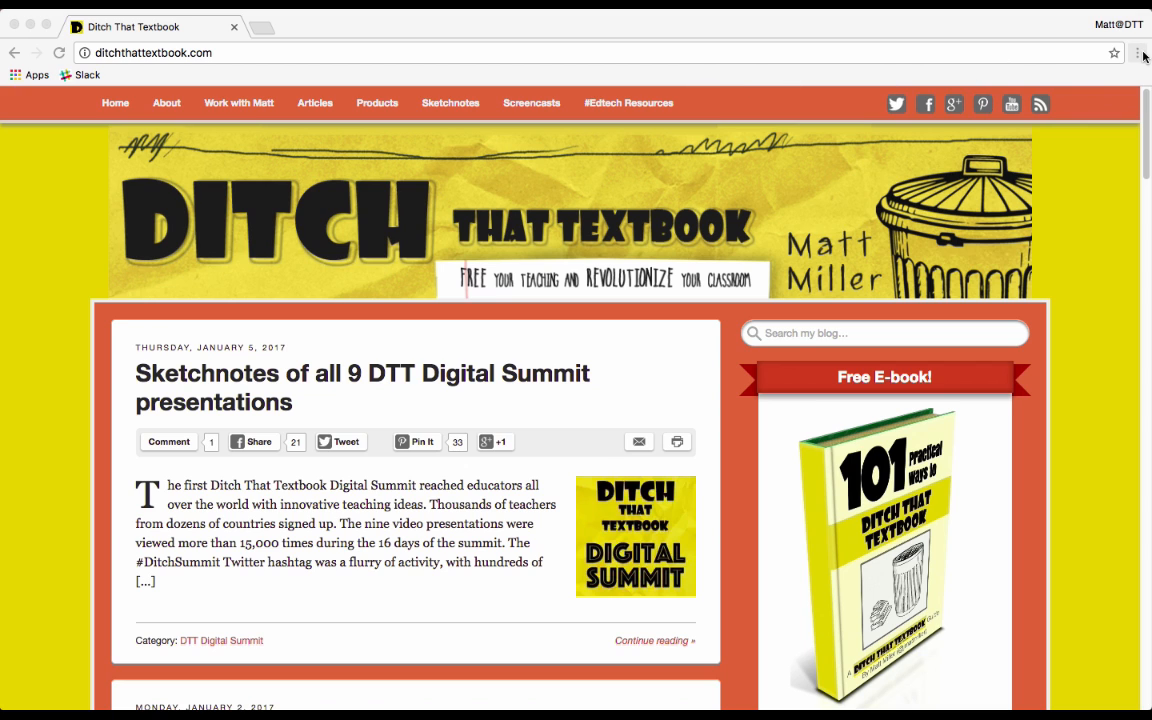
# Step: Open Chrome's Extensions page from More Tools in the browser menu
pyautogui.click(1137, 53)
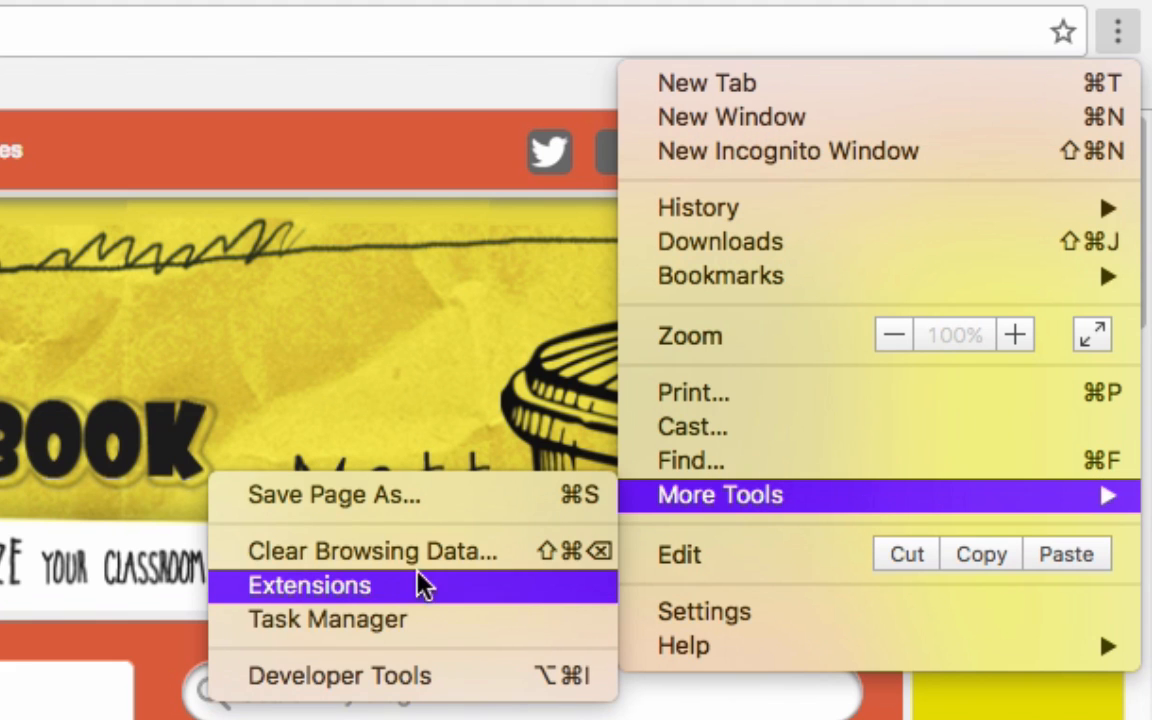
pyautogui.click(309, 585)
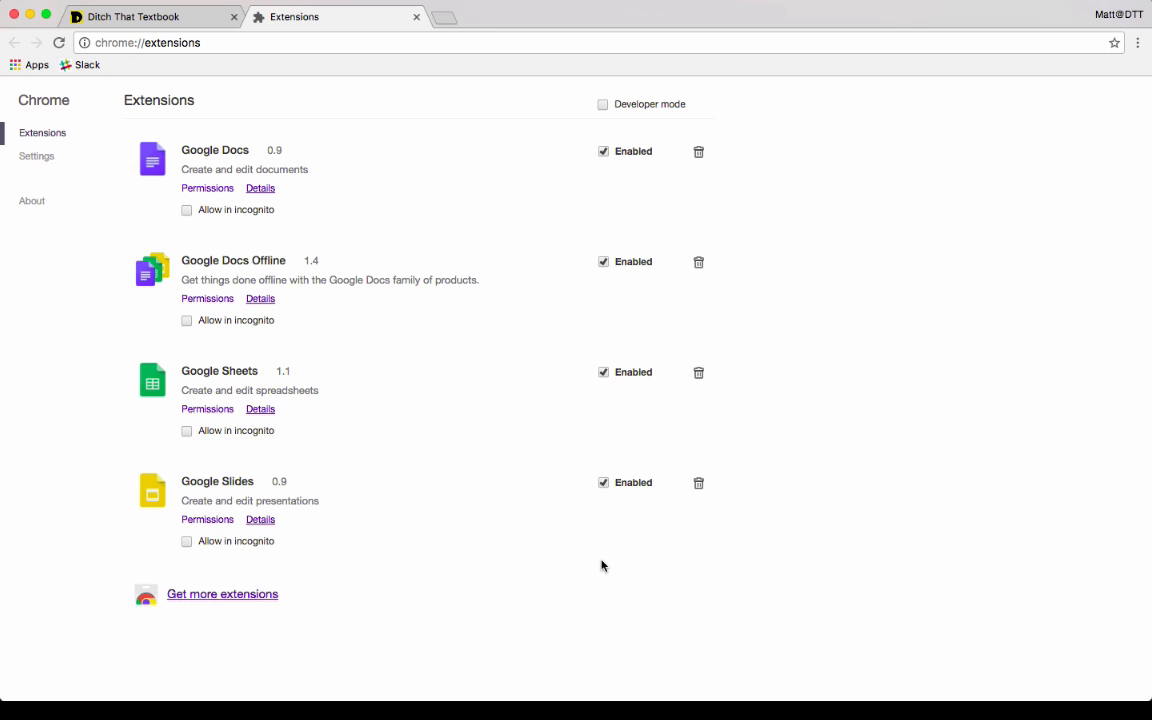
pyautogui.moveTo(622, 546)
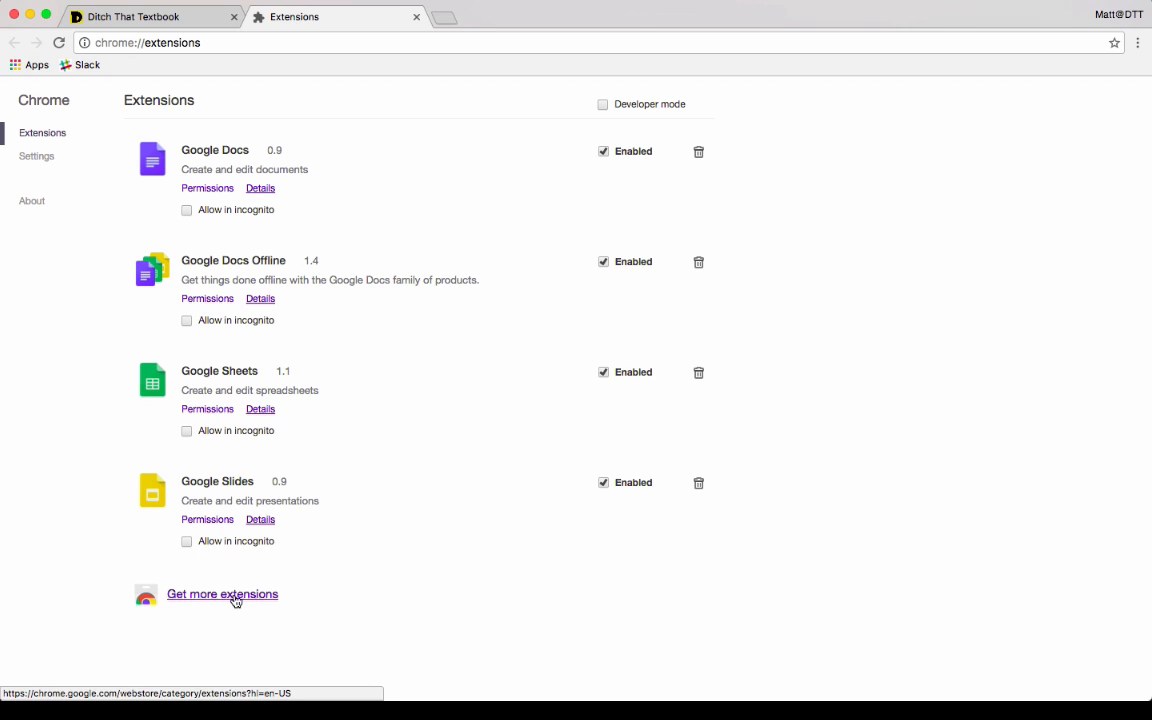
# Step: Search the Chrome Web Store for 'driveslides' and add the DriveSlides extension
pyautogui.click(221, 594)
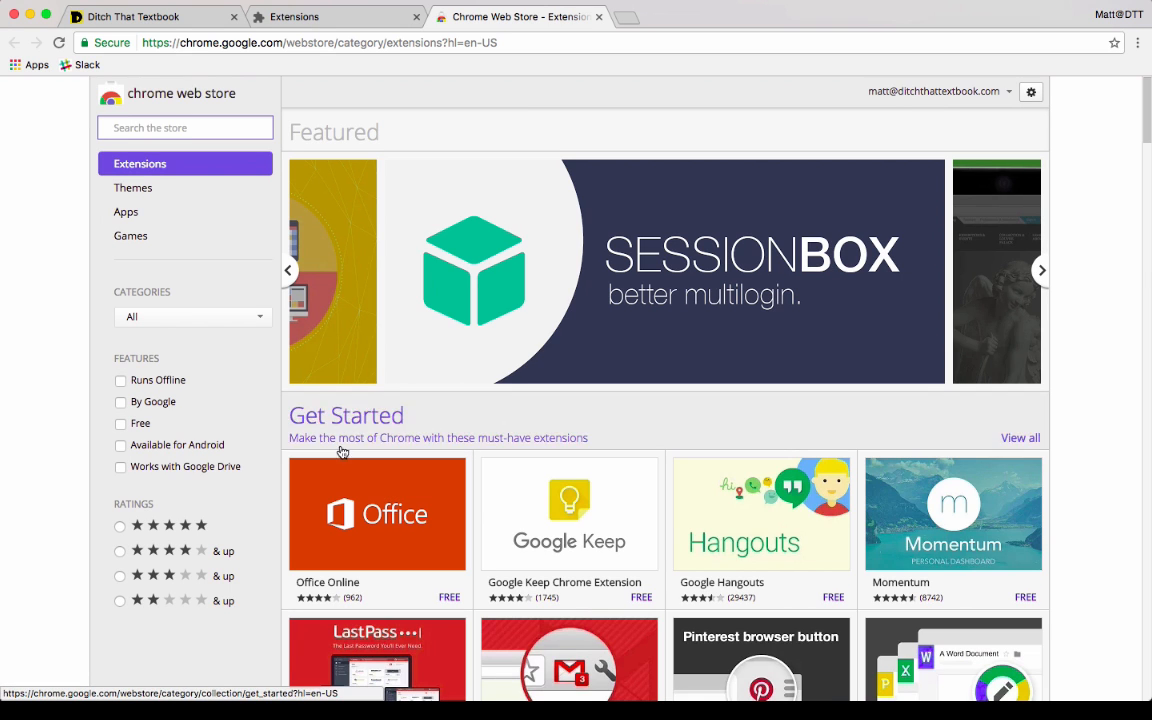
pyautogui.moveTo(540, 70)
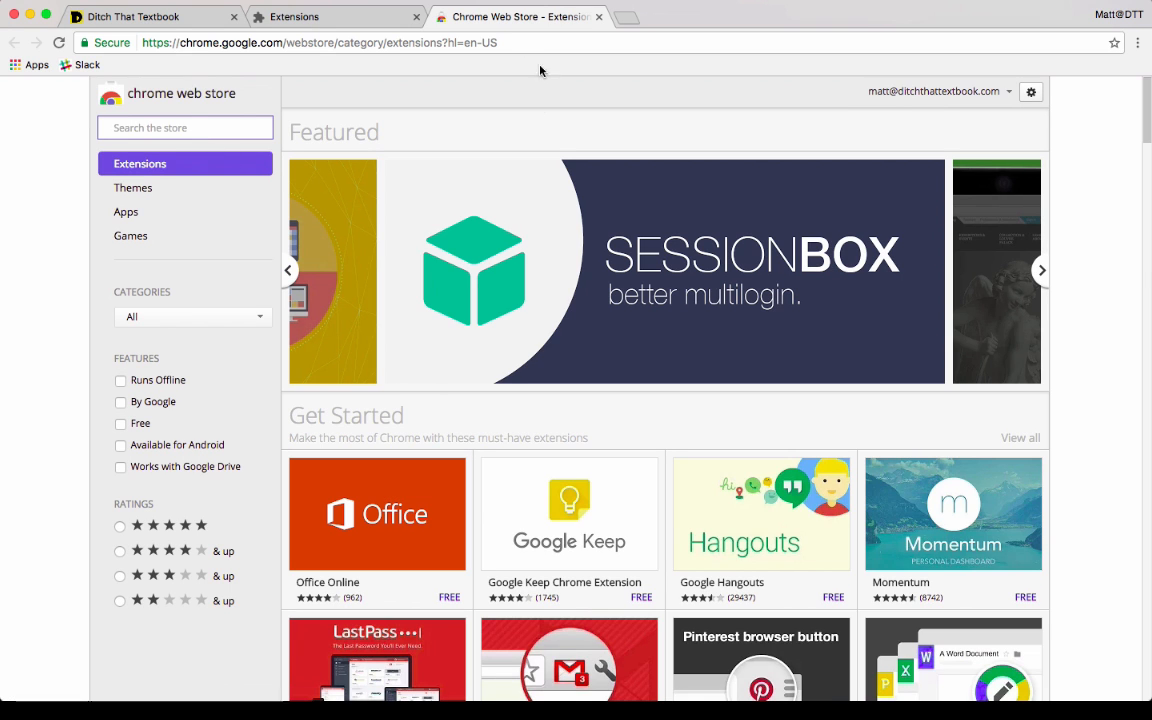
pyautogui.write('d')
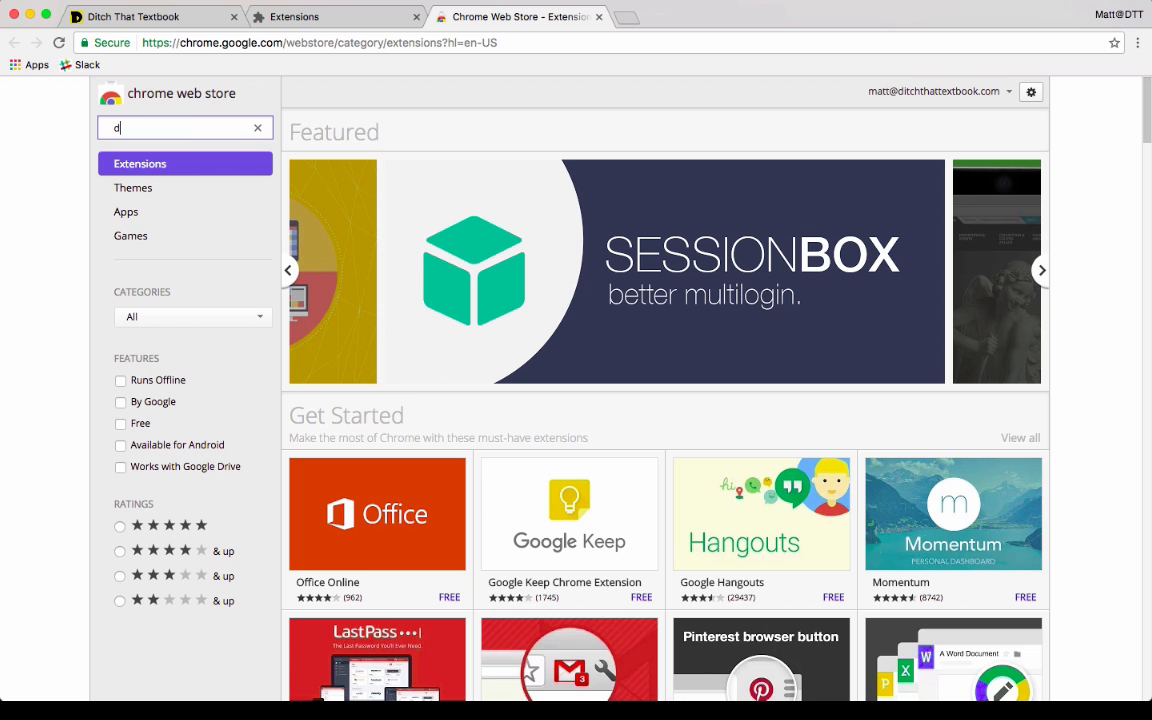
pyautogui.write('driveslides')
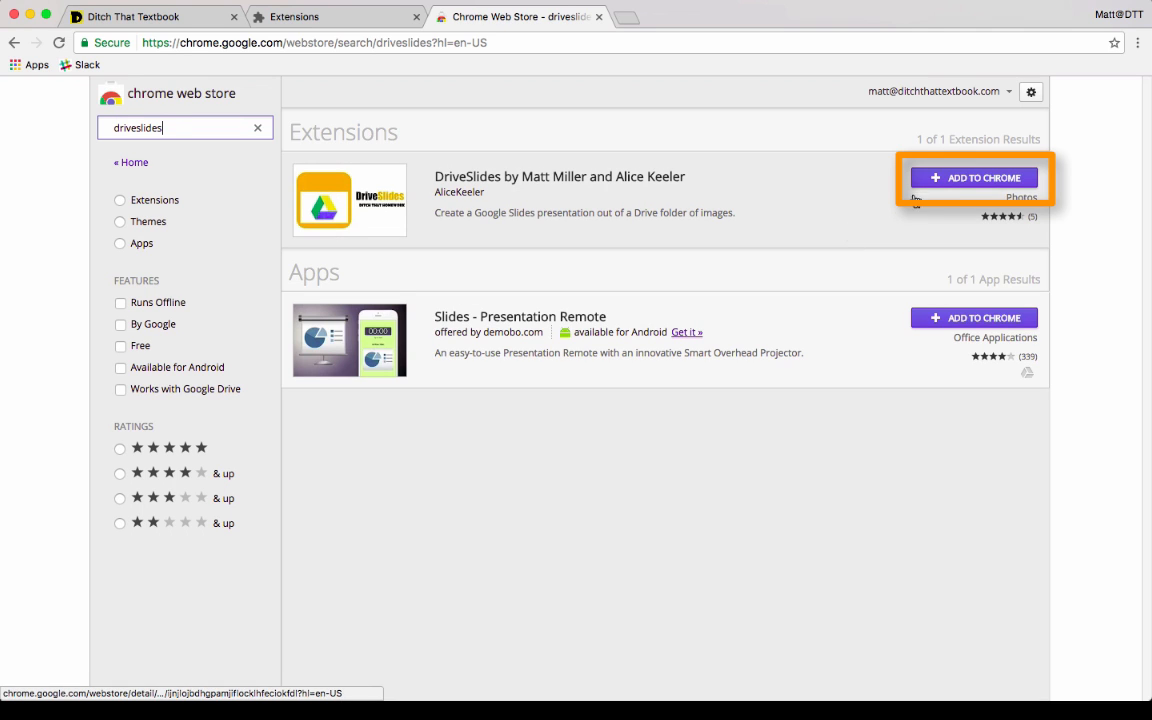
pyautogui.click(974, 177)
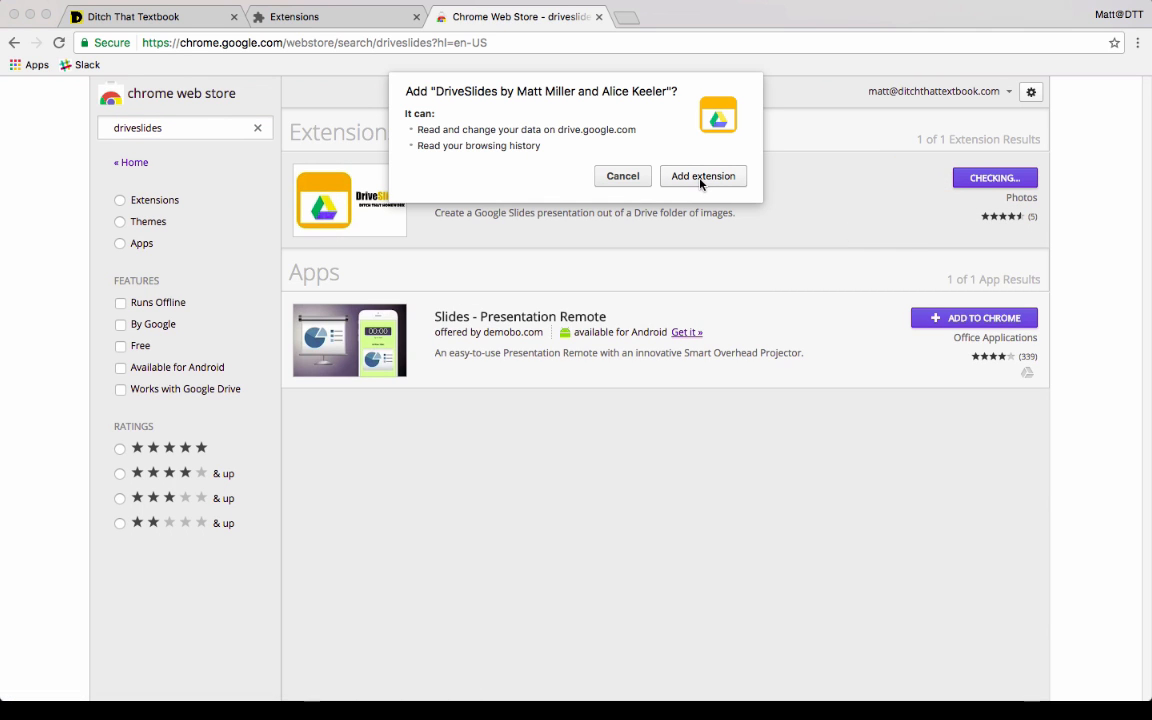
pyautogui.click(703, 175)
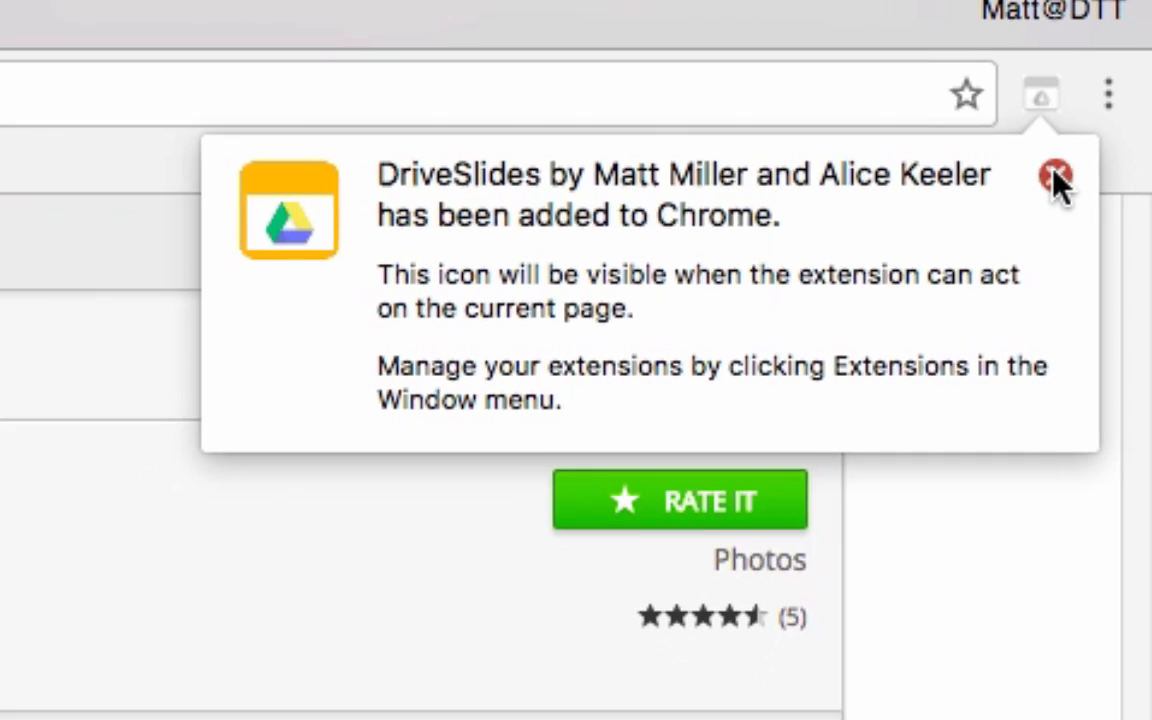
pyautogui.click(1057, 180)
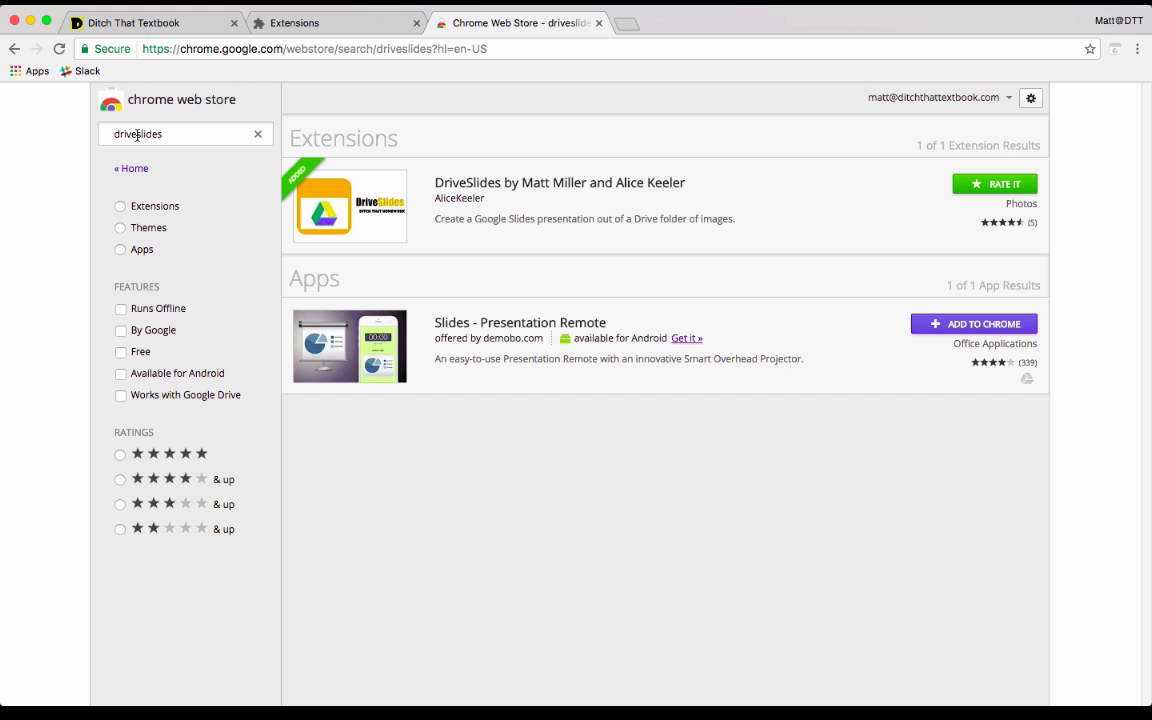
# Step: Search 'add to google drive' and add the Save to Google Drive extension
pyautogui.doubleClick(137, 133)
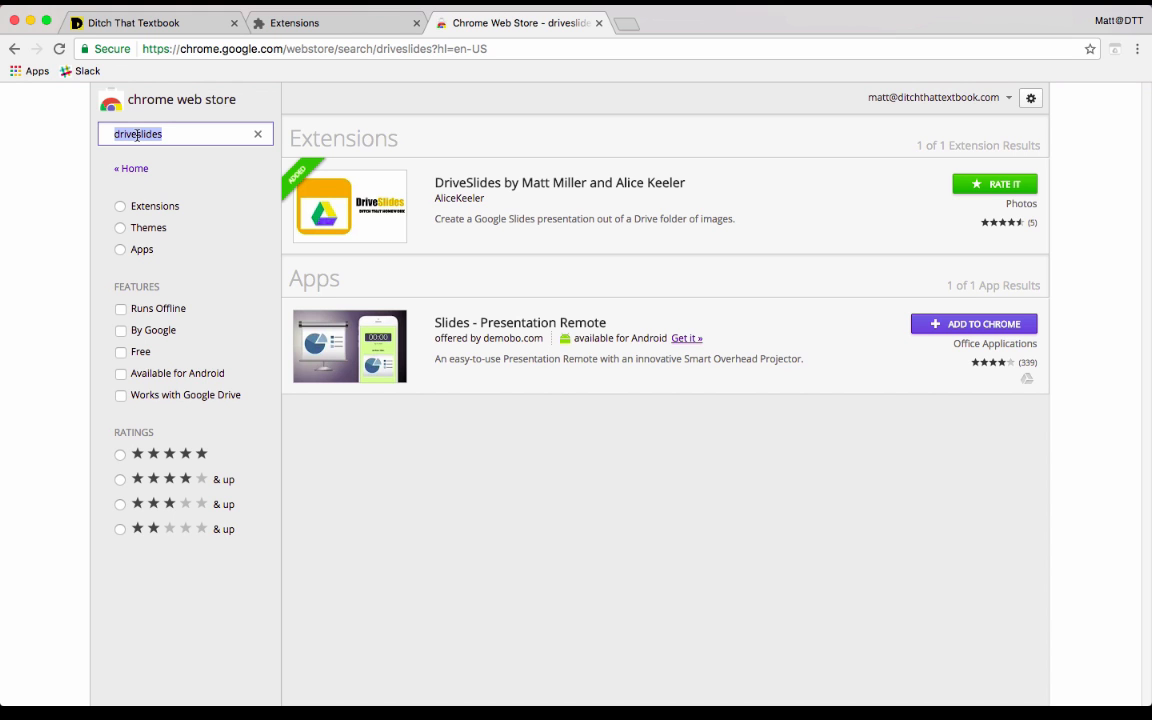
pyautogui.write('add to google drive')
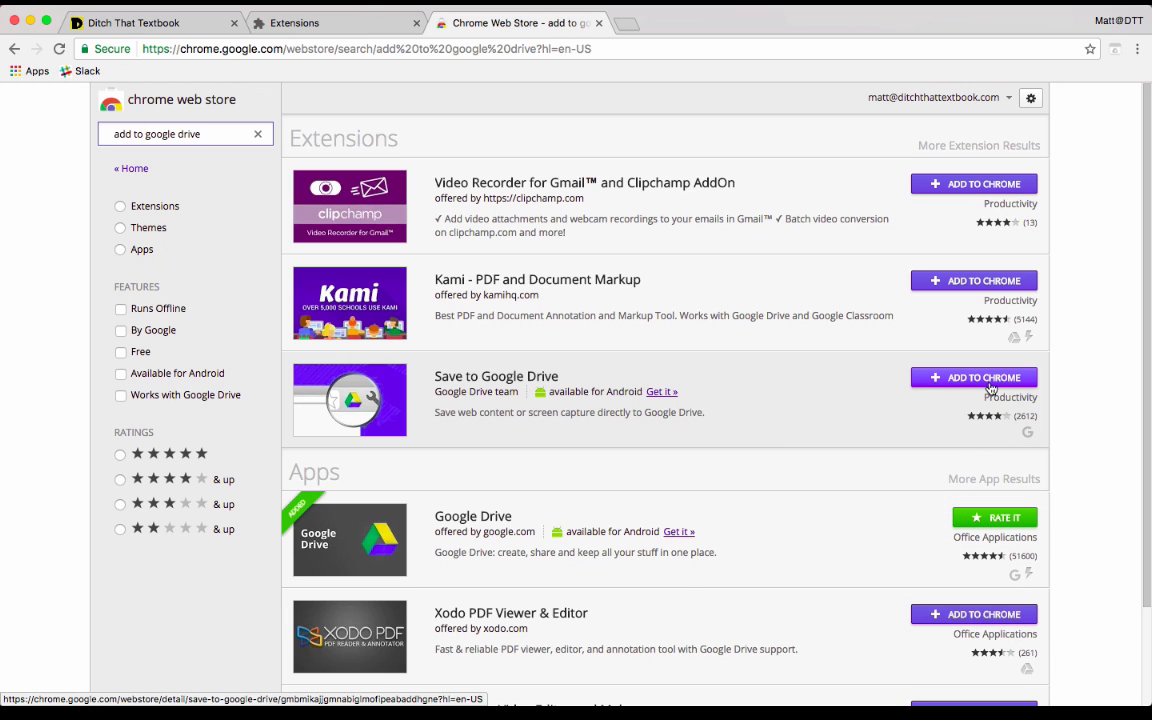
pyautogui.click(973, 377)
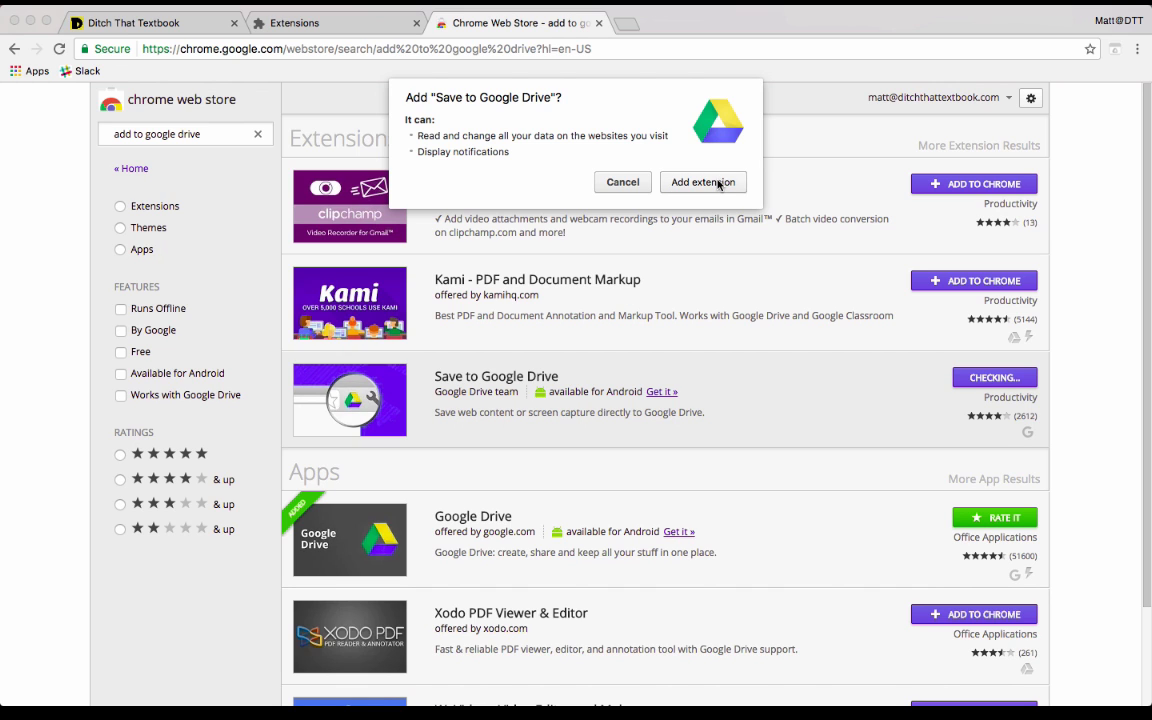
pyautogui.click(702, 182)
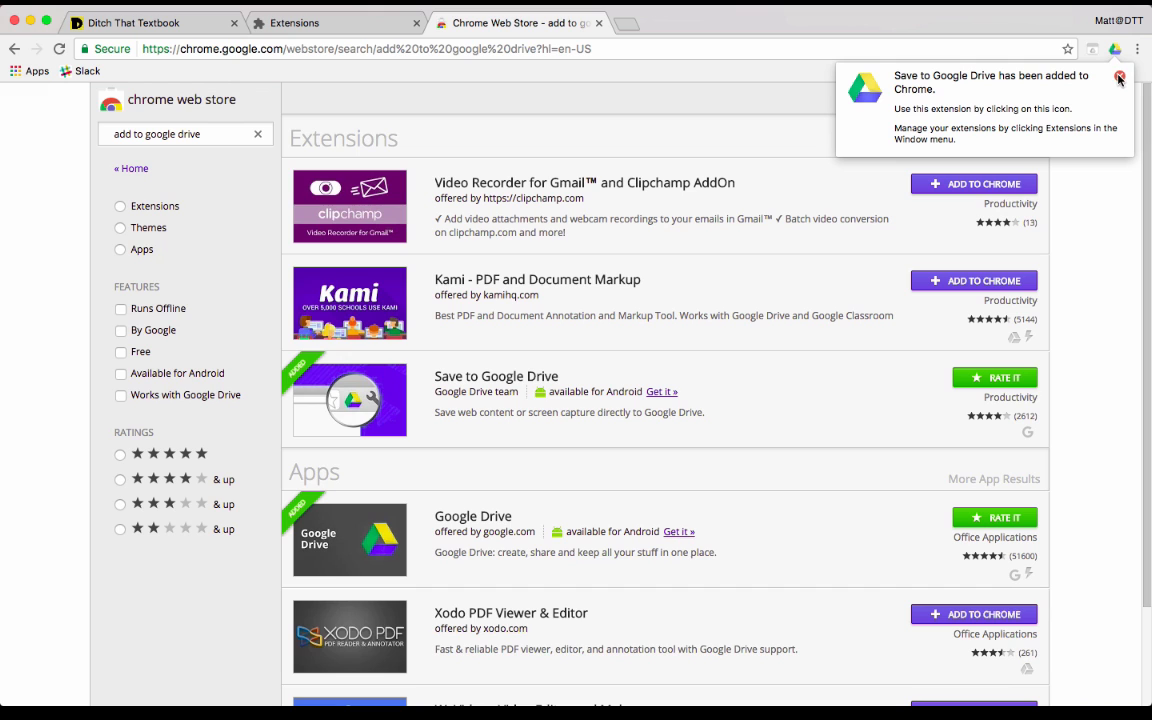
pyautogui.click(1120, 78)
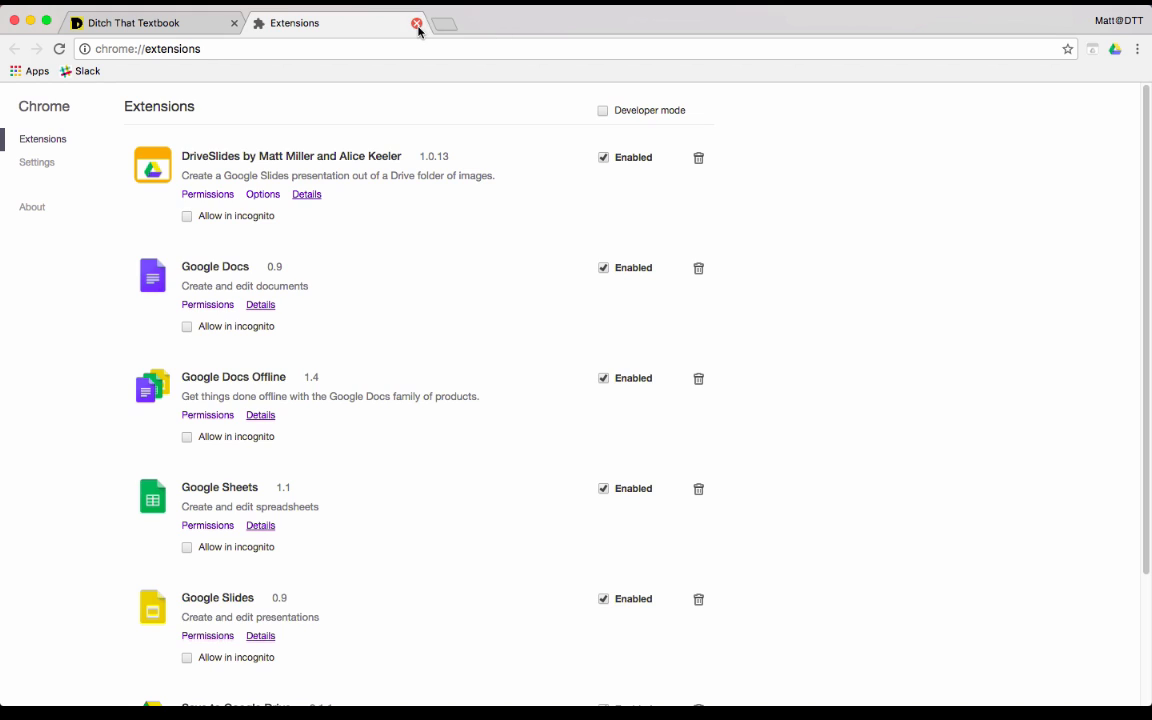
# Step: Close the Extensions tab and go to images.google.com
pyautogui.click(417, 23)
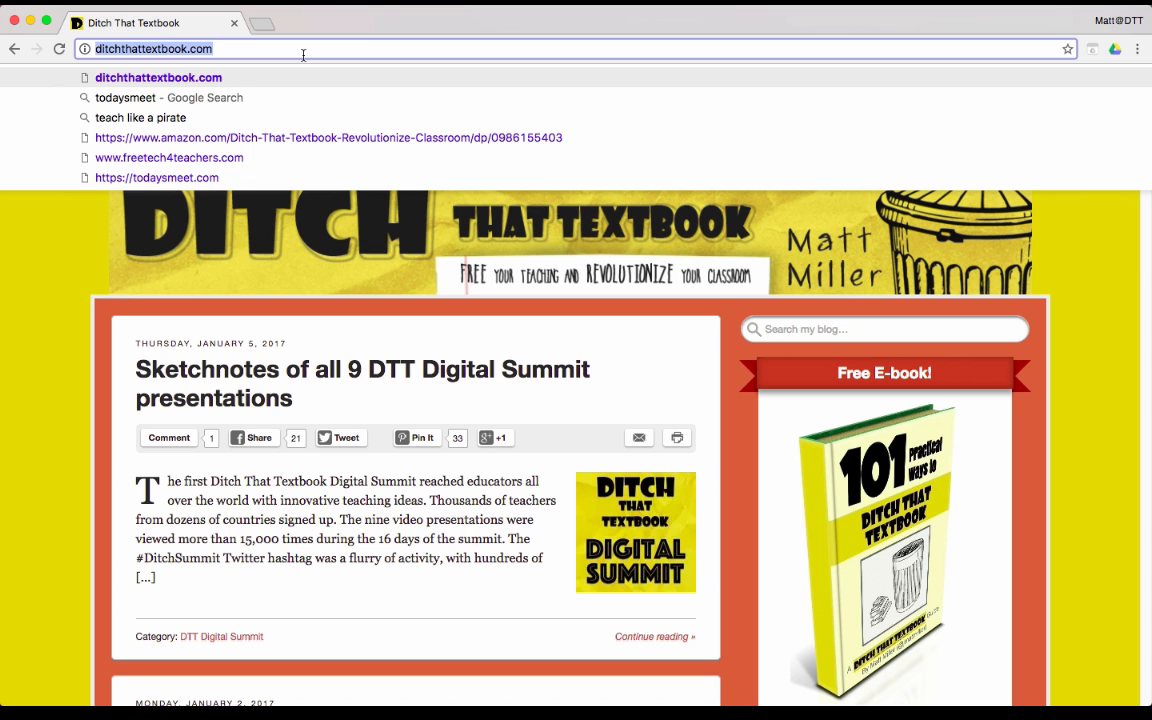
pyautogui.write('images.google.com/?gws_rd=ssl')
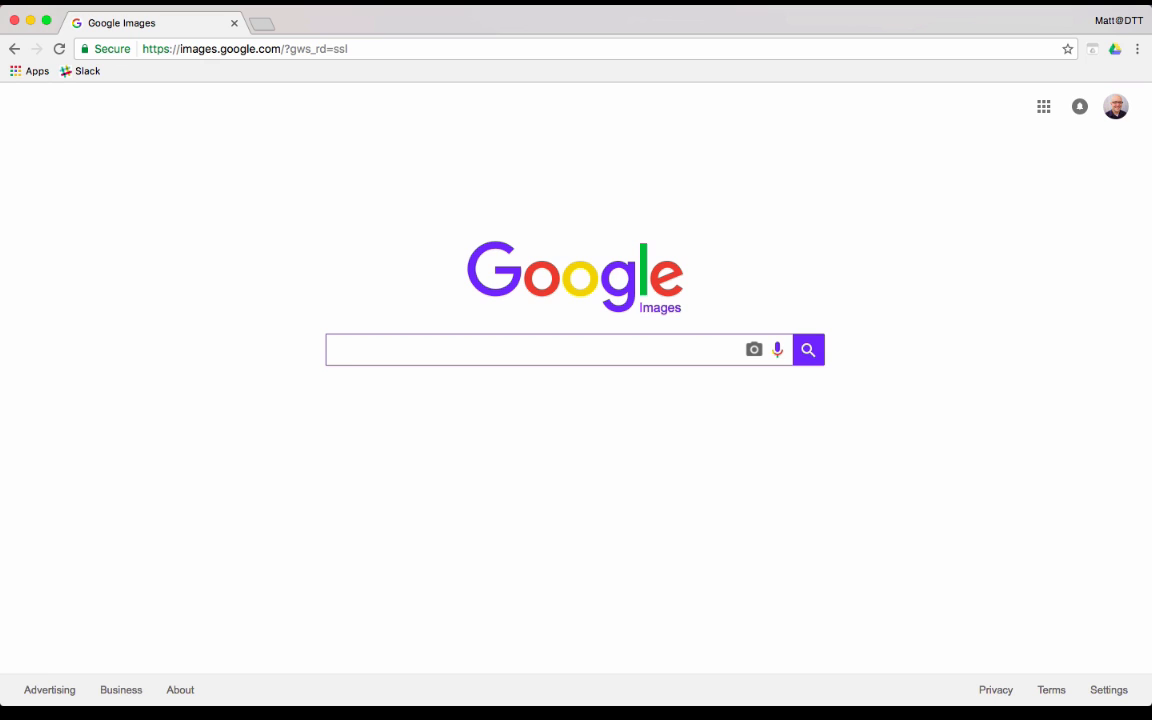
# Step: Run an image search for 'uruguay' using the search suggestion
pyautogui.write('uru')
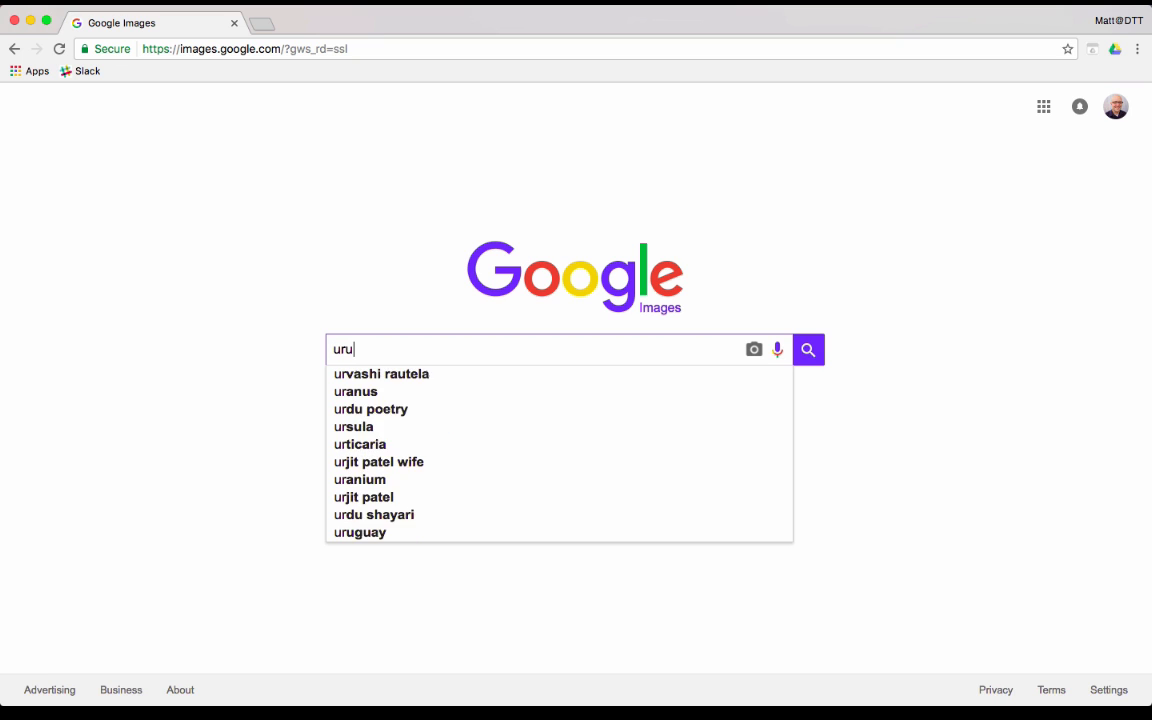
pyautogui.click(359, 532)
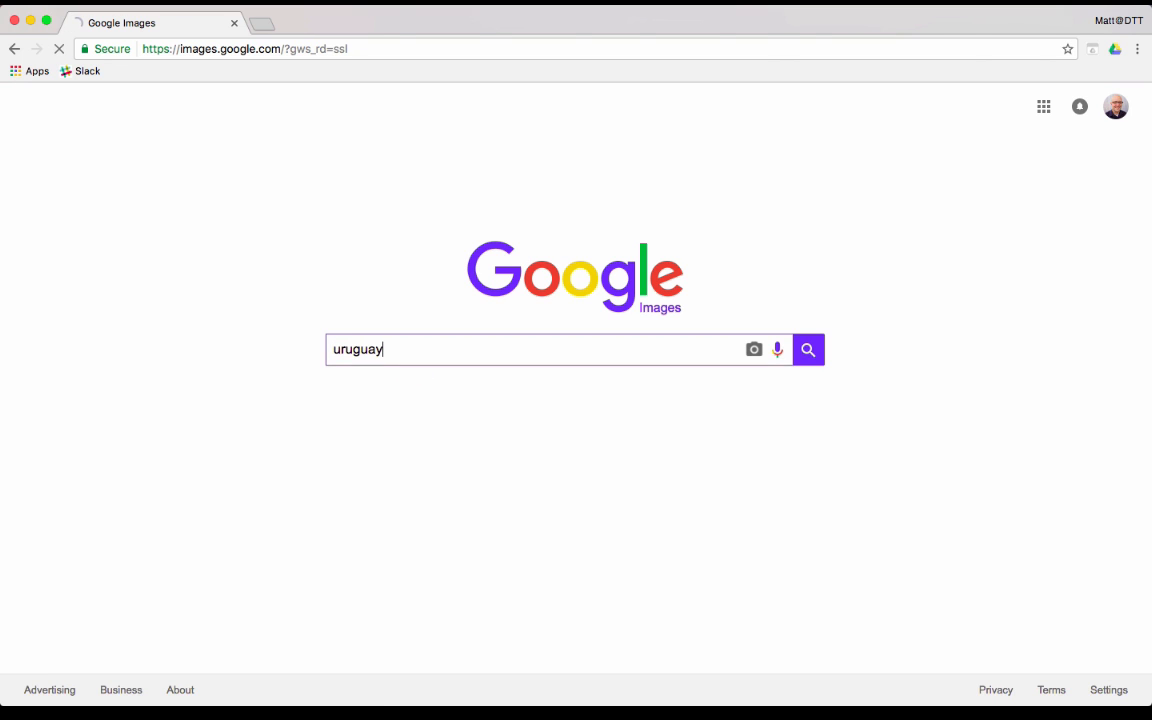
pyautogui.click(807, 349)
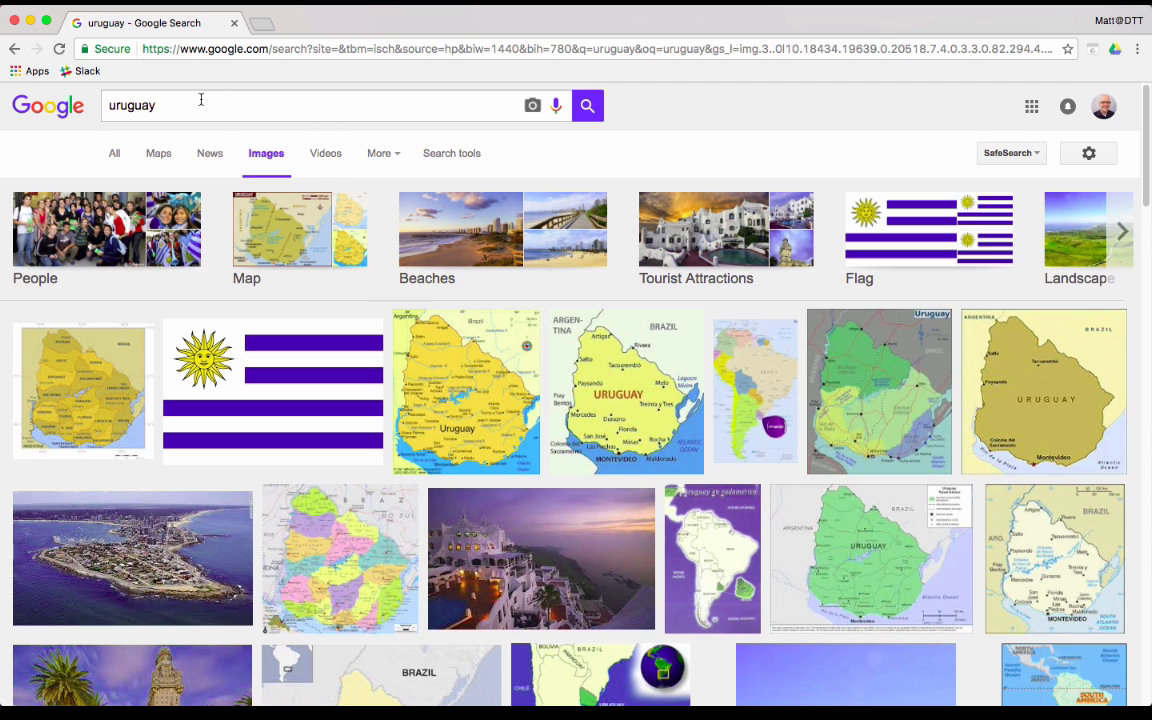
pyautogui.moveTo(172, 105)
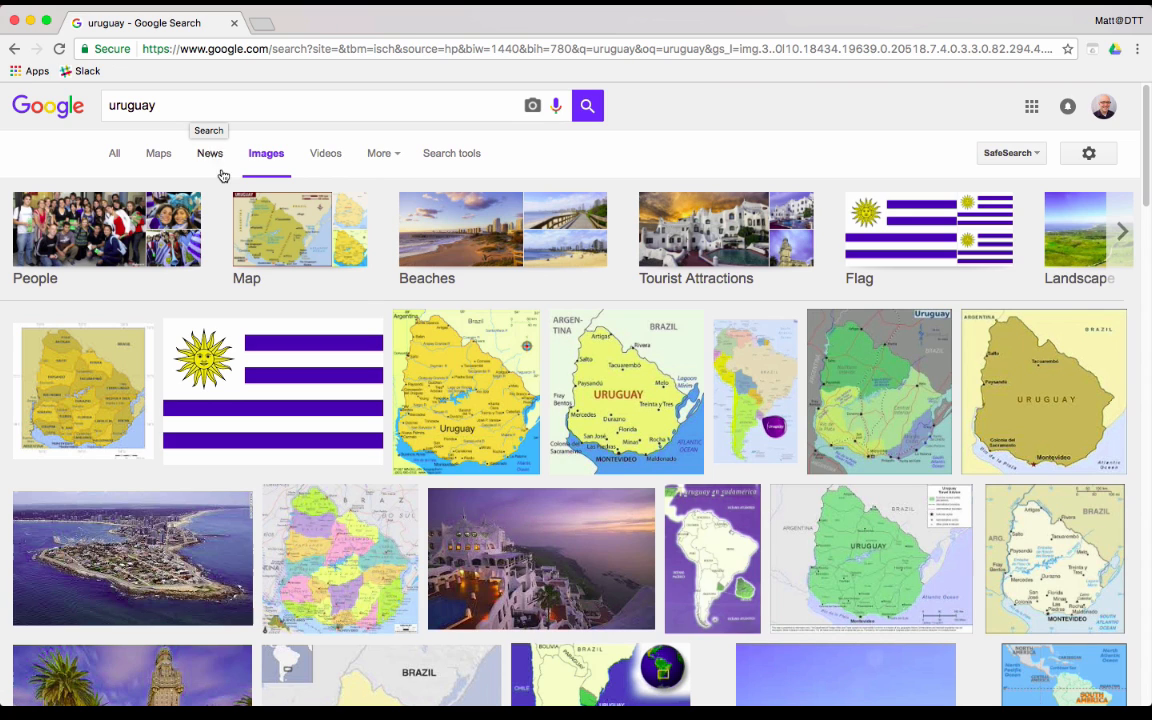
pyautogui.moveTo(368, 319)
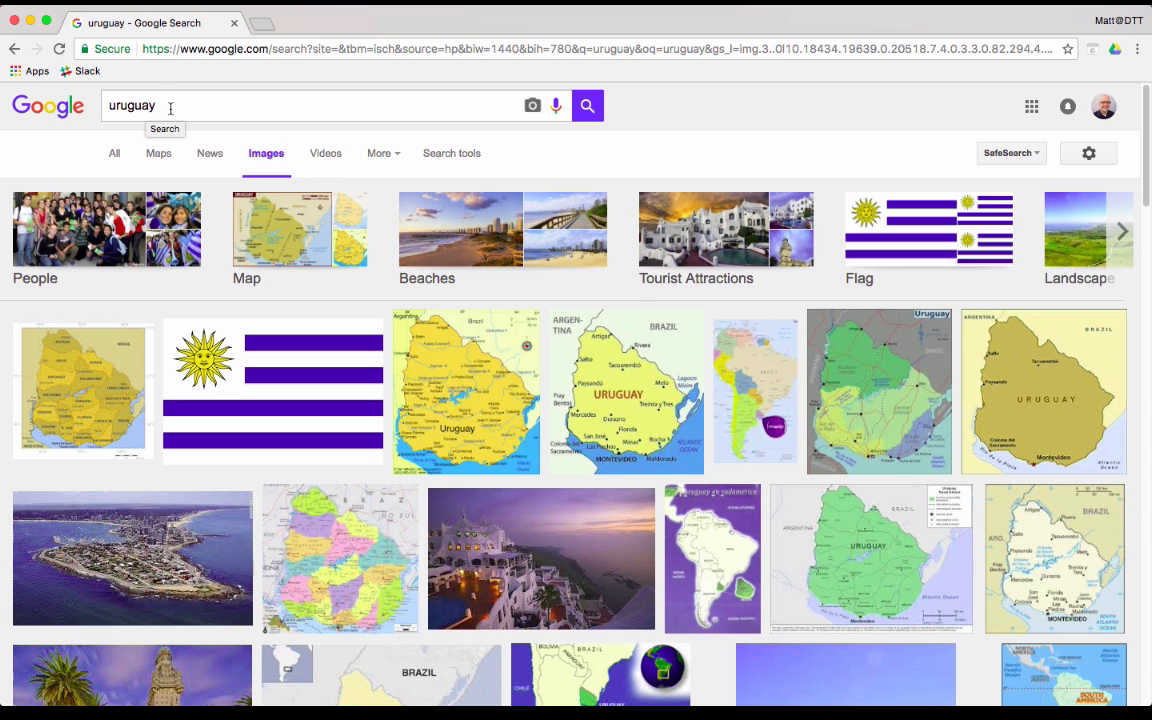
pyautogui.moveTo(514, 510)
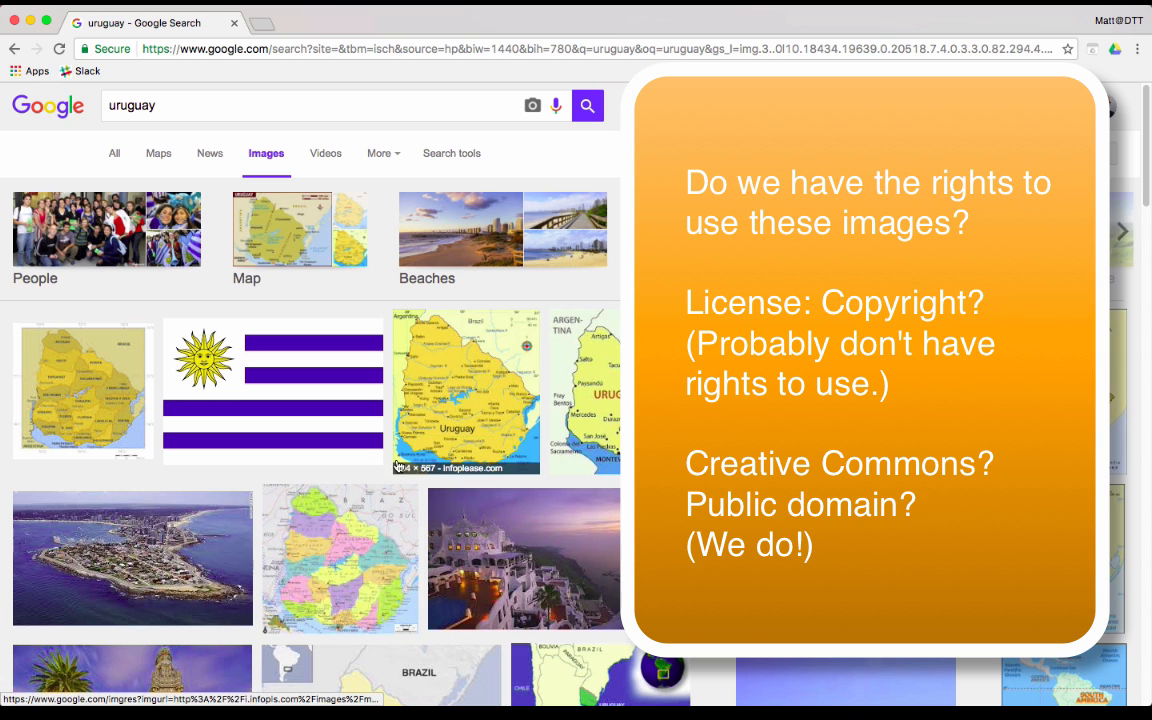
pyautogui.moveTo(390, 322)
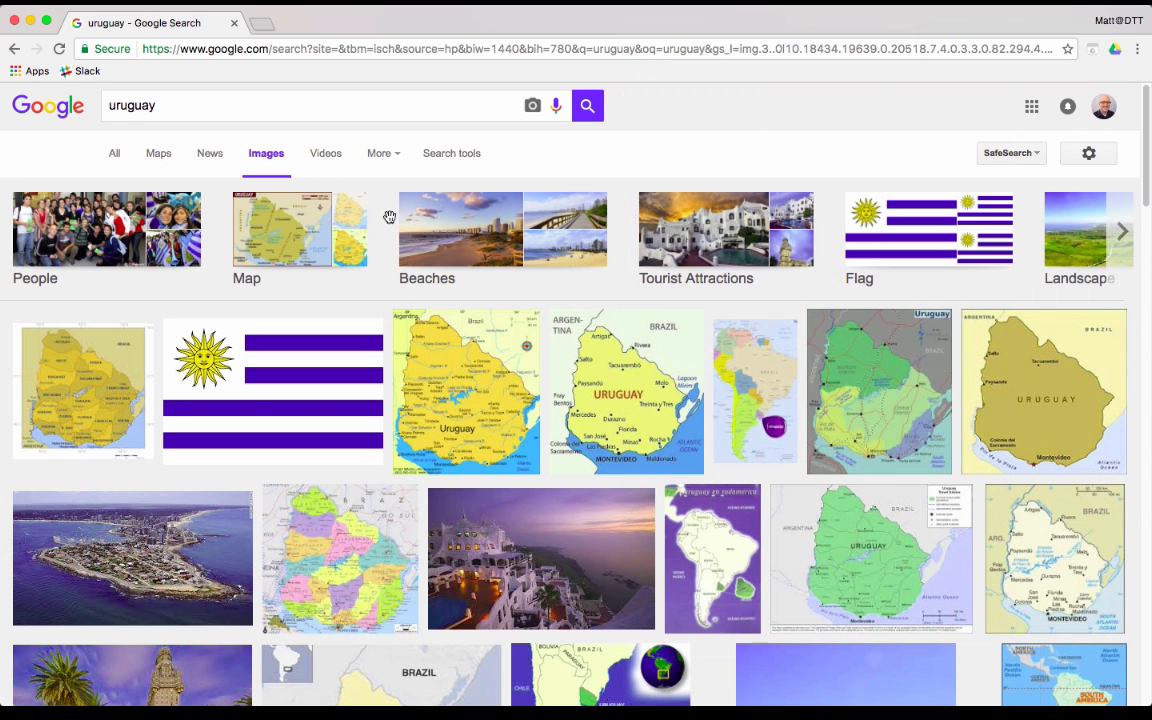
pyautogui.moveTo(389, 158)
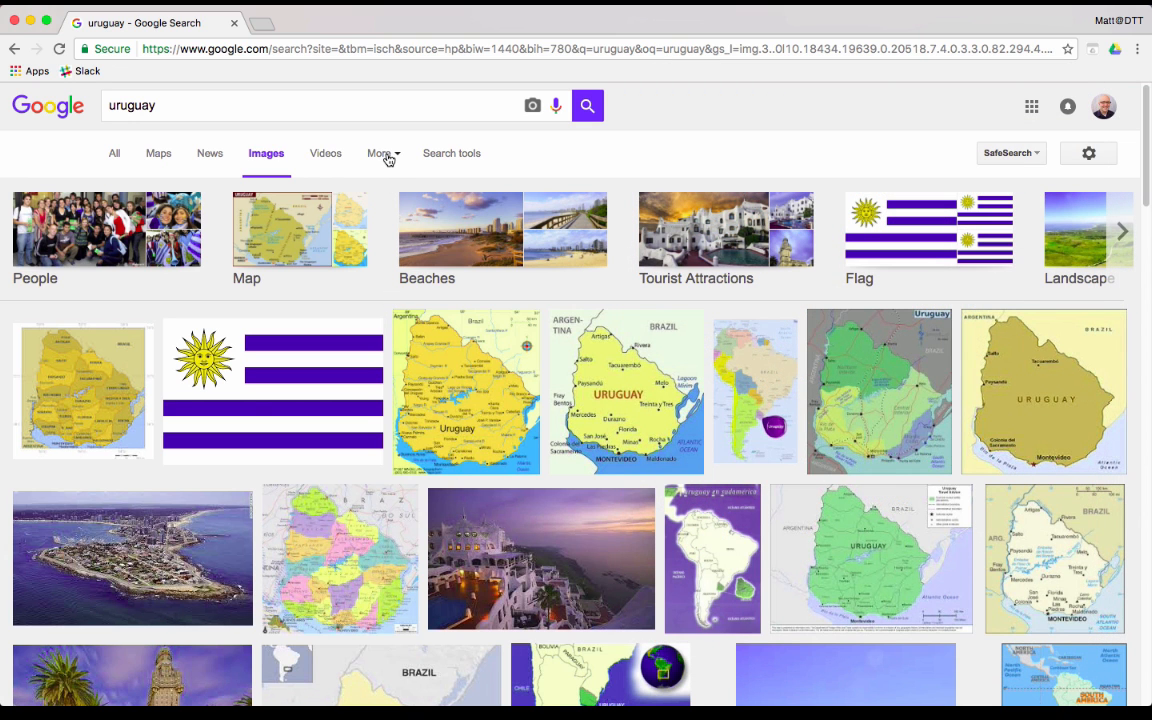
# Step: Filter the uruguay results by usage rights: labeled for reuse with modification
pyautogui.click(379, 153)
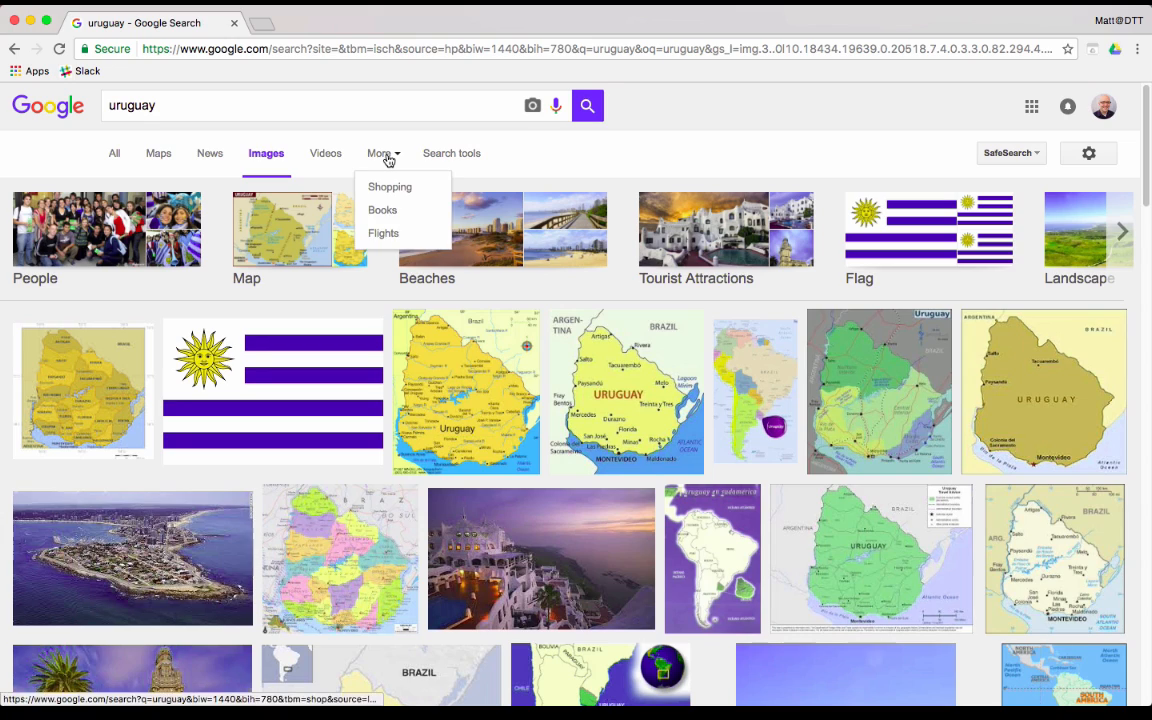
pyautogui.click(451, 152)
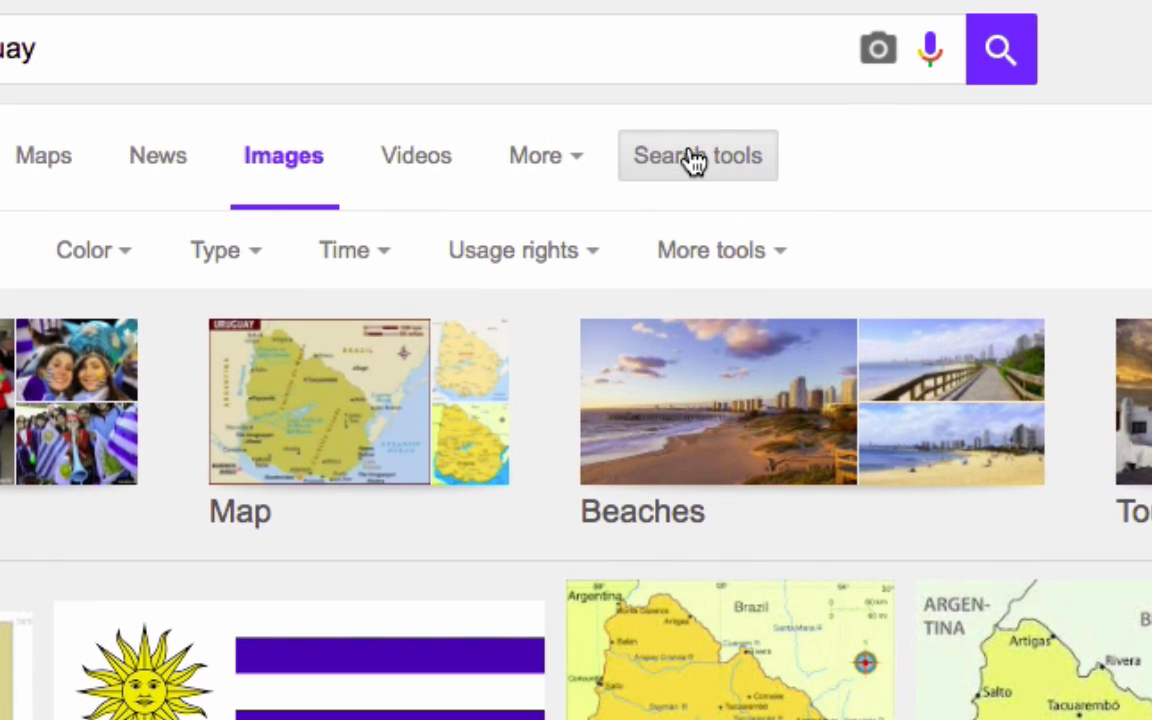
pyautogui.moveTo(540, 250)
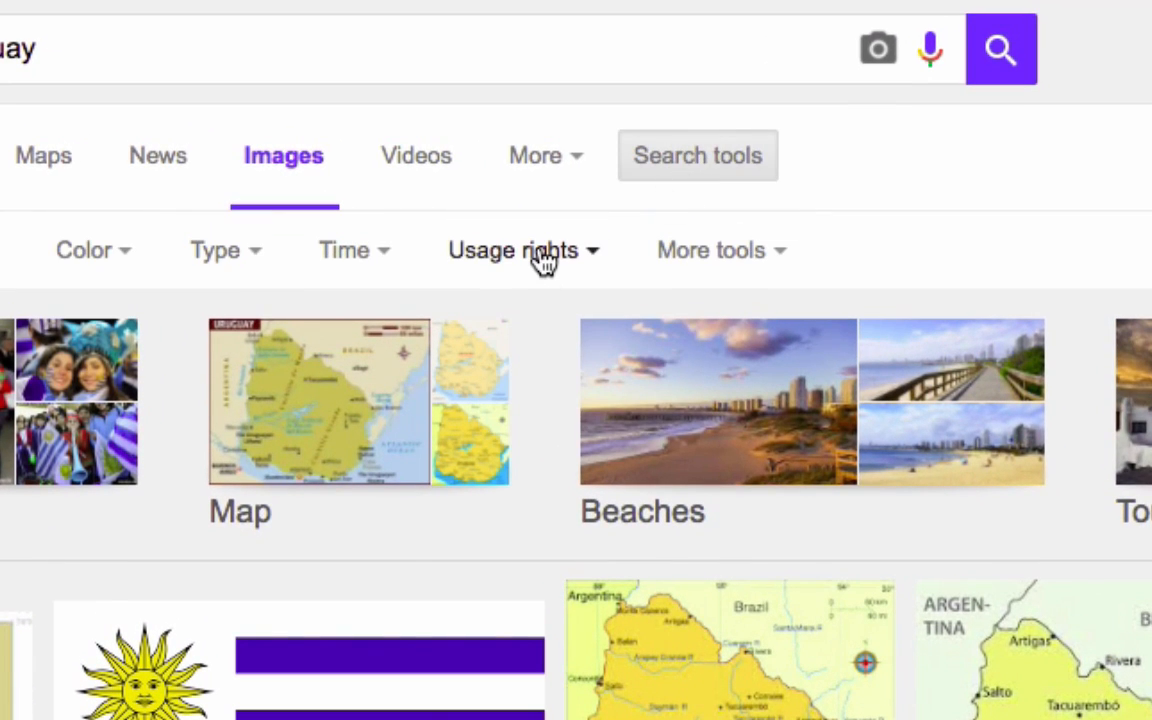
pyautogui.click(513, 250)
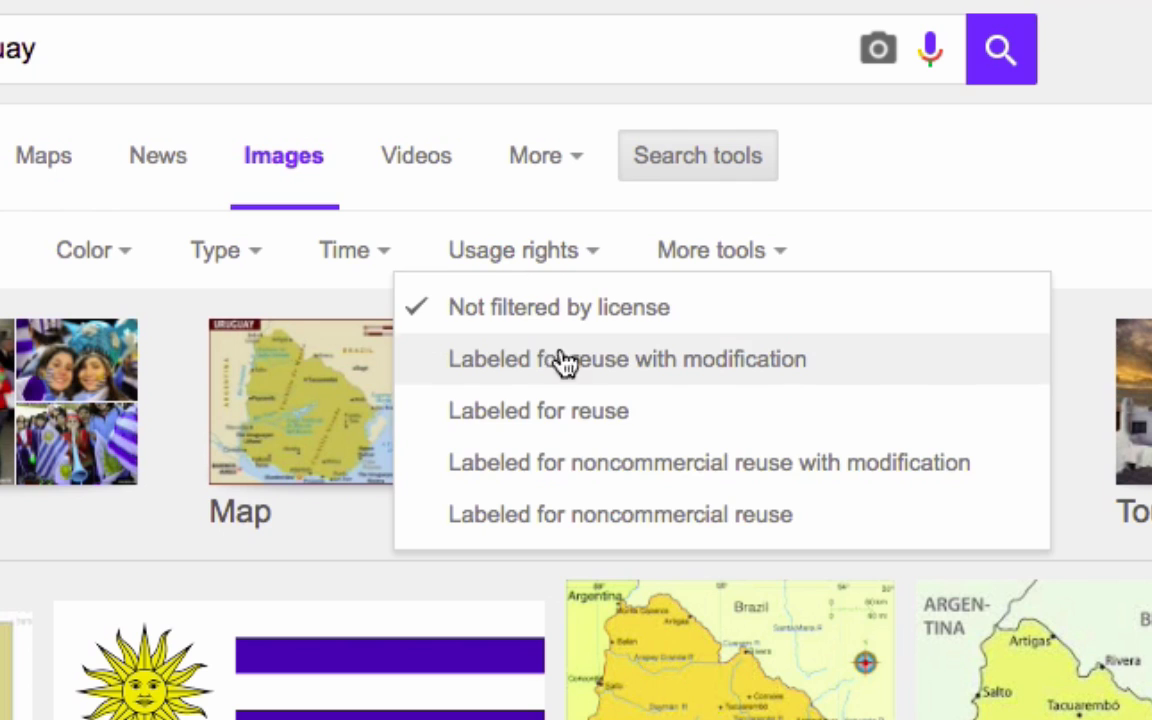
pyautogui.moveTo(595, 527)
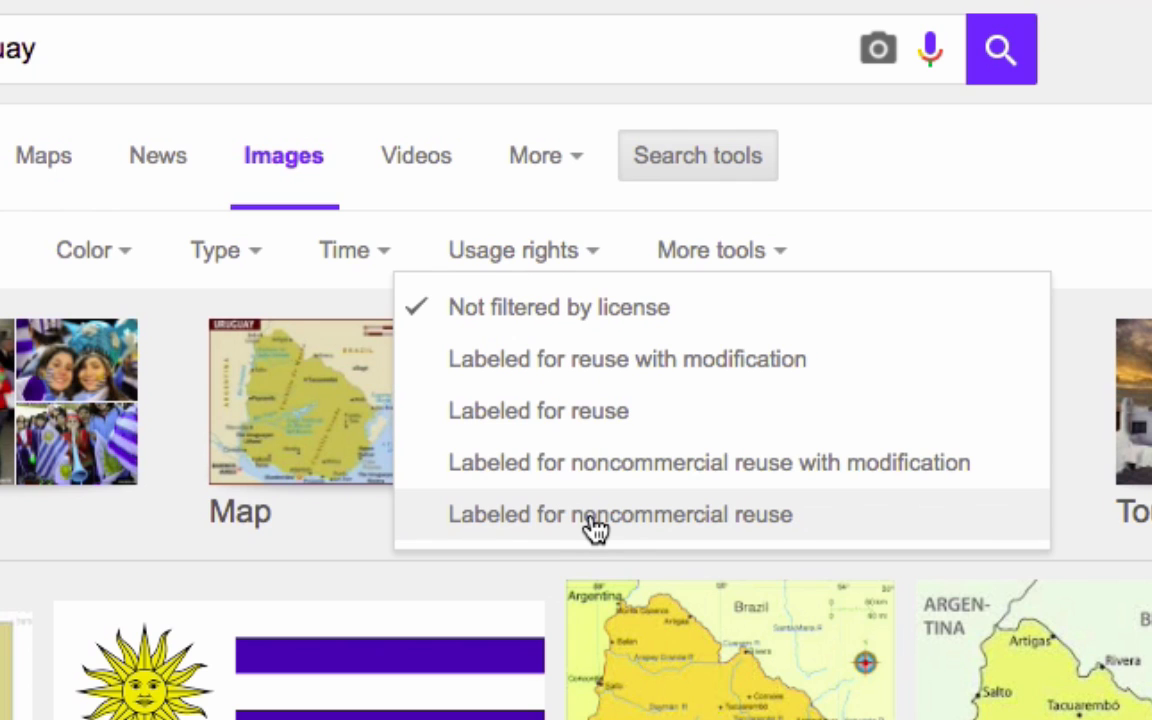
pyautogui.moveTo(658, 372)
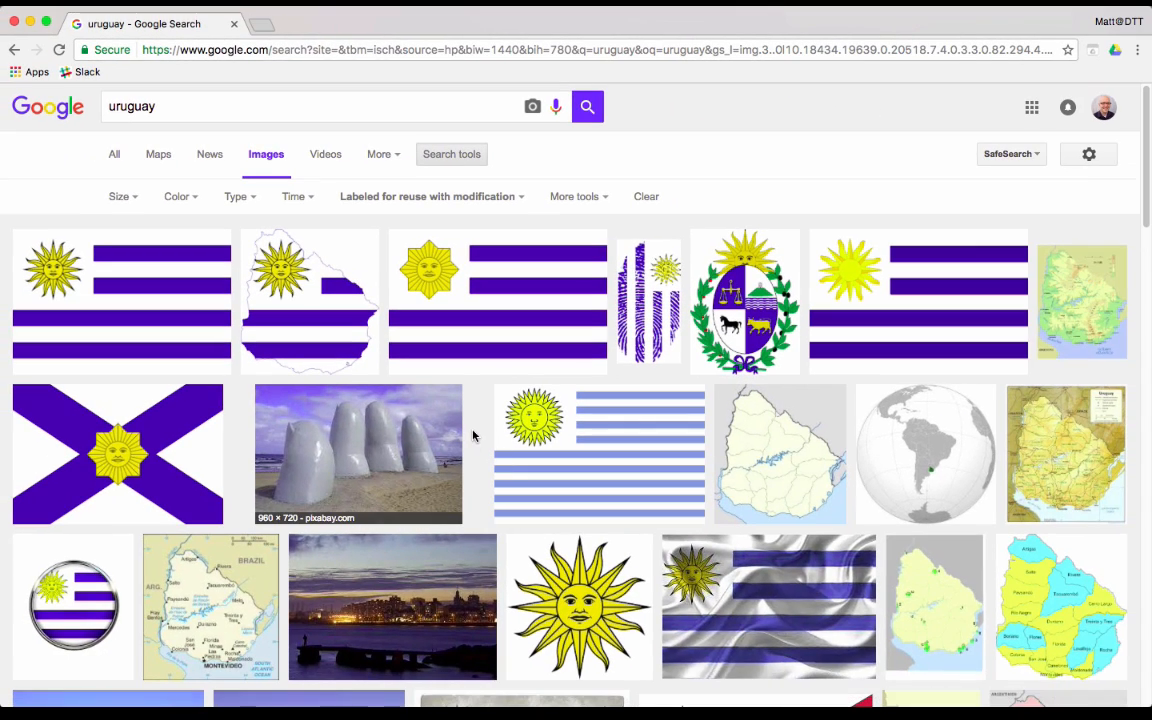
pyautogui.moveTo(658, 390)
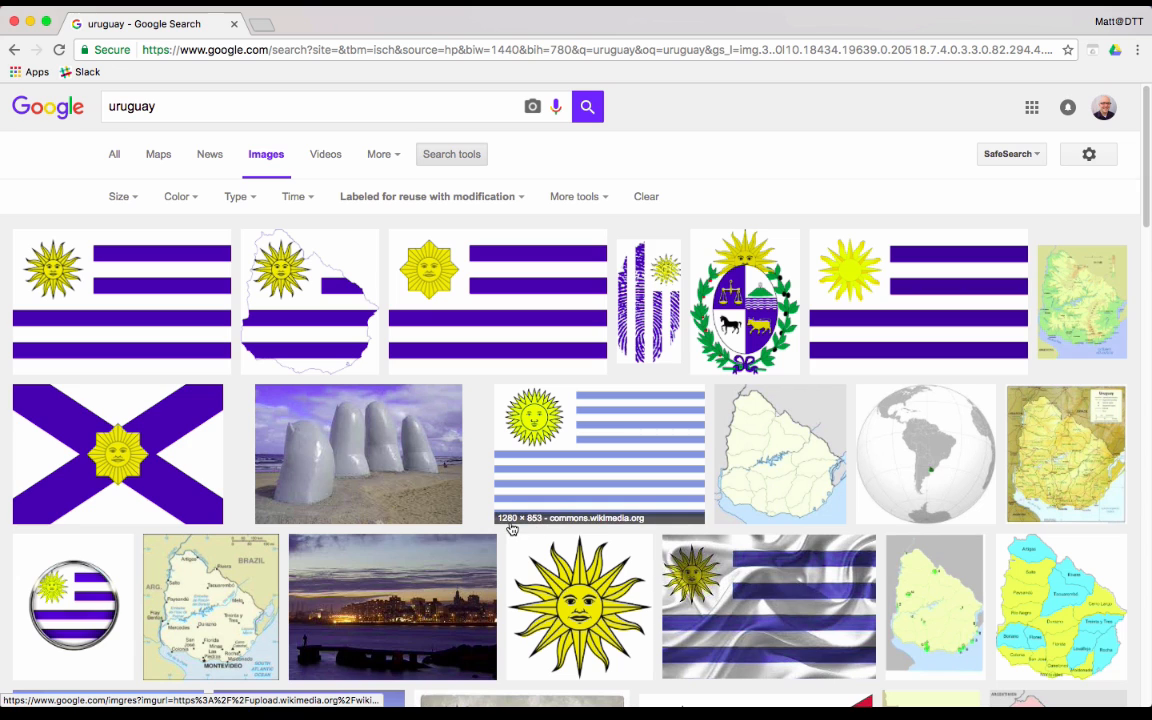
pyautogui.moveTo(727, 490)
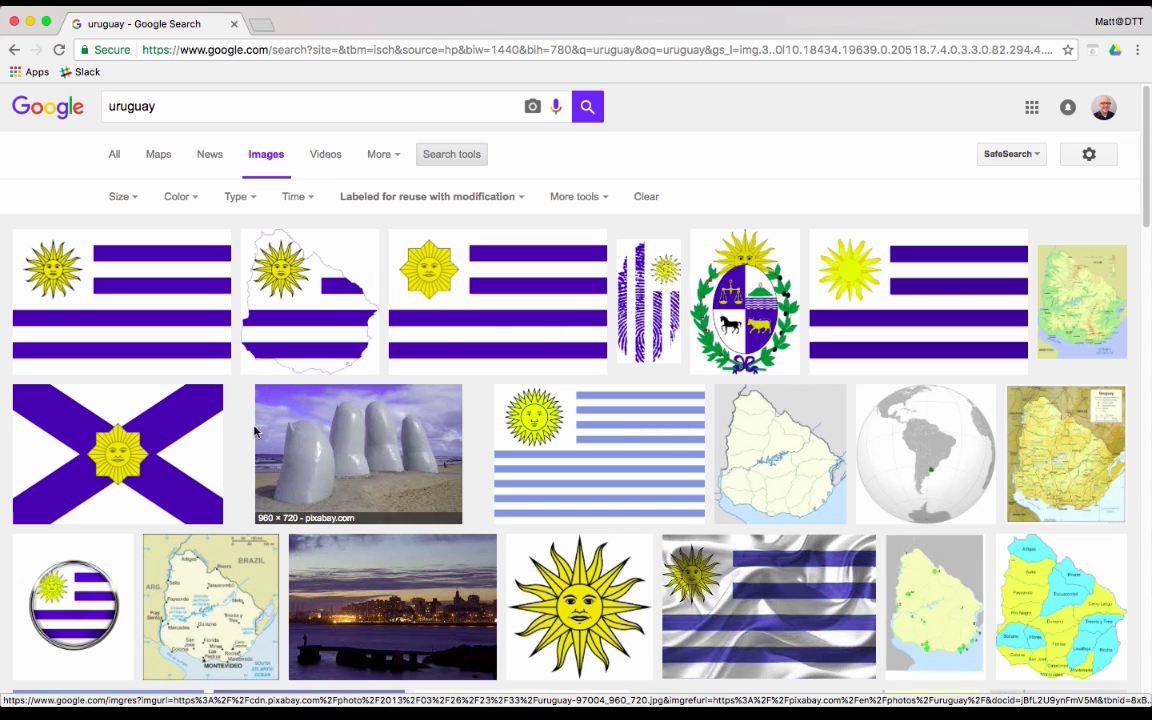
pyautogui.scroll(-3)
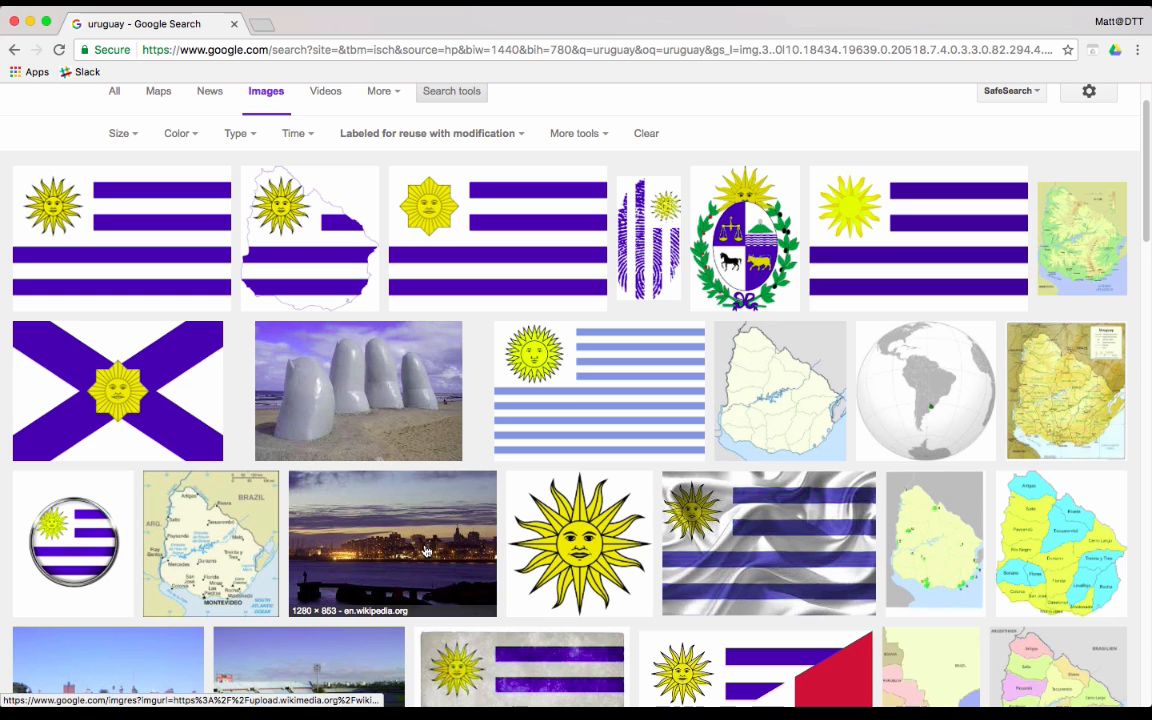
# Step: Save the Montevideo skyline photo to My Drive as Montevideo_Uruguay.jpg
pyautogui.click(392, 543)
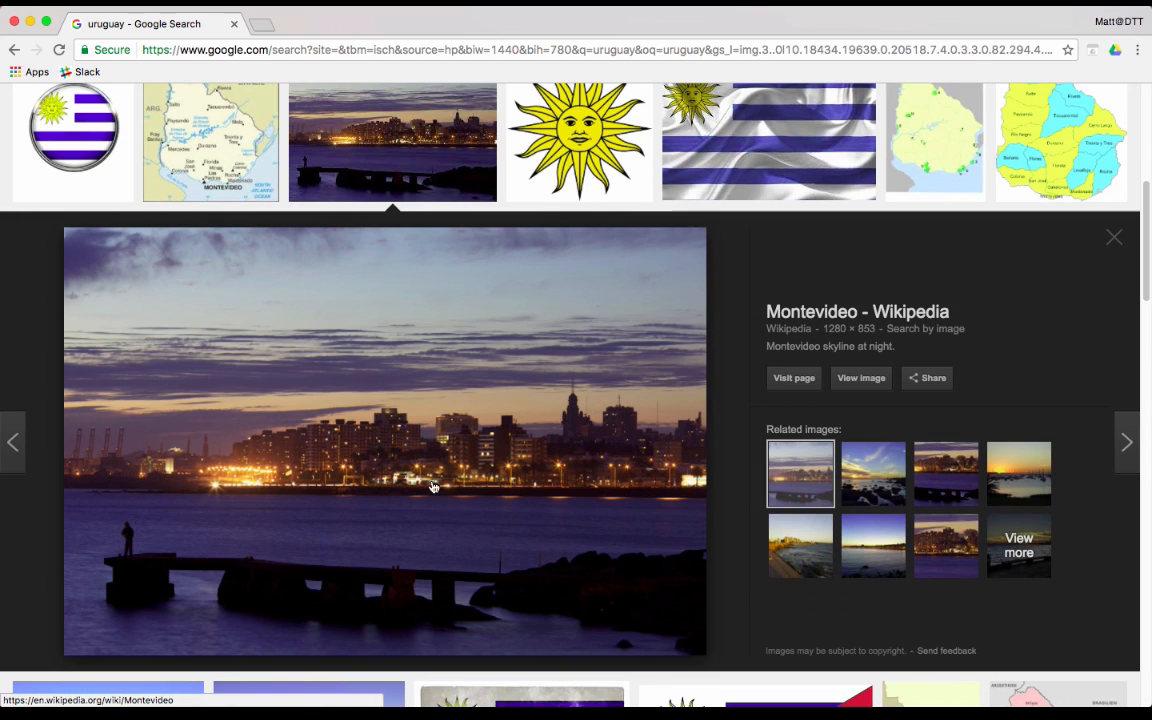
pyautogui.moveTo(359, 399)
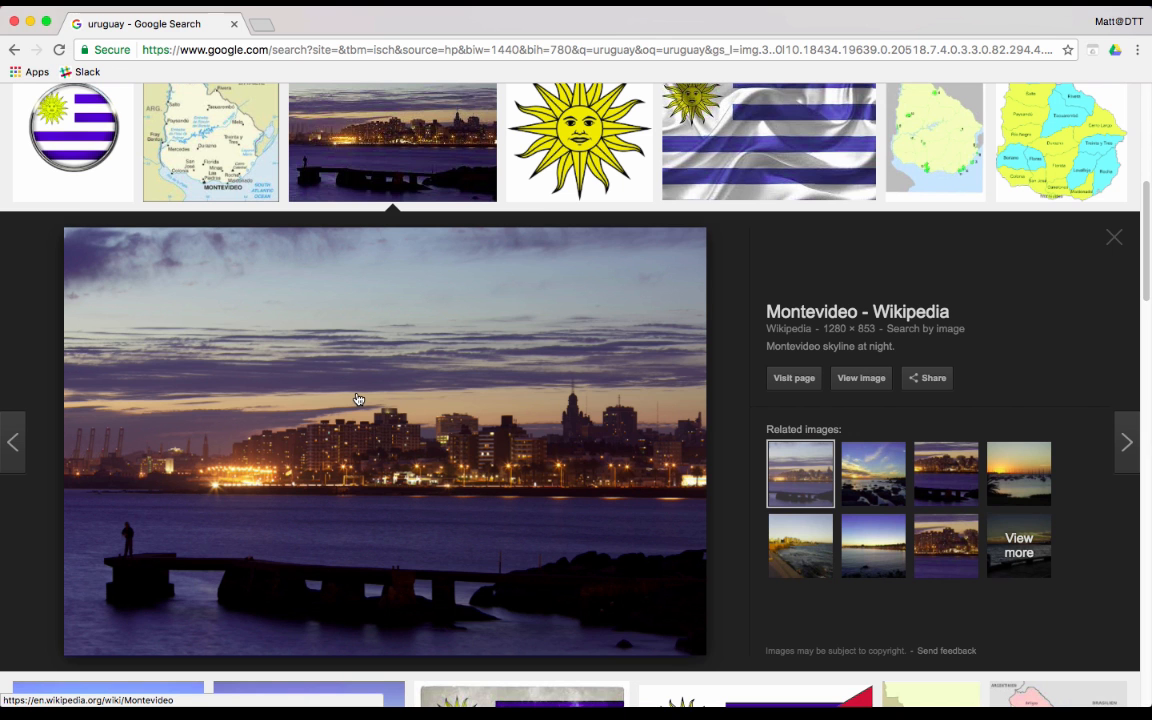
pyautogui.rightClick(359, 399)
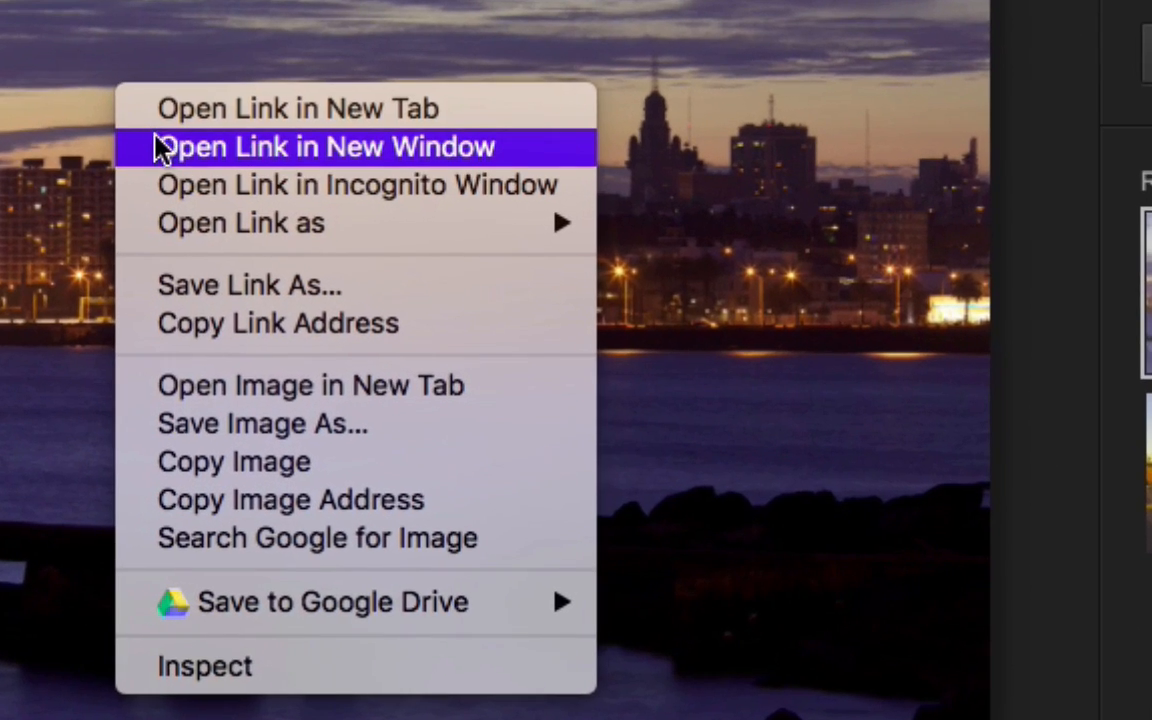
pyautogui.moveTo(205, 194)
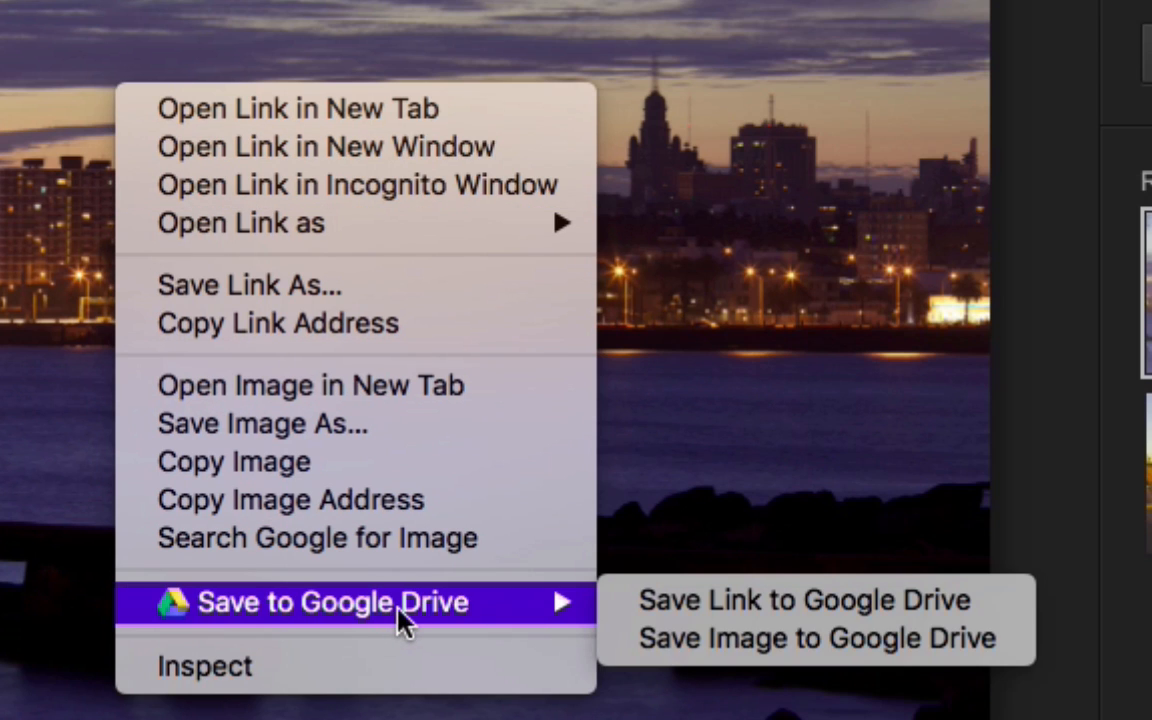
pyautogui.moveTo(555, 617)
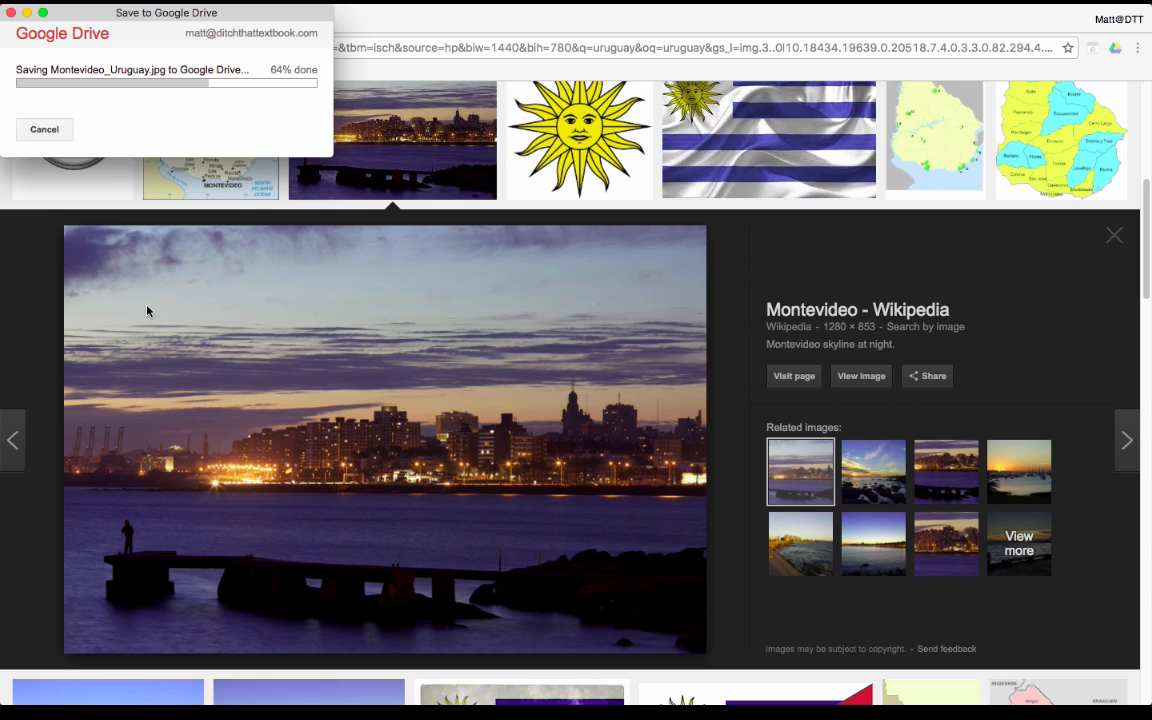
pyautogui.moveTo(242, 331)
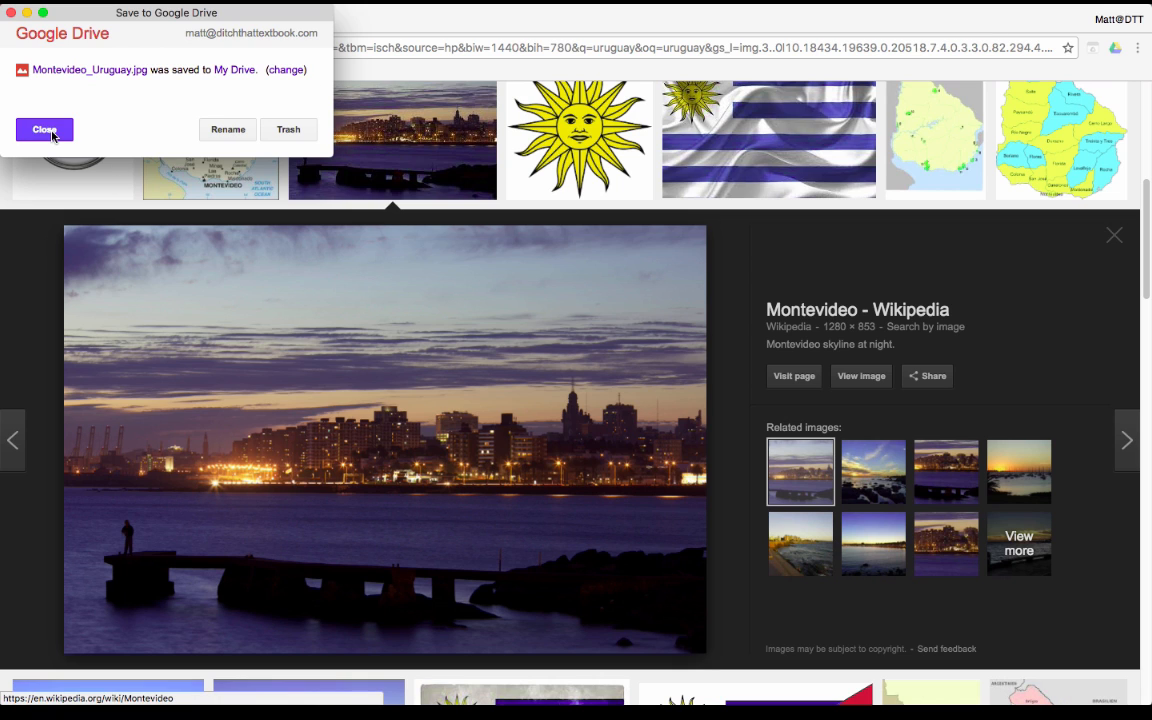
pyautogui.click(44, 130)
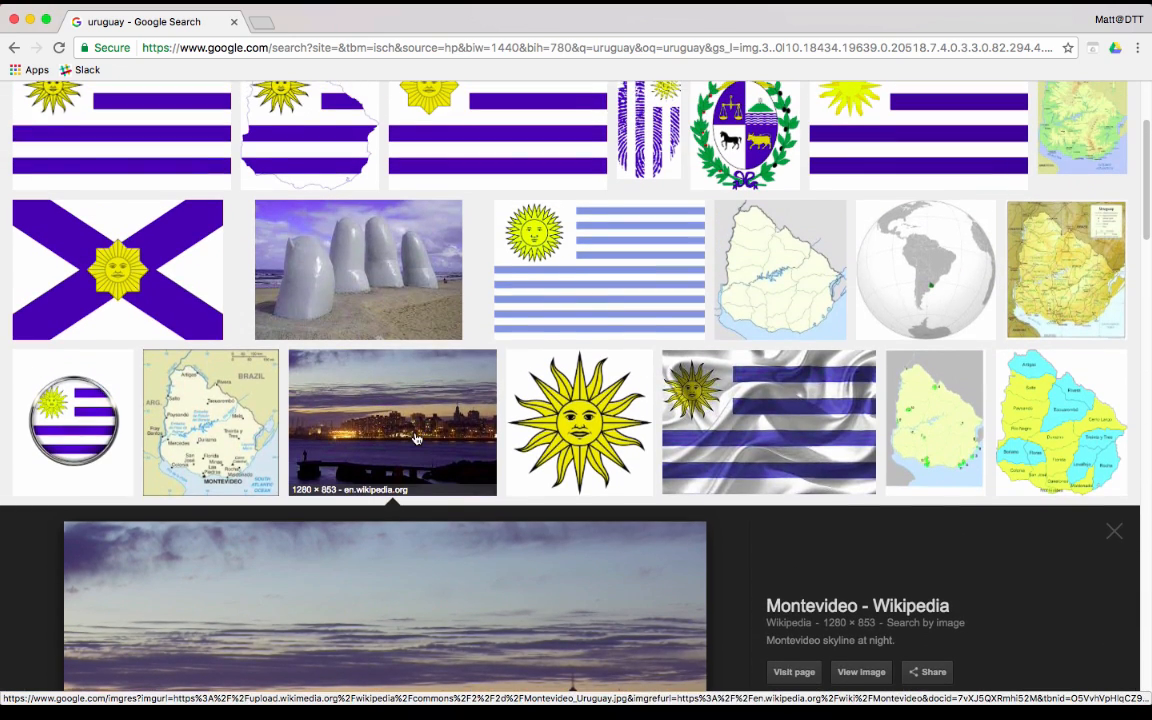
# Step: Preview the Uruguay flag result and save it to Google Drive
pyautogui.click(1114, 531)
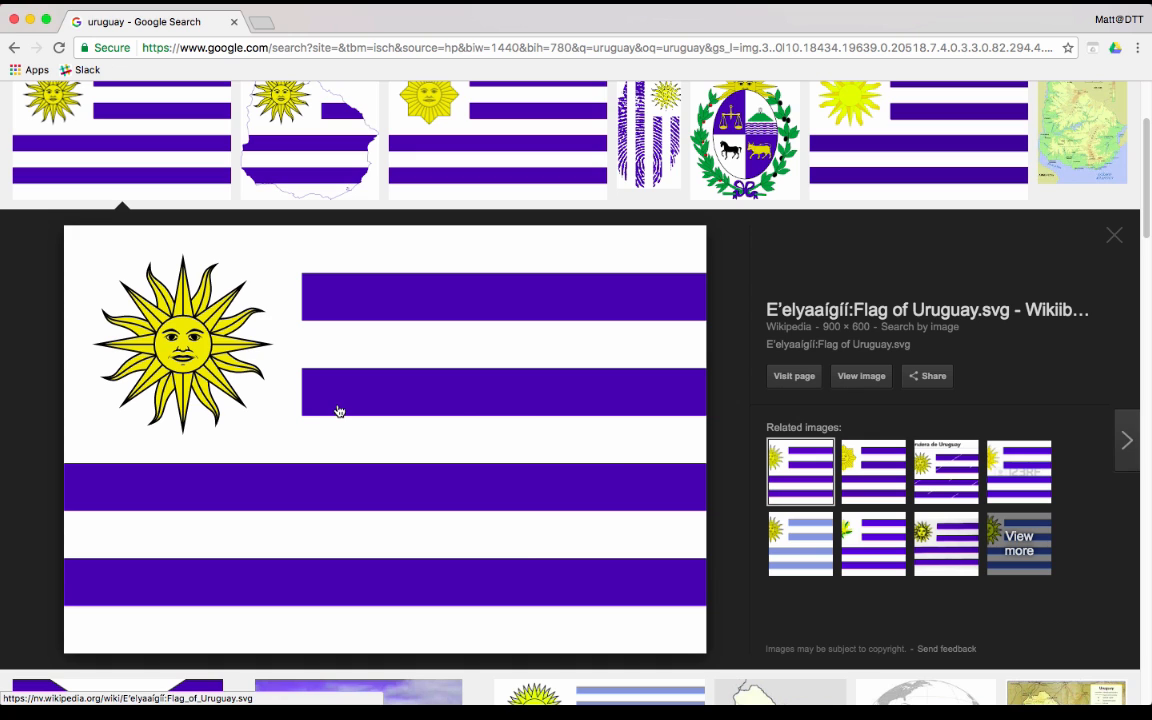
pyautogui.rightClick(340, 411)
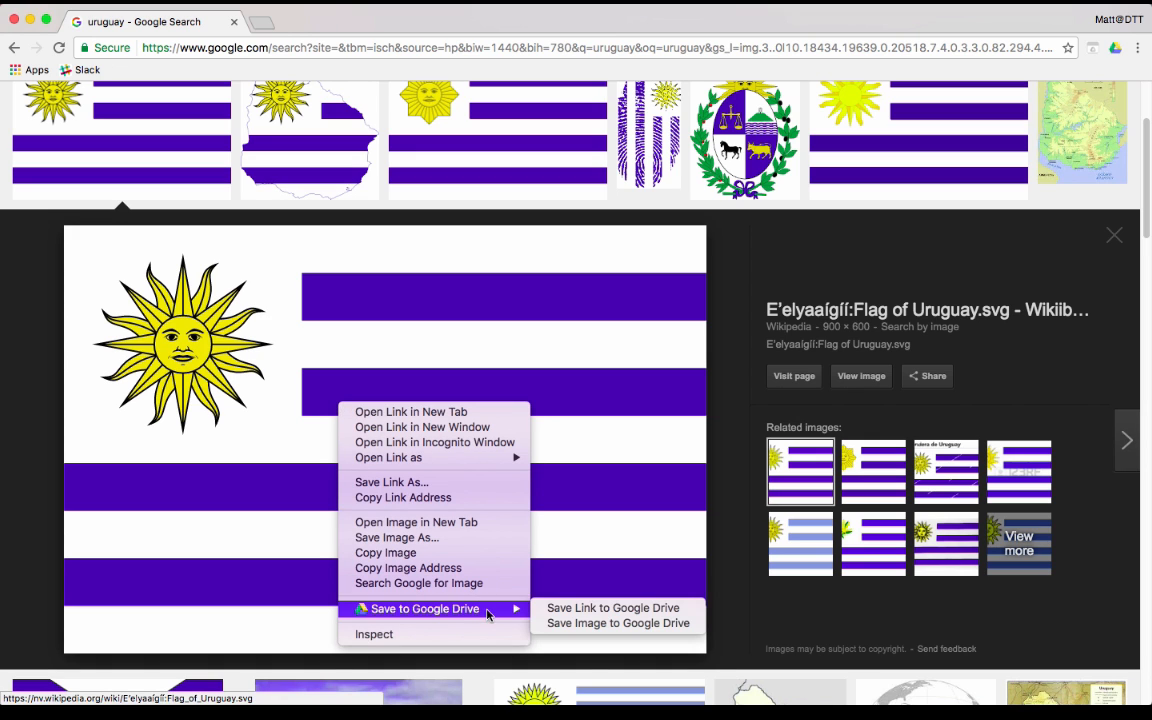
pyautogui.click(617, 623)
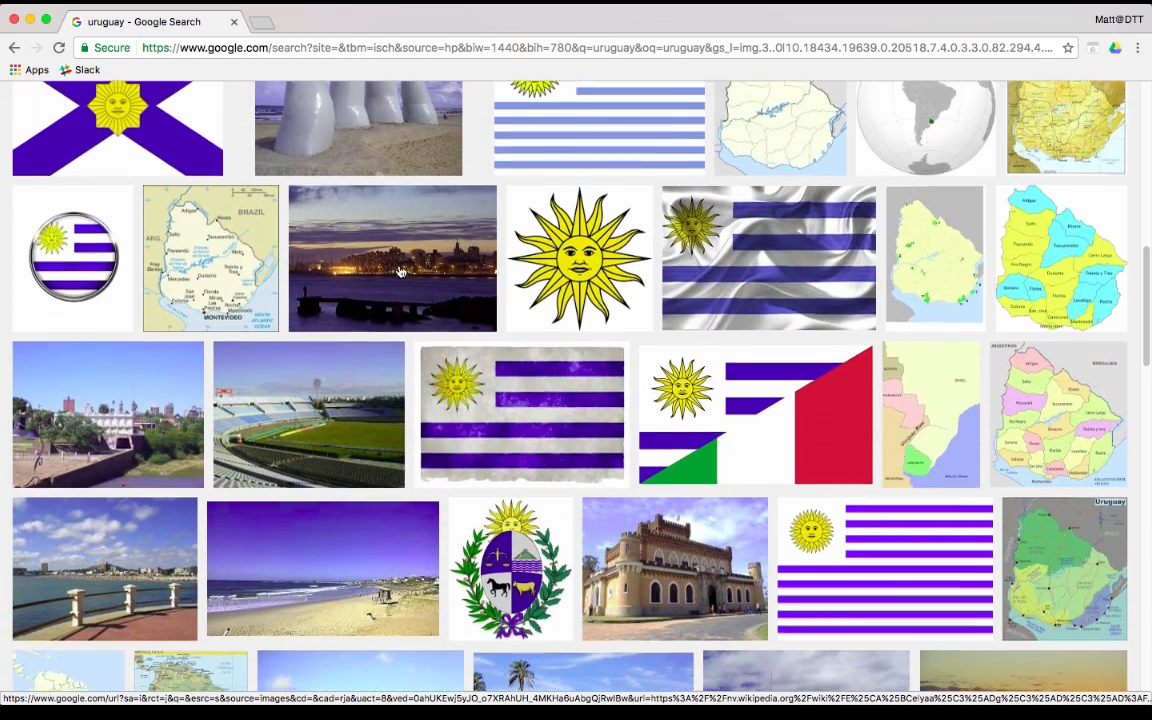
# Step: Save the Punta del Diablo beach photo to Google Drive and dismiss the confirmation
pyautogui.scroll(-3)
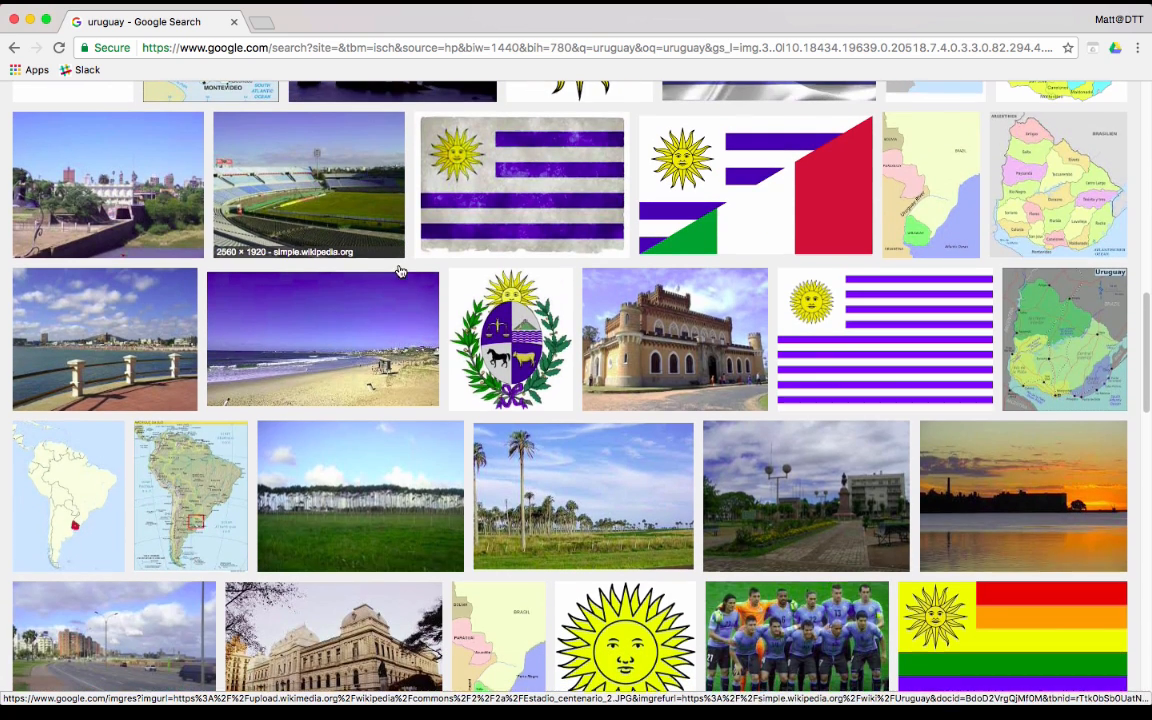
pyautogui.click(322, 338)
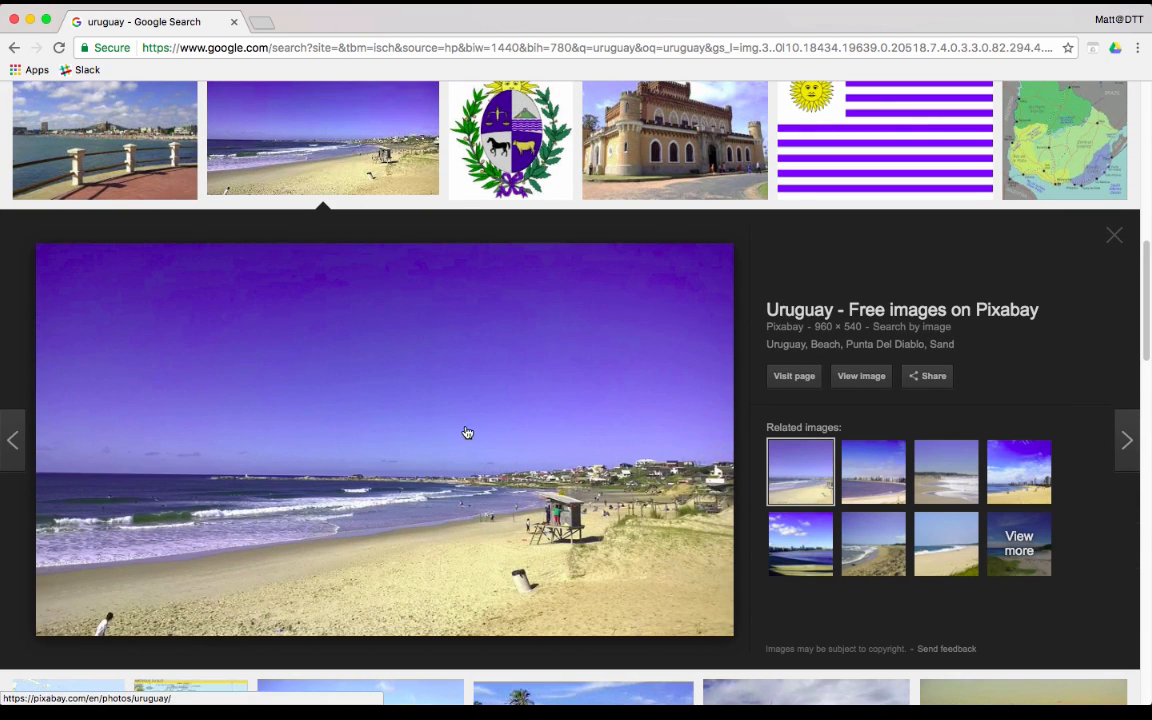
pyautogui.rightClick(467, 432)
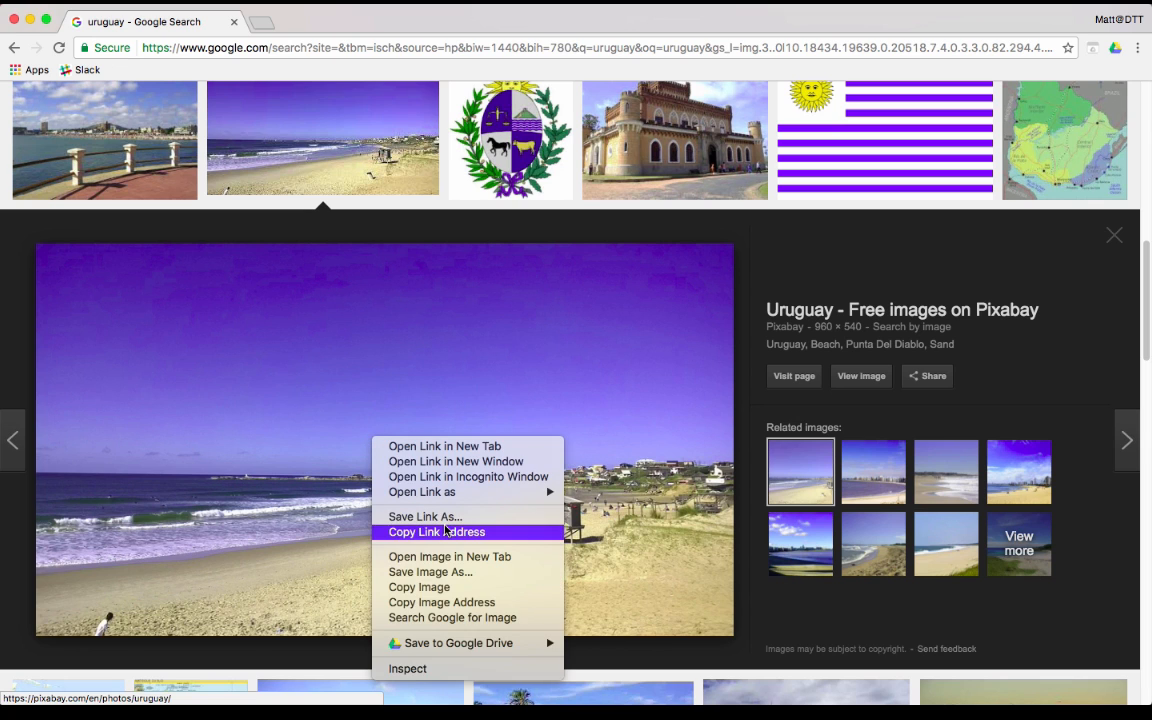
pyautogui.moveTo(449, 643)
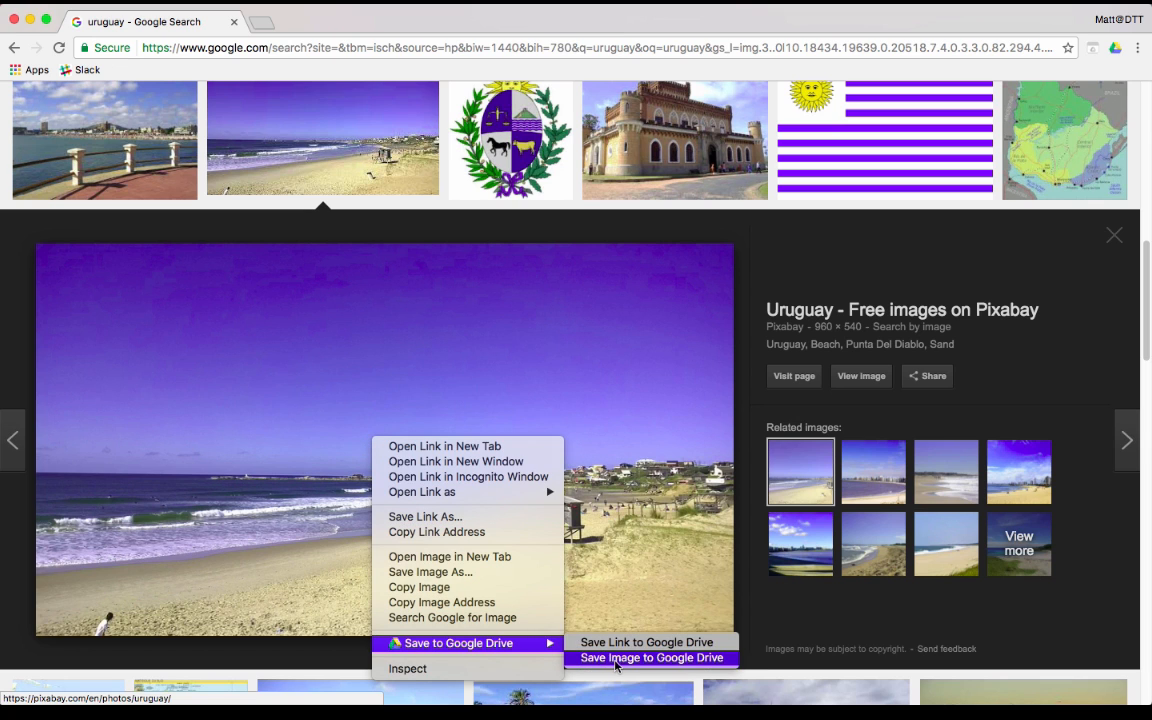
pyautogui.click(651, 657)
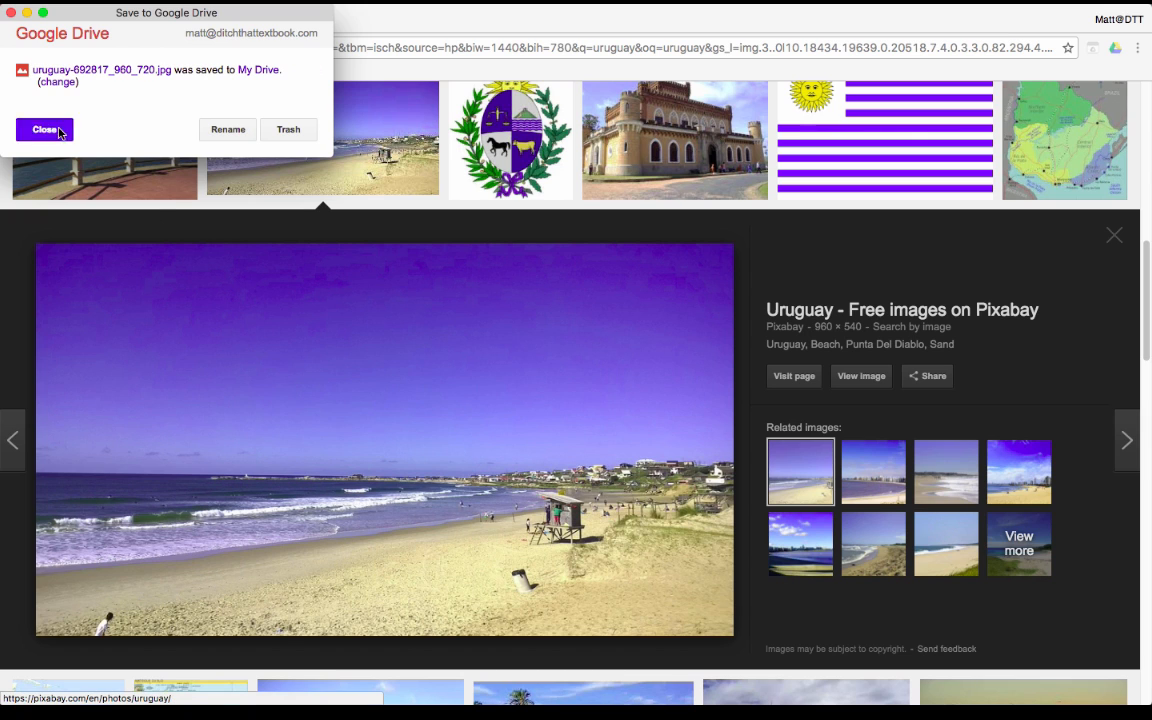
pyautogui.click(45, 129)
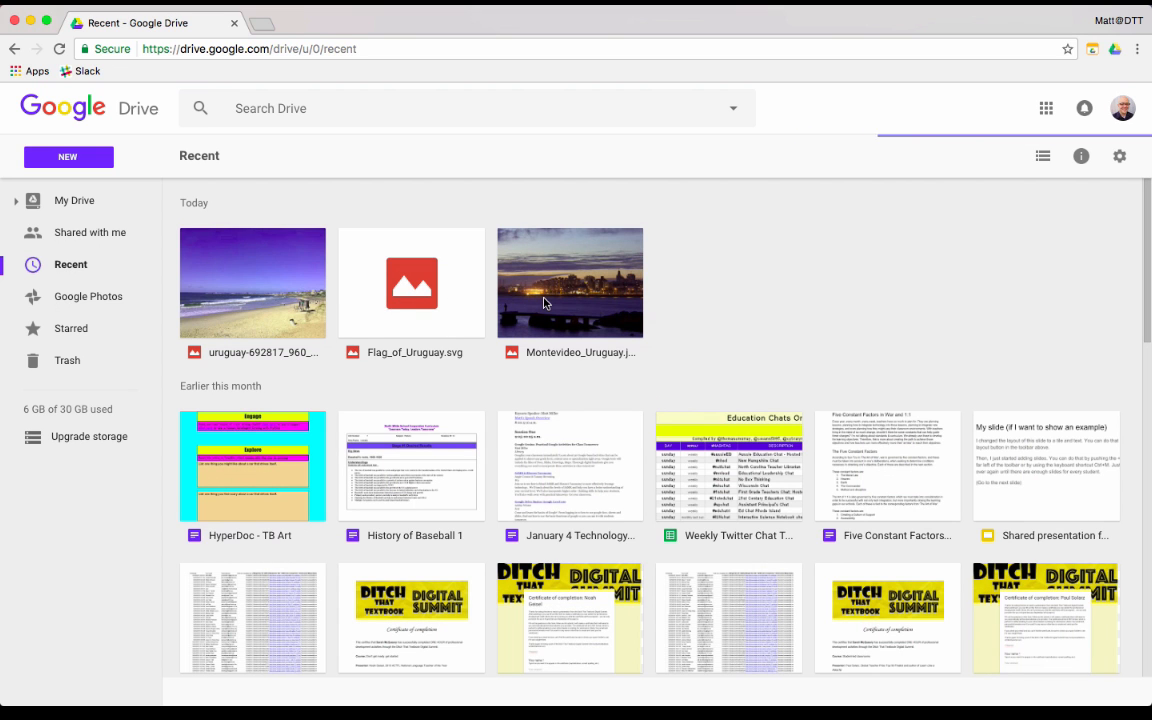
pyautogui.moveTo(475, 318)
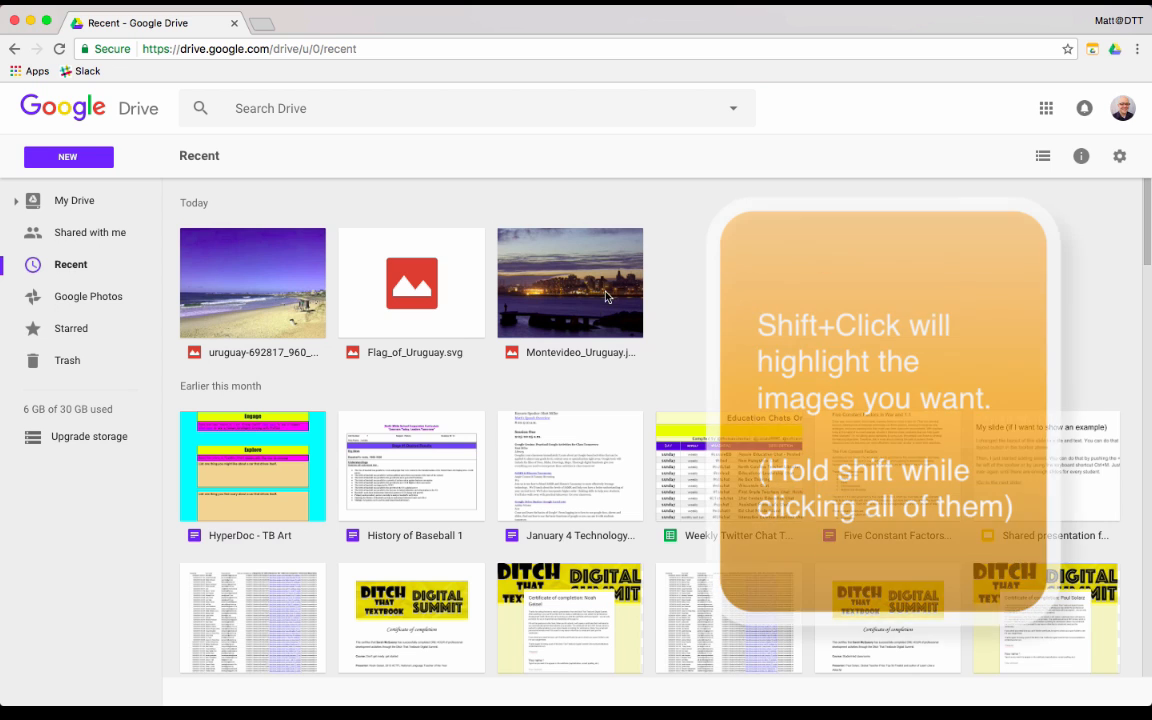
# Step: Select Montevideo_Uruguay.jpg plus the flag and beach images in Drive's Recent list
pyautogui.click(570, 282)
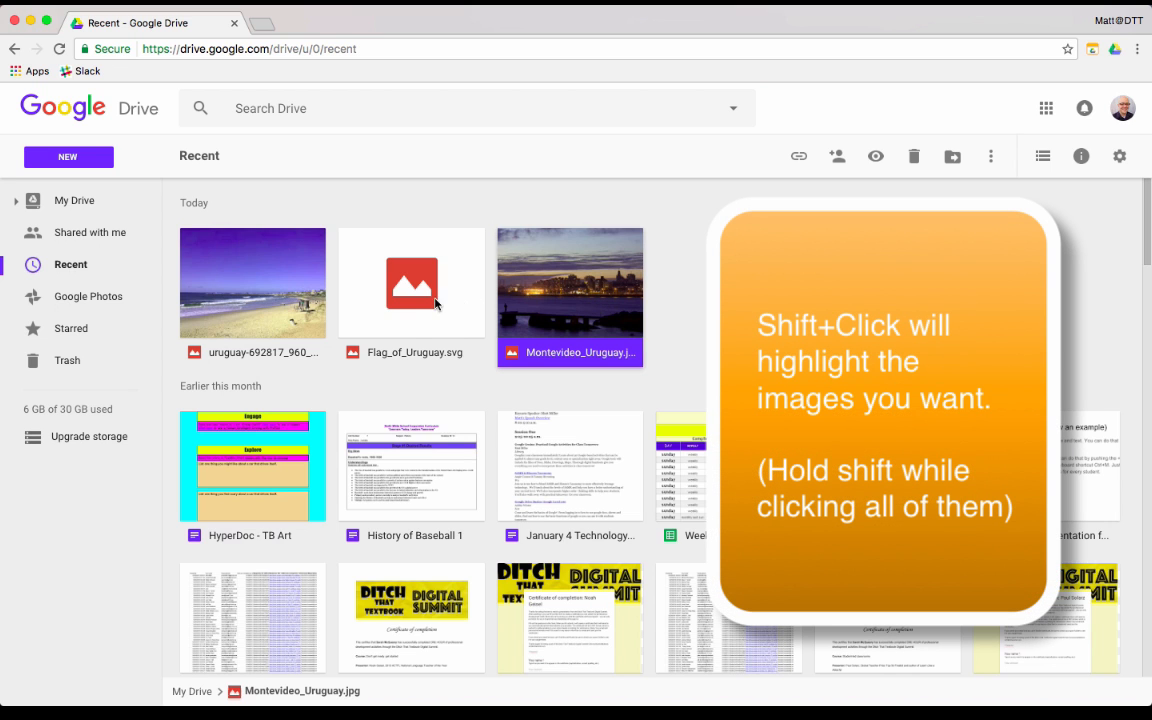
pyautogui.click(252, 297)
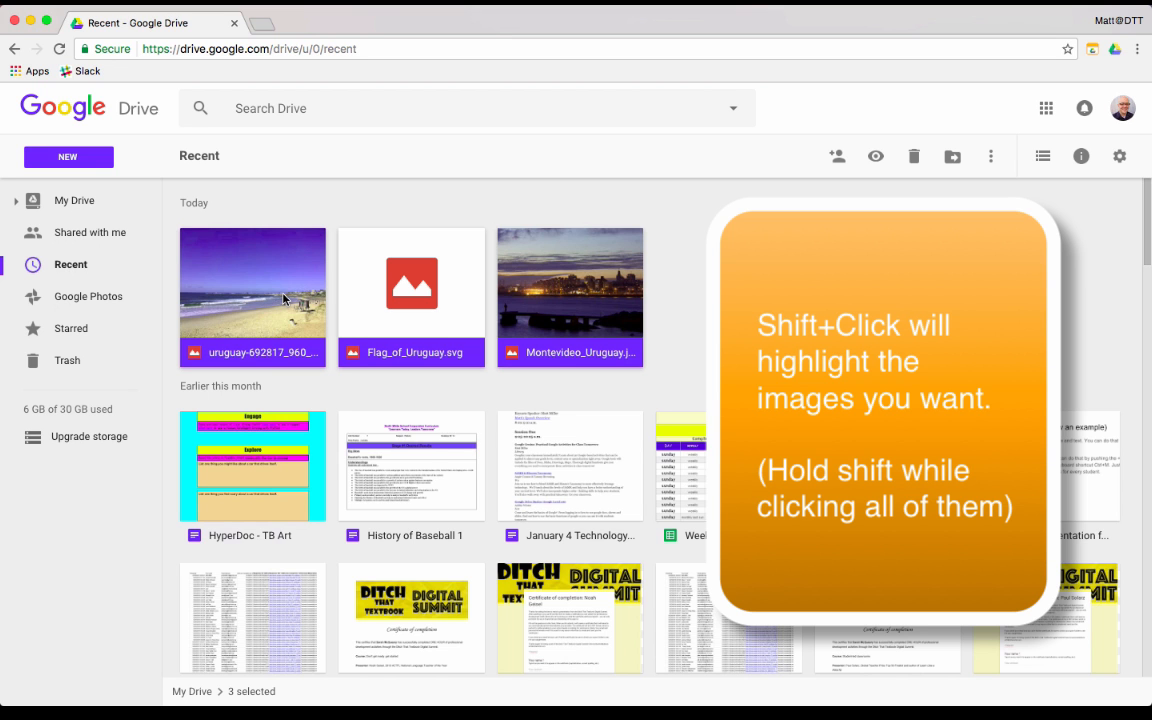
pyautogui.moveTo(293, 311)
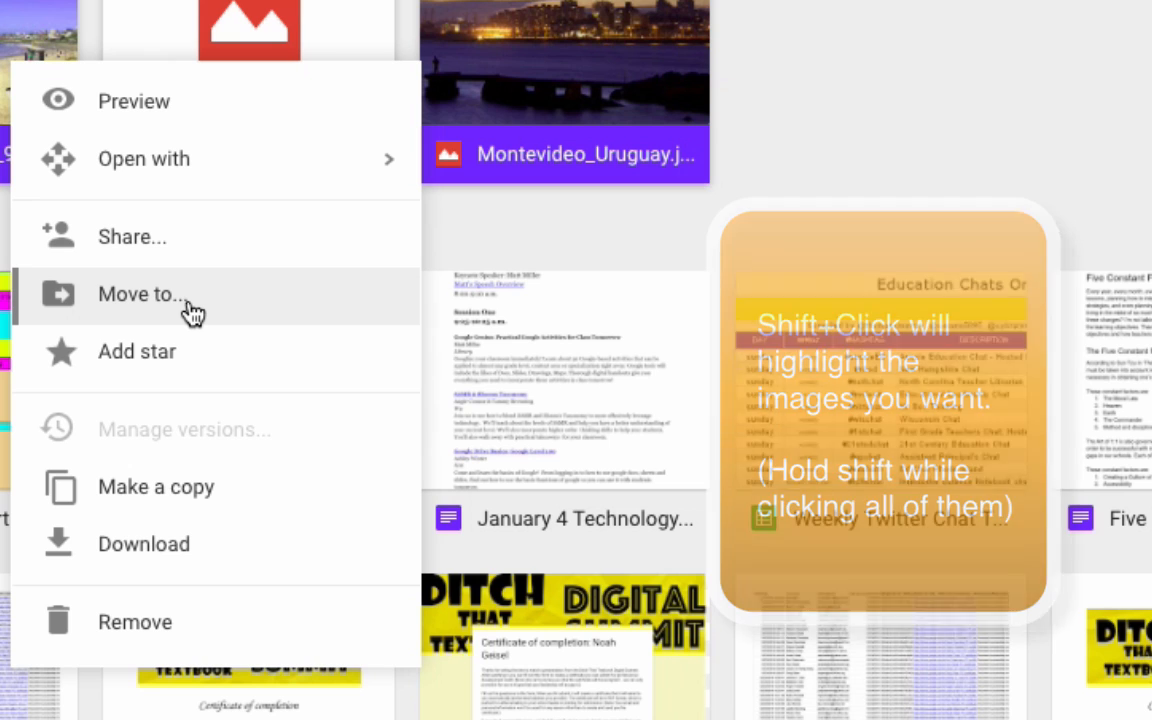
# Step: Create a new folder named 'uruguay pictures' inside My Drive as the save destination
pyautogui.click(140, 294)
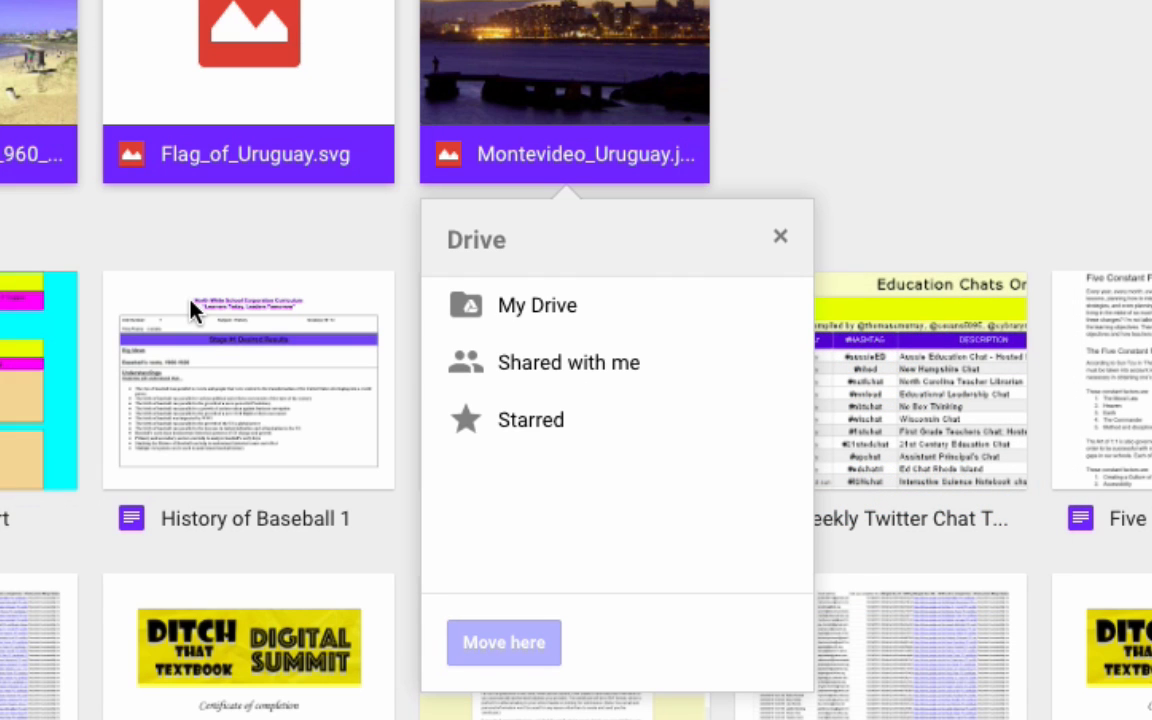
pyautogui.moveTo(568, 362)
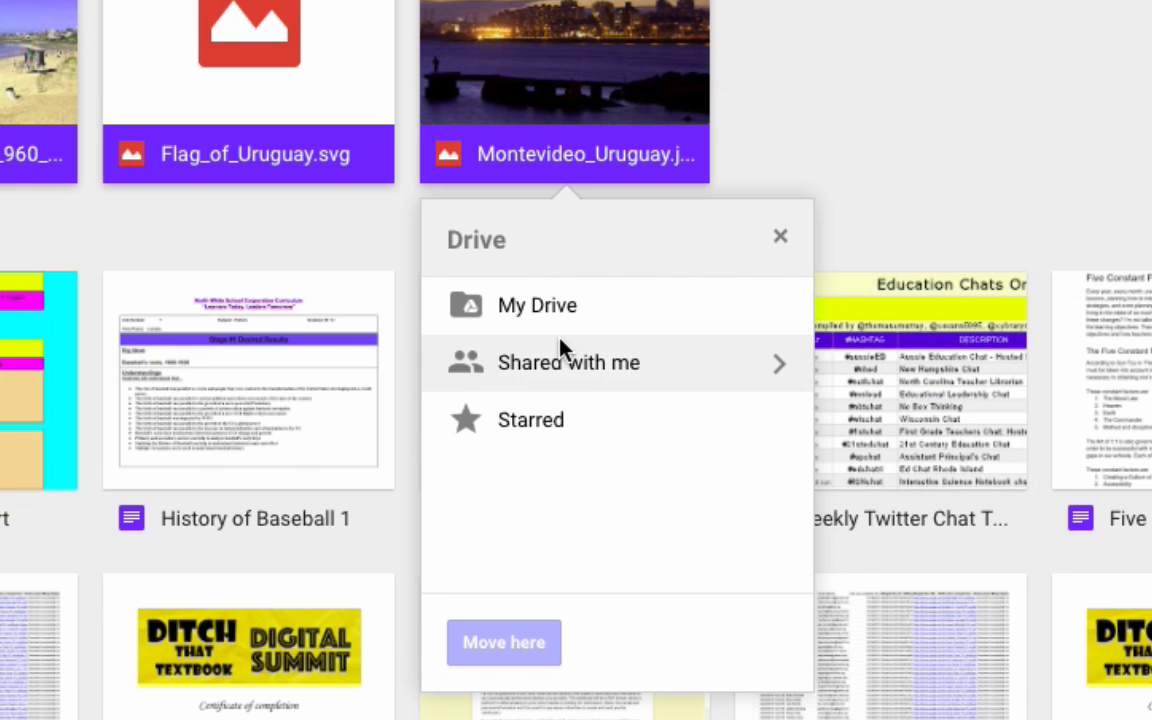
pyautogui.click(537, 305)
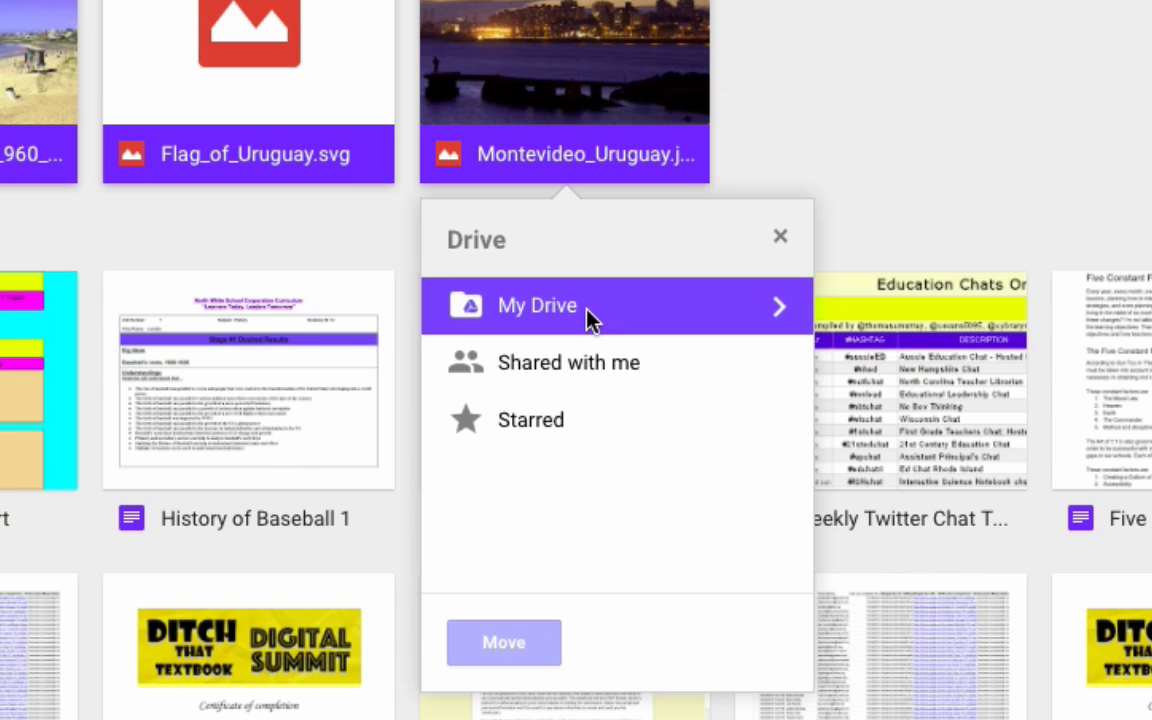
pyautogui.click(537, 305)
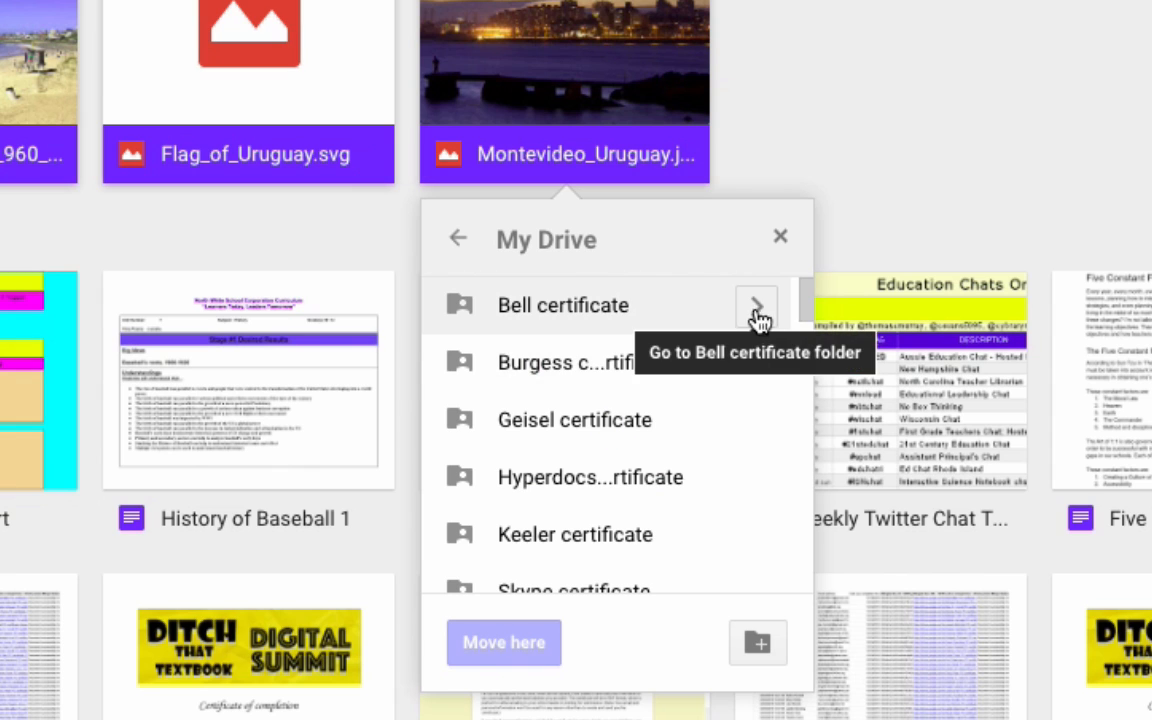
pyautogui.moveTo(630, 508)
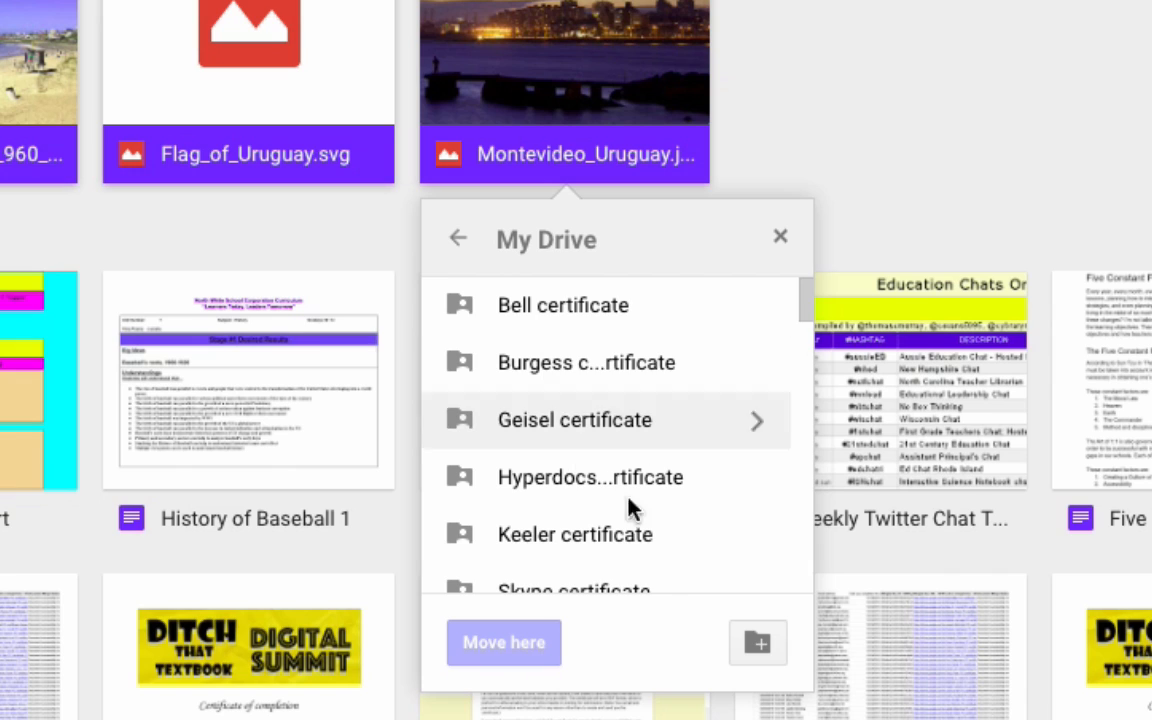
pyautogui.moveTo(722, 672)
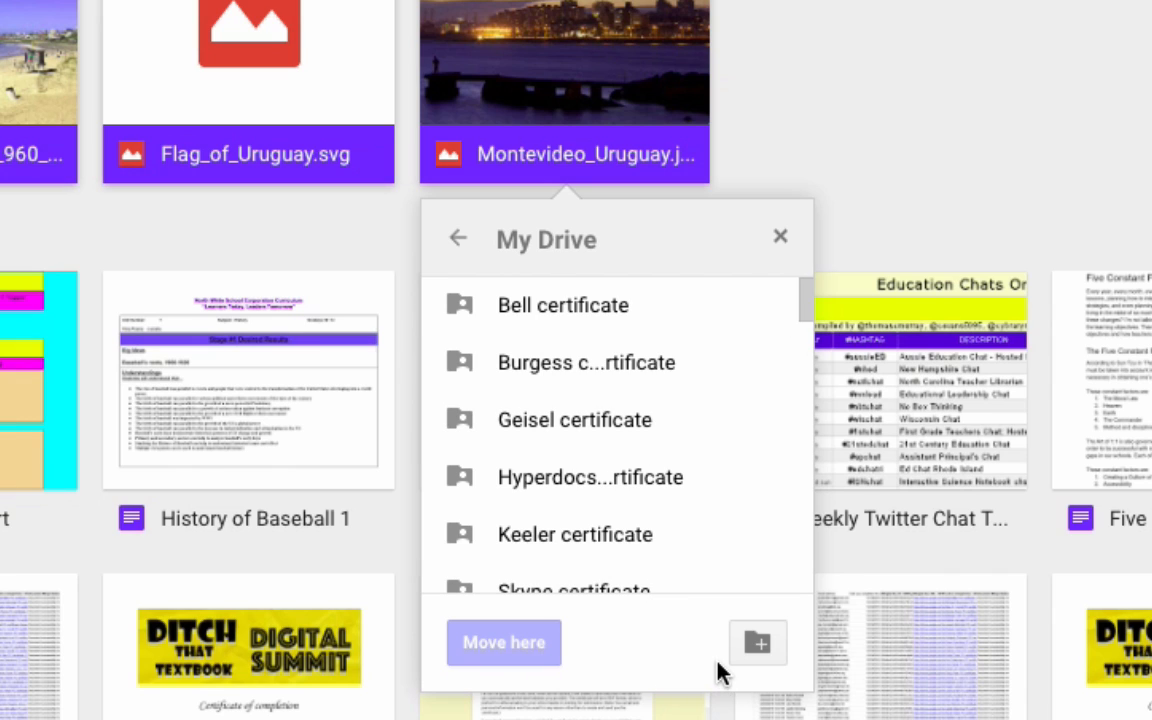
pyautogui.moveTo(758, 642)
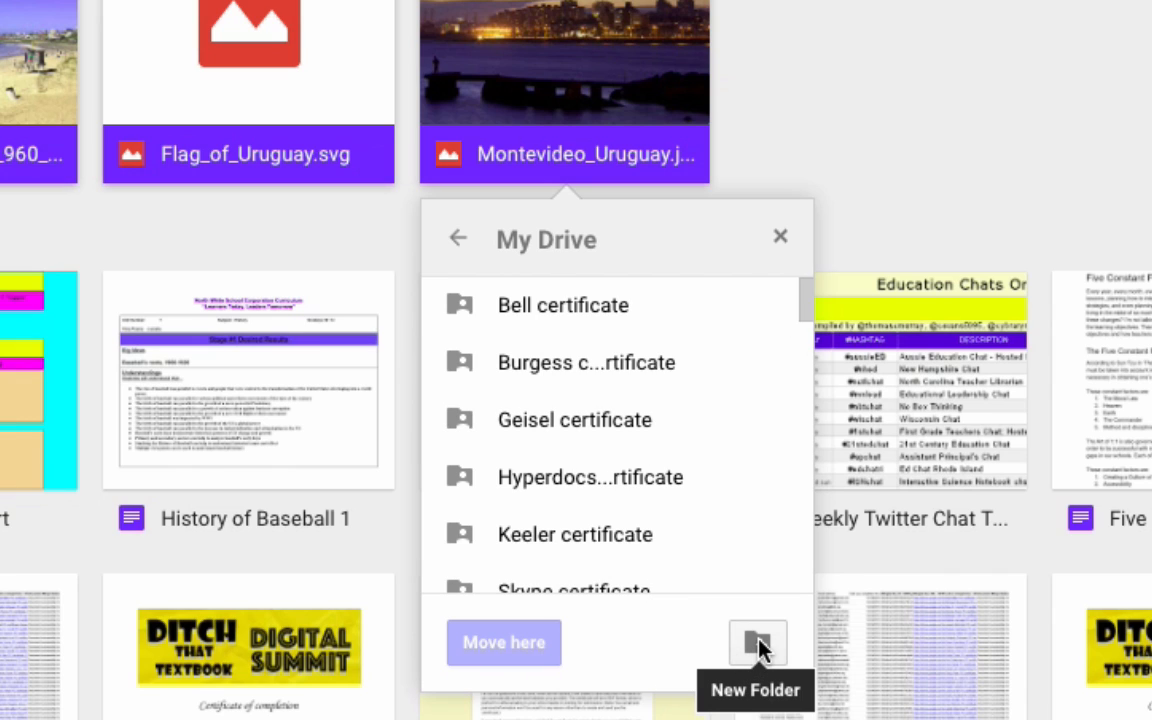
pyautogui.click(757, 642)
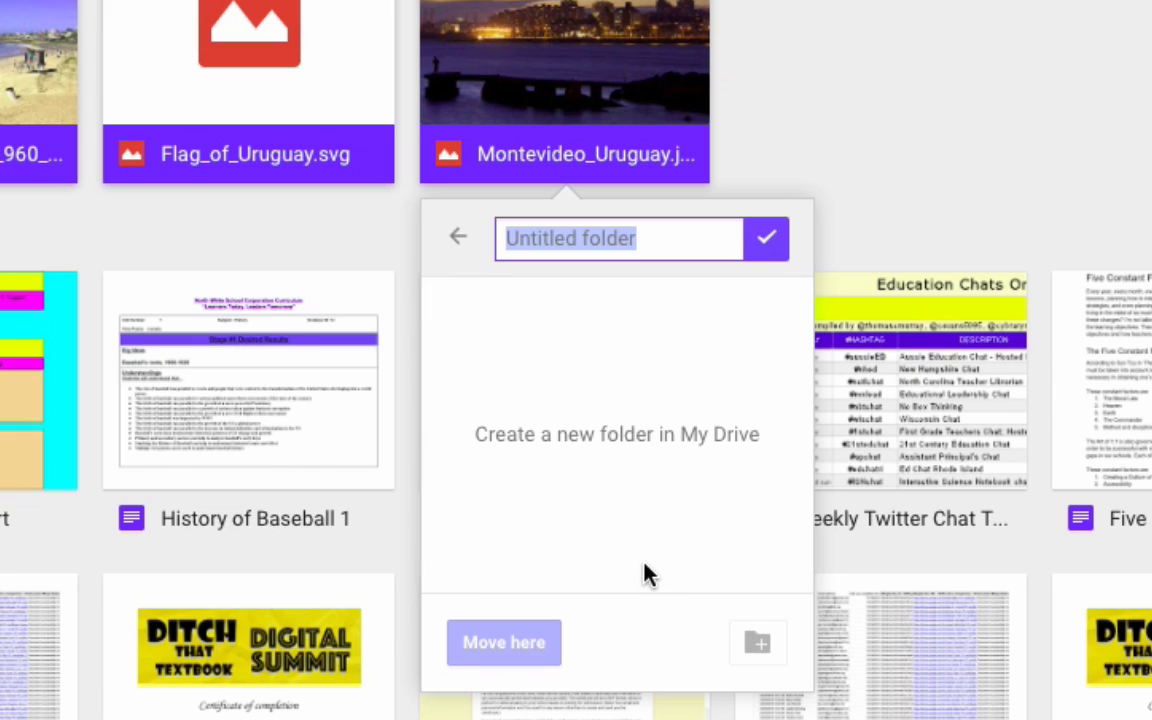
pyautogui.write('uruguay pi')
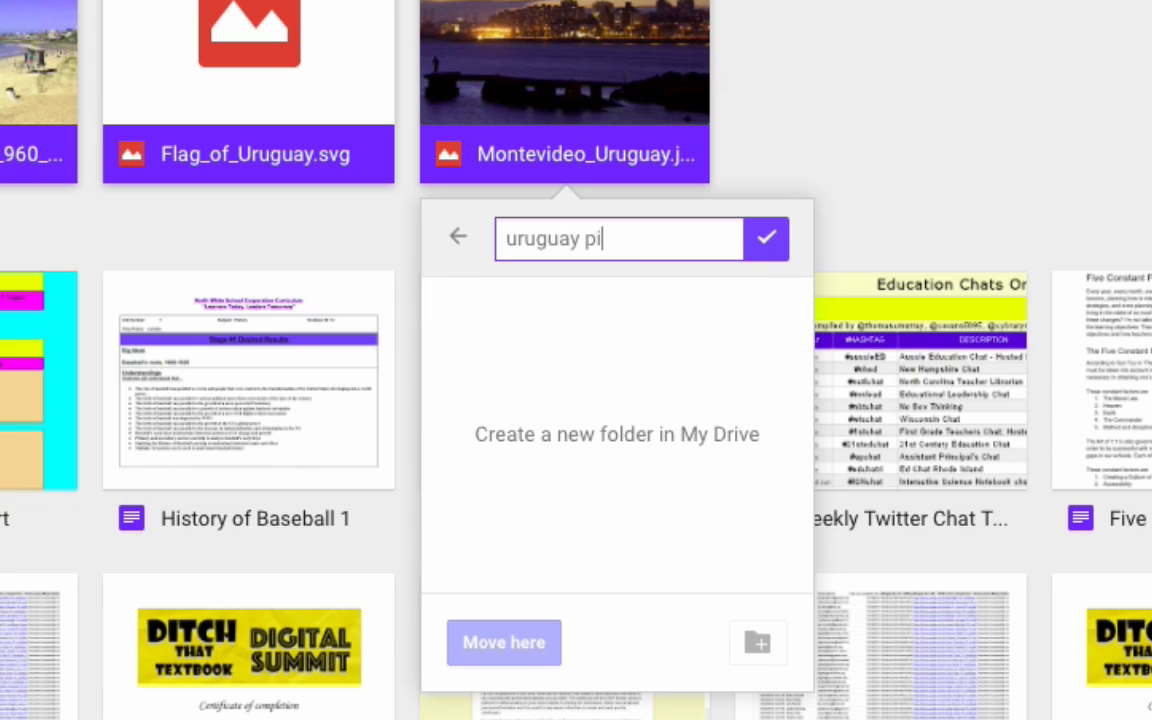
pyautogui.write('ctures')
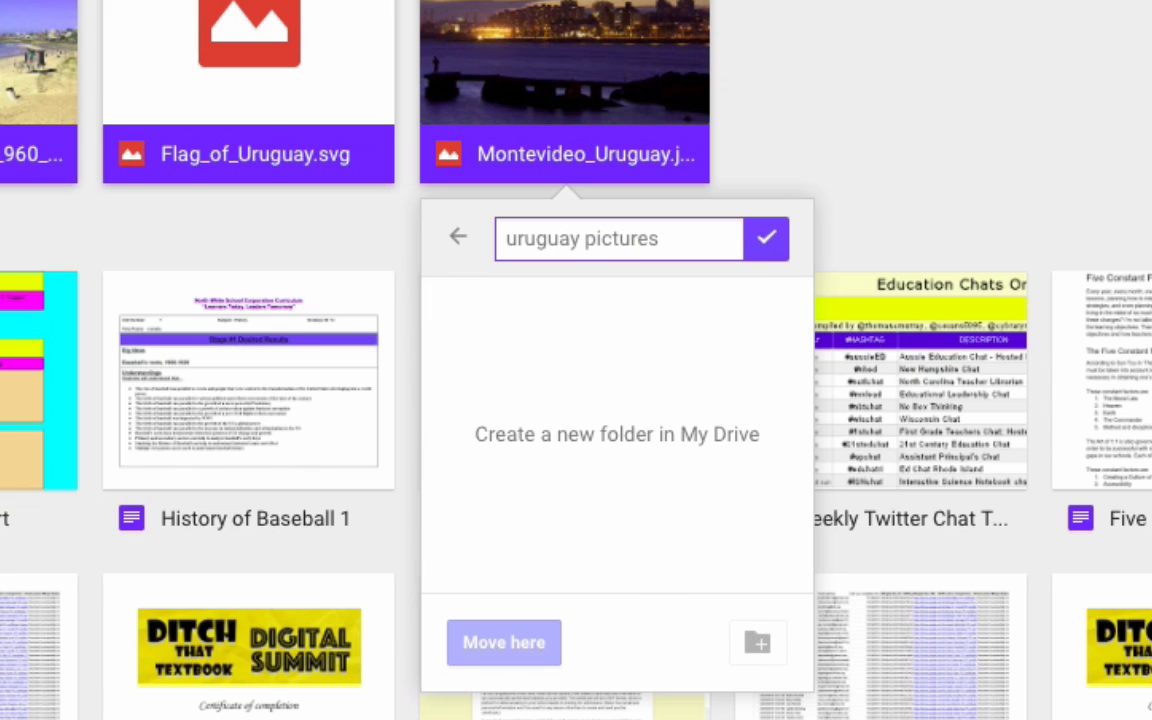
pyautogui.moveTo(767, 239)
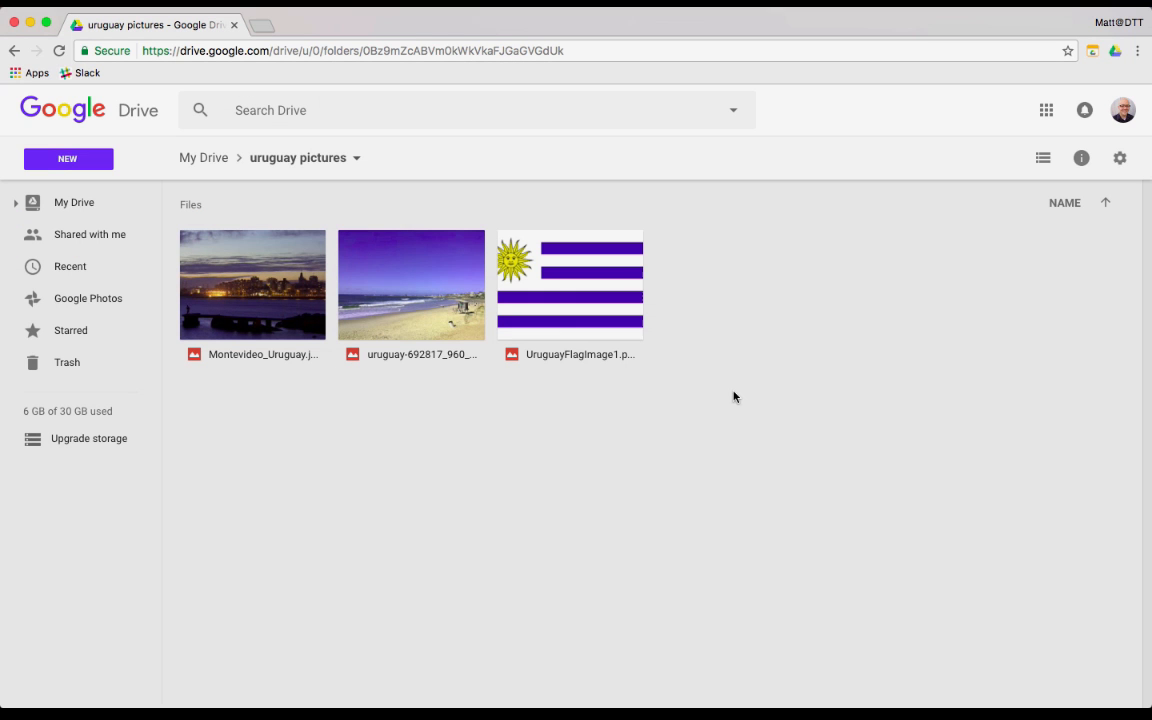
pyautogui.moveTo(686, 307)
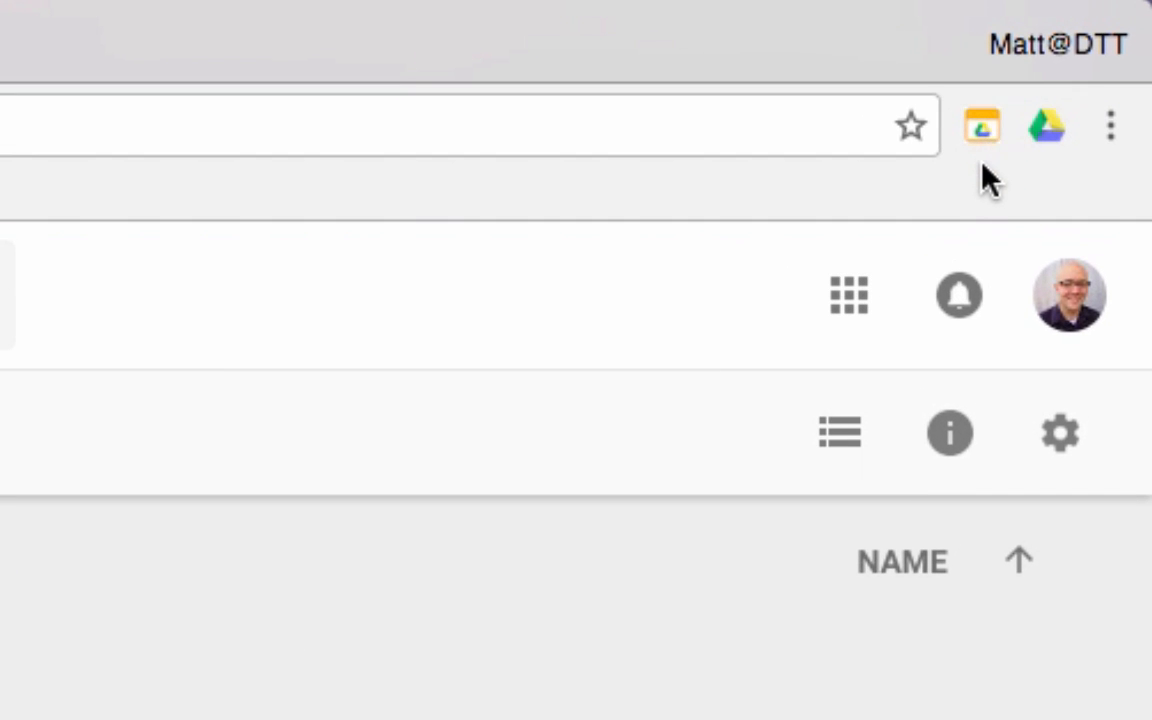
pyautogui.moveTo(980, 127)
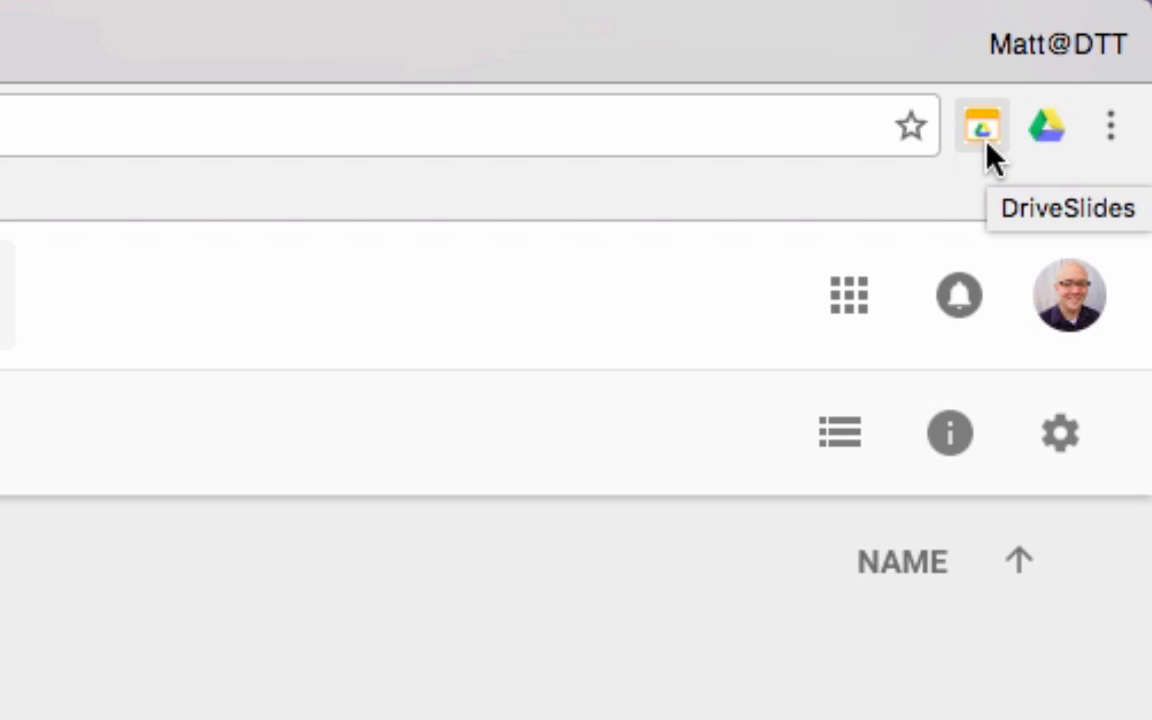
# Step: Open the 'uruguay pictures' folder holding the skyline, beach and flag images
pyautogui.click(980, 127)
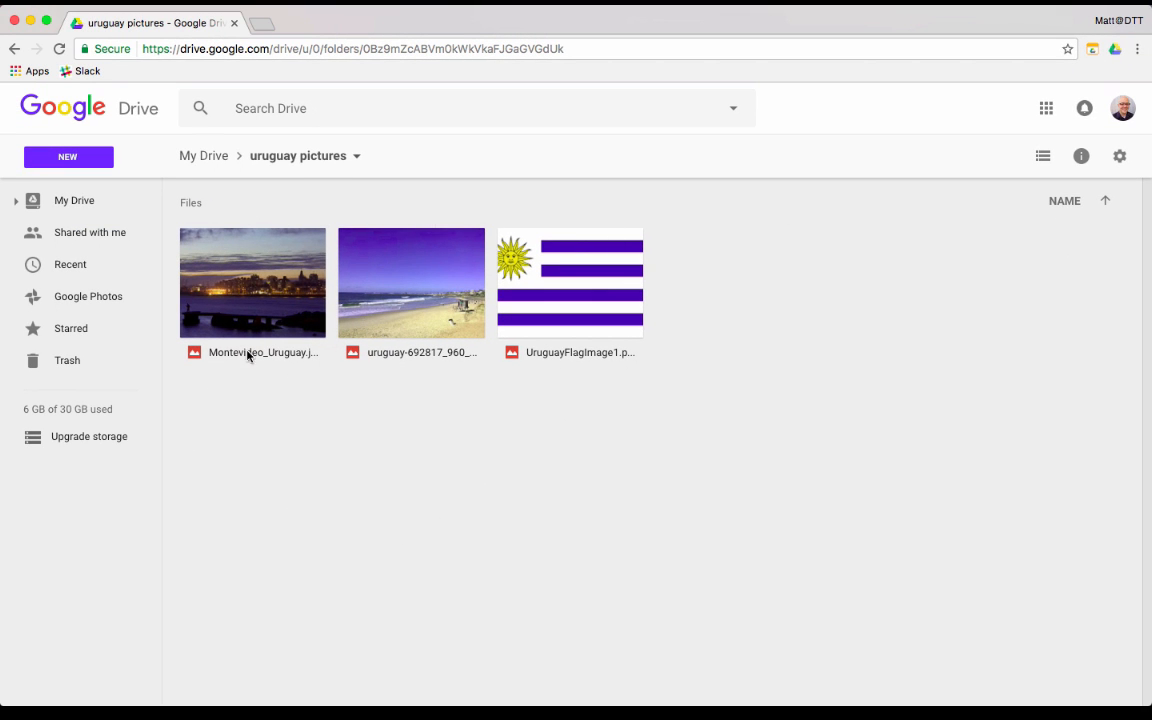
pyautogui.moveTo(258, 208)
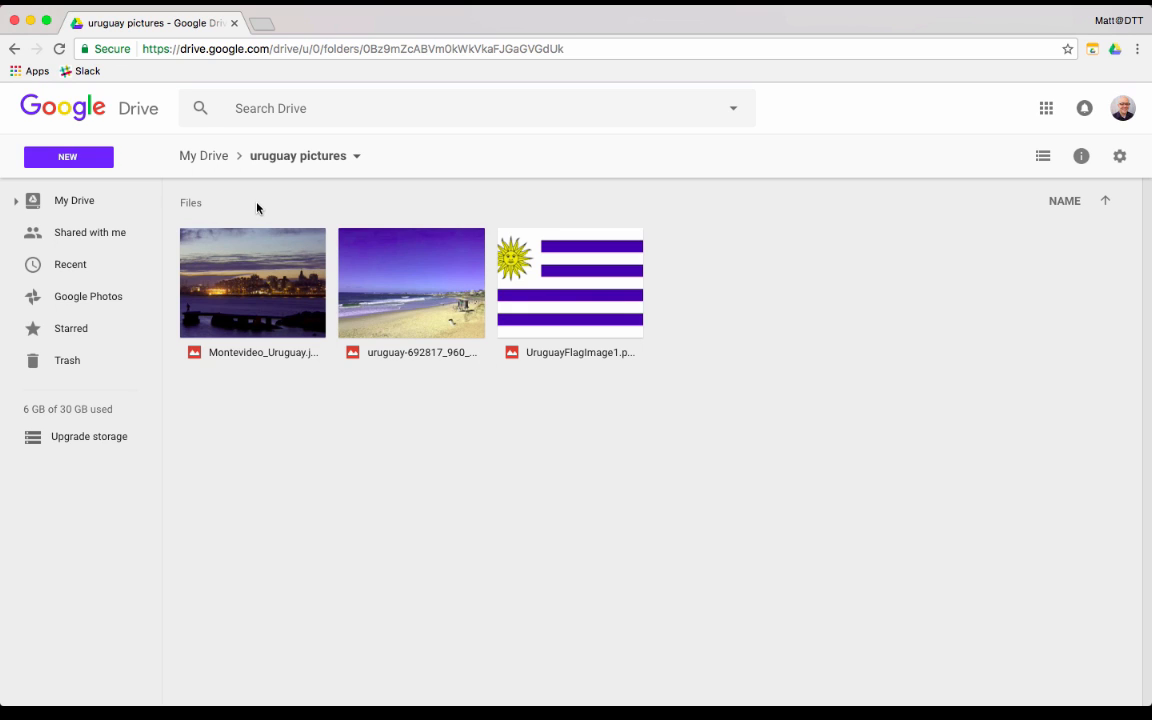
pyautogui.moveTo(389, 234)
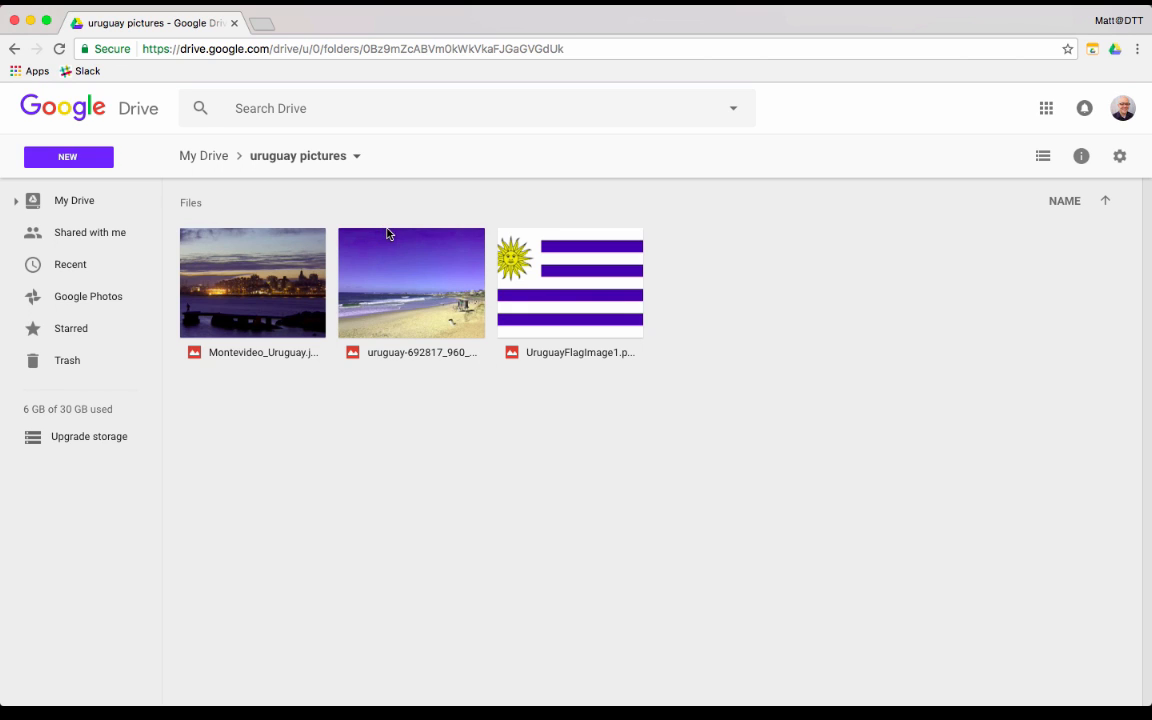
pyautogui.moveTo(625, 370)
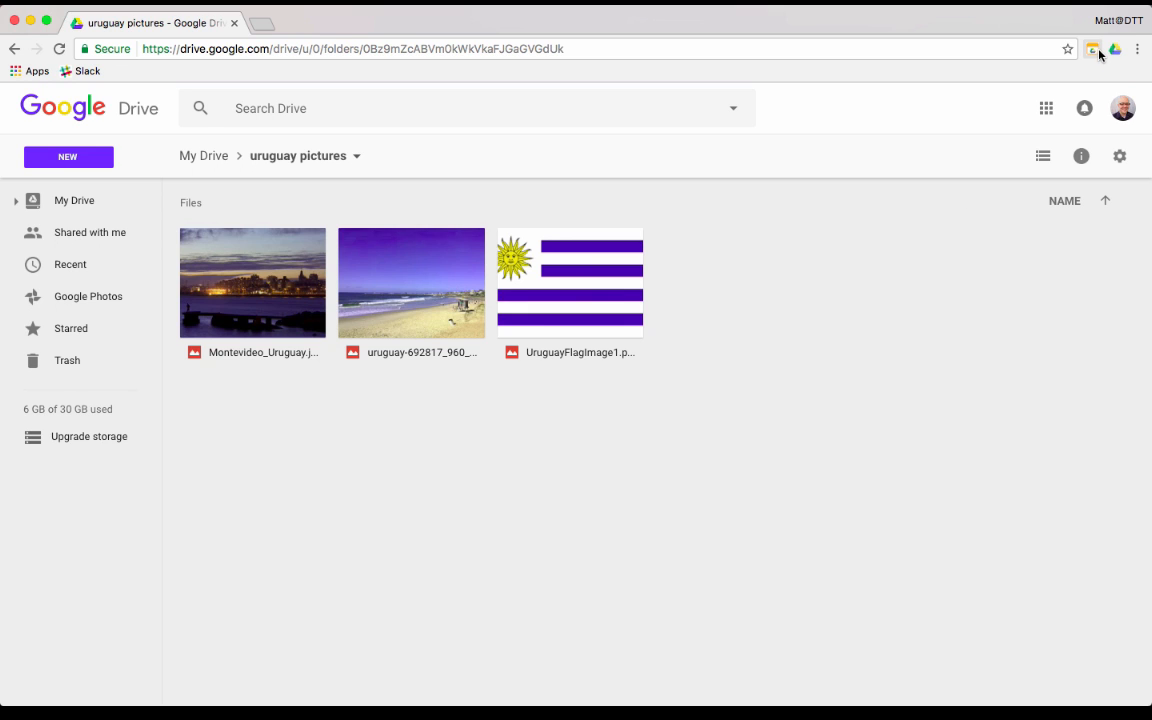
pyautogui.moveTo(1093, 48)
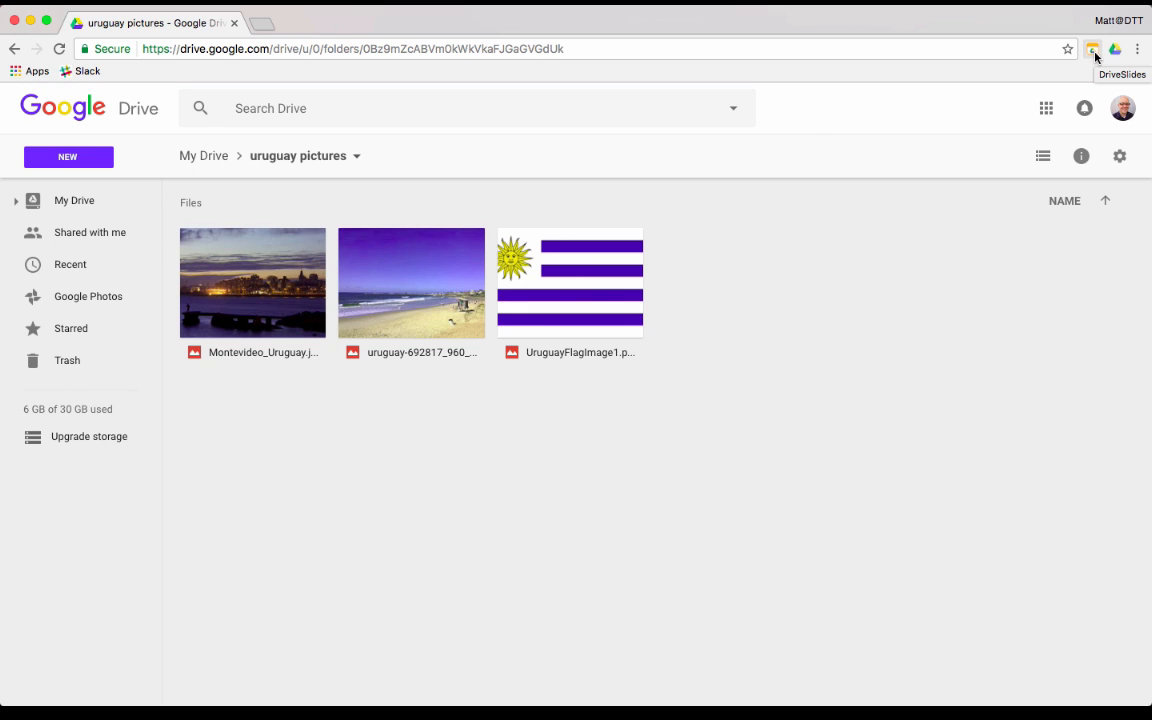
# Step: Generate a presentation from the folder's images with DriveSlides and select the flag slide
pyautogui.click(1092, 48)
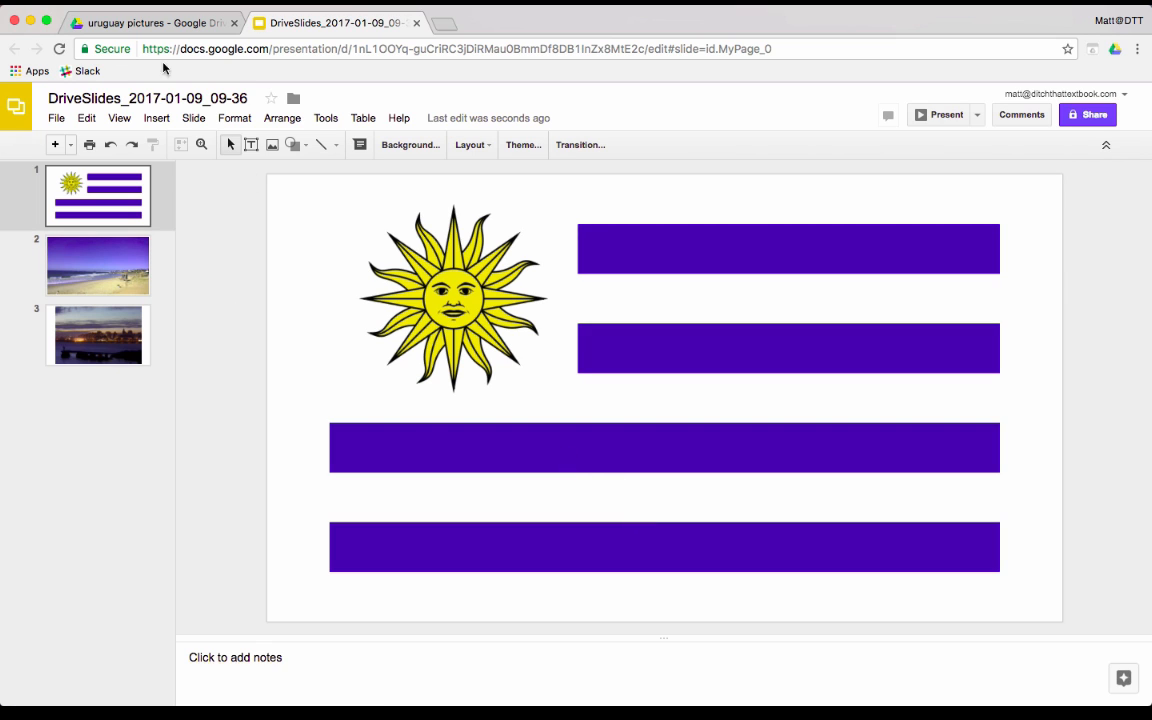
pyautogui.moveTo(190, 218)
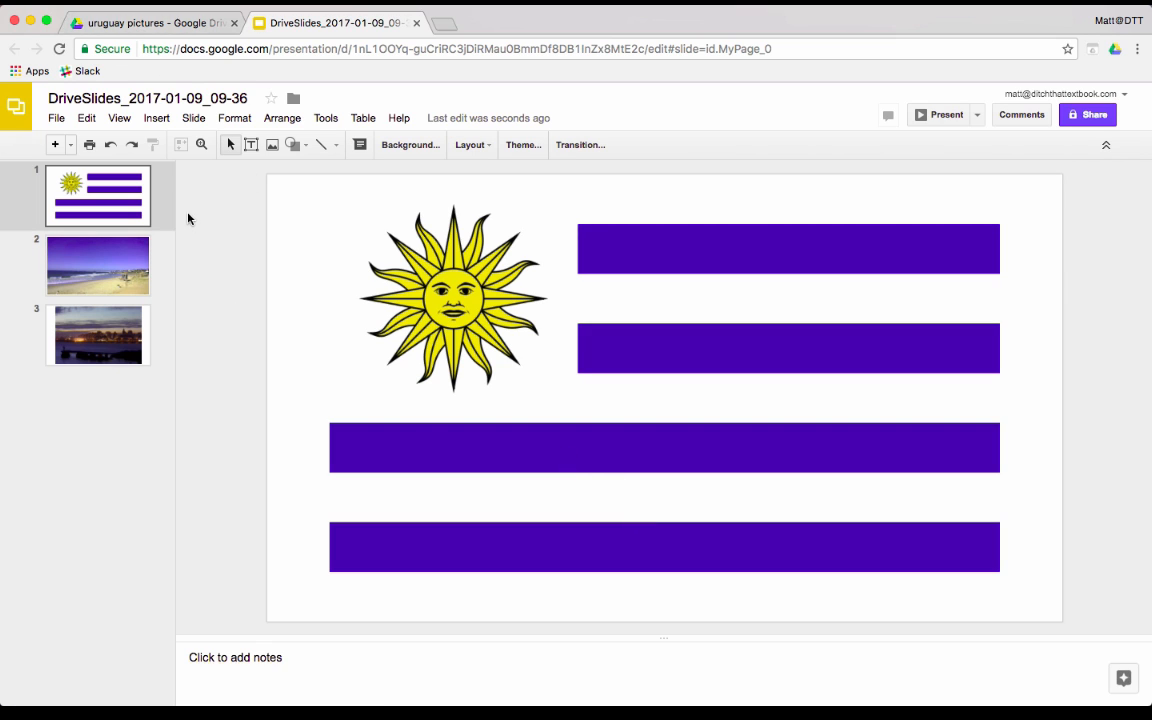
pyautogui.click(98, 195)
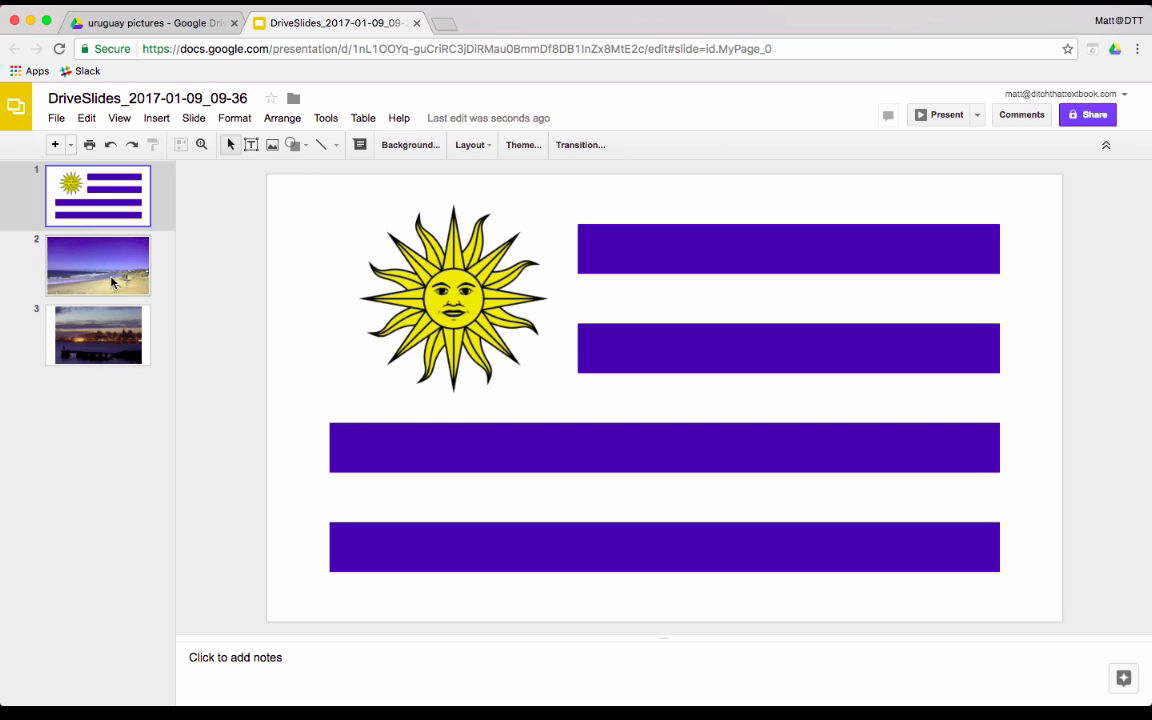
# Step: View slide 2 with the beach, then slide 3 with the Montevideo skyline
pyautogui.click(98, 265)
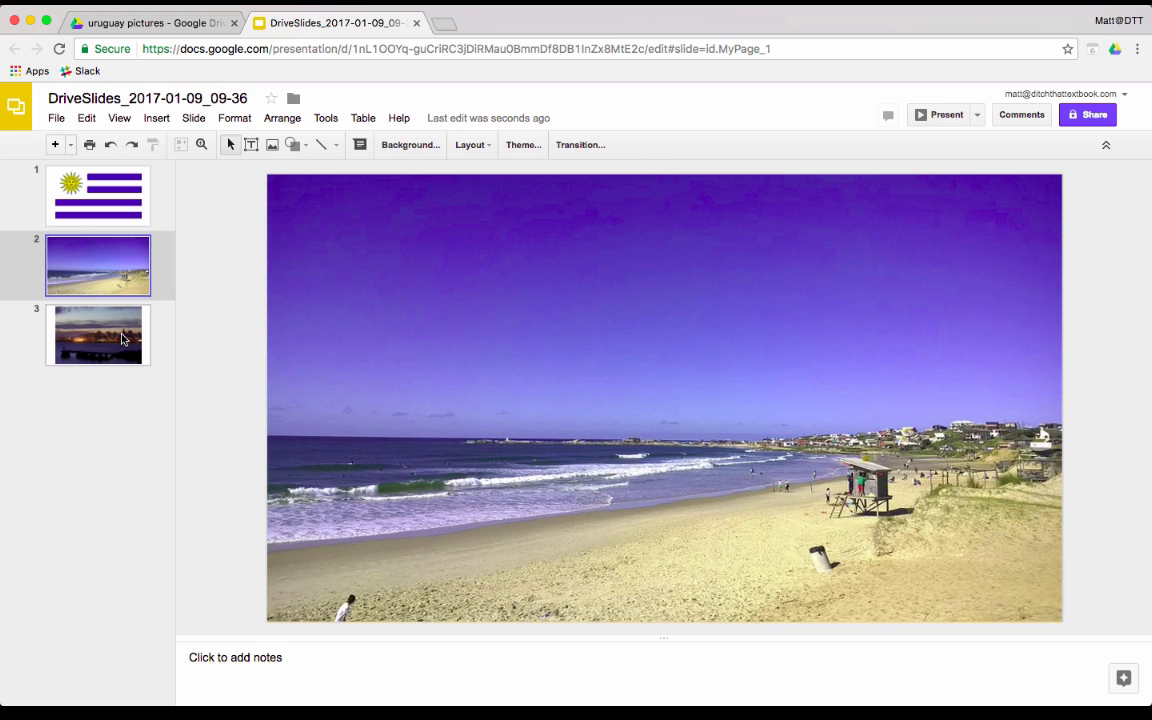
pyautogui.click(98, 335)
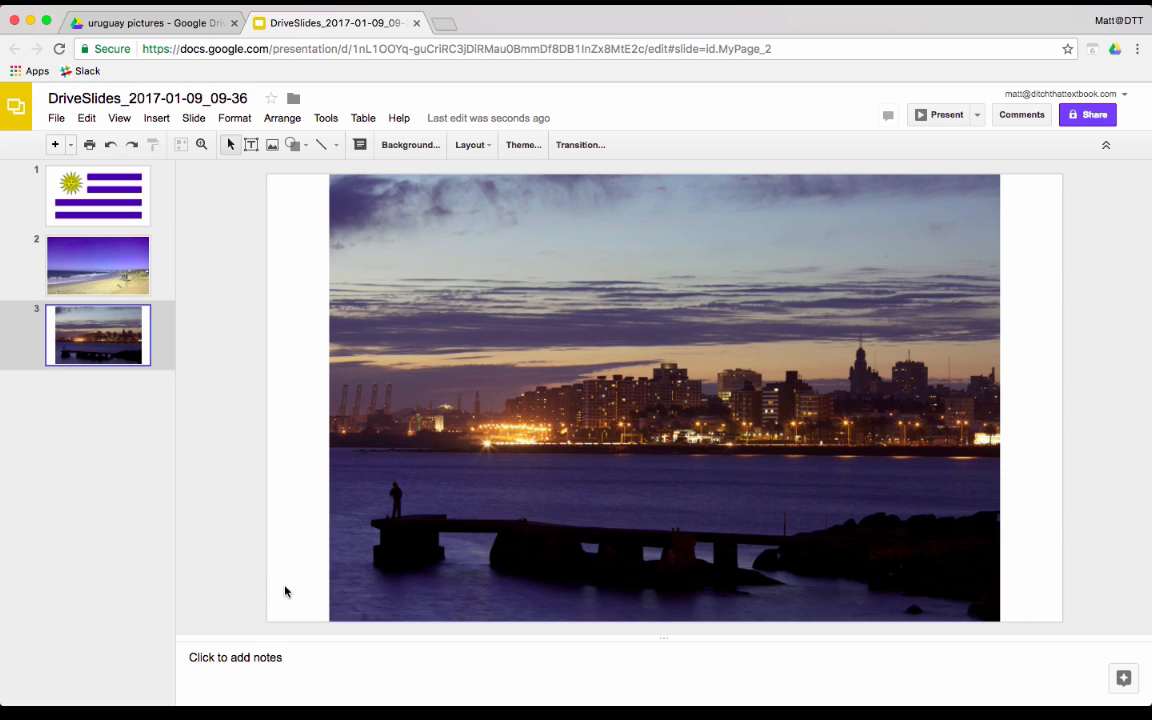
pyautogui.moveTo(201, 374)
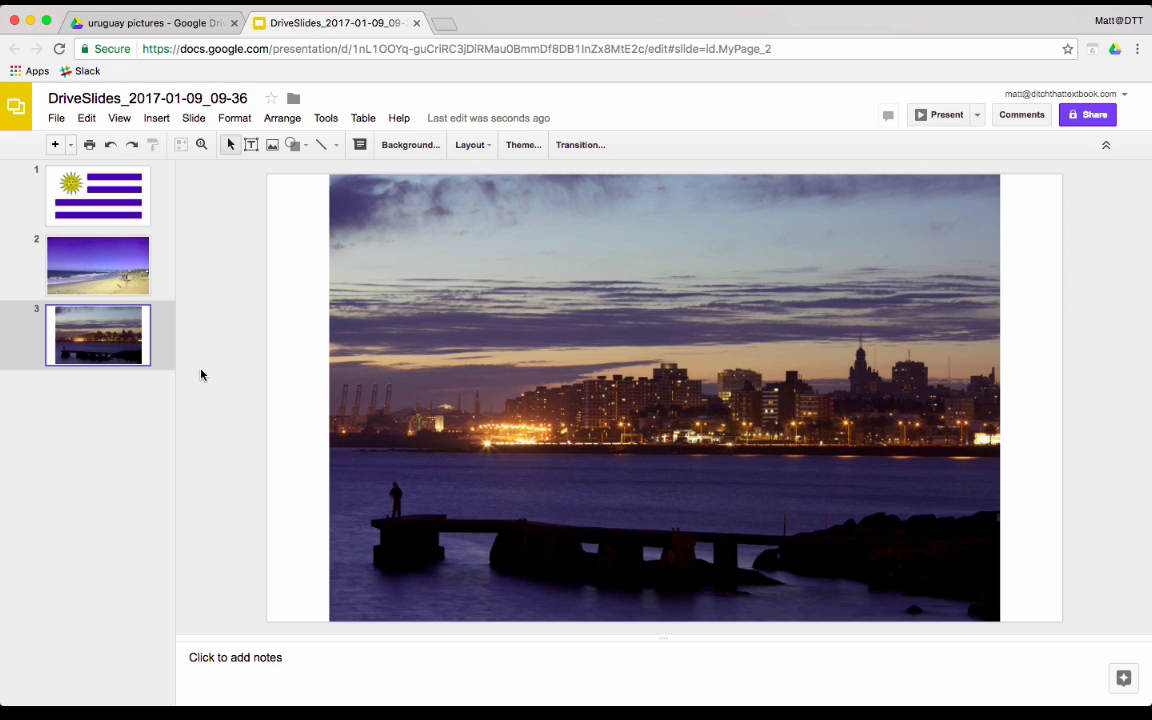
pyautogui.moveTo(164, 247)
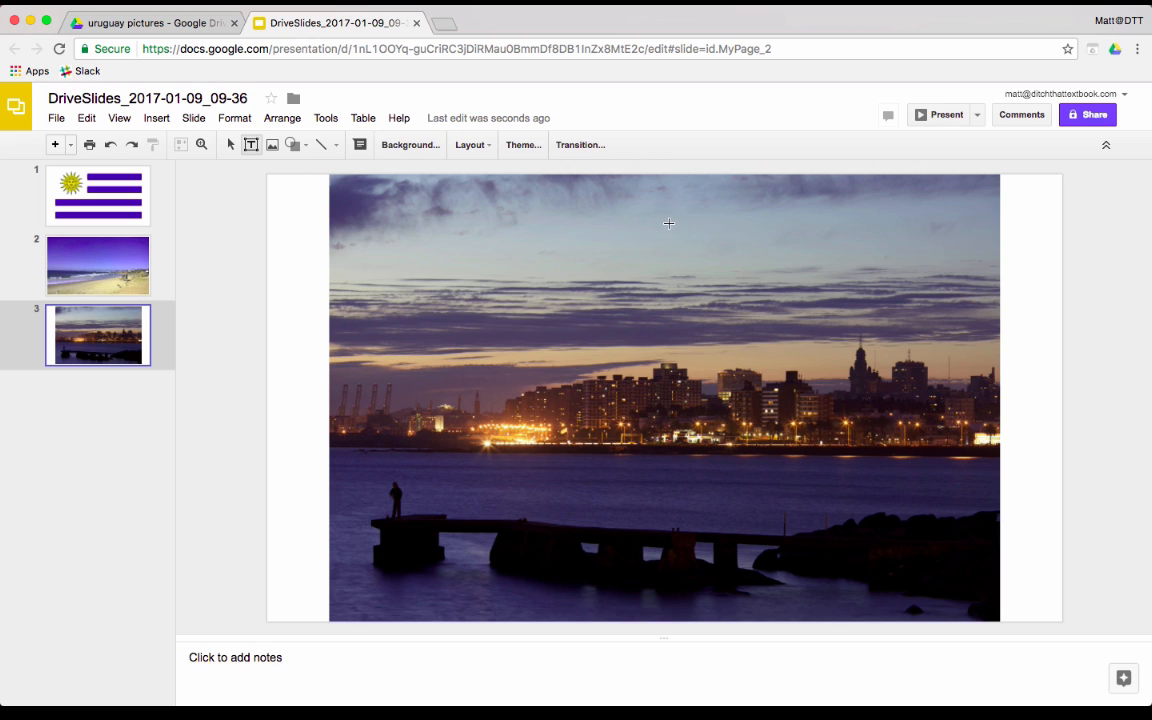
pyautogui.moveTo(246, 160)
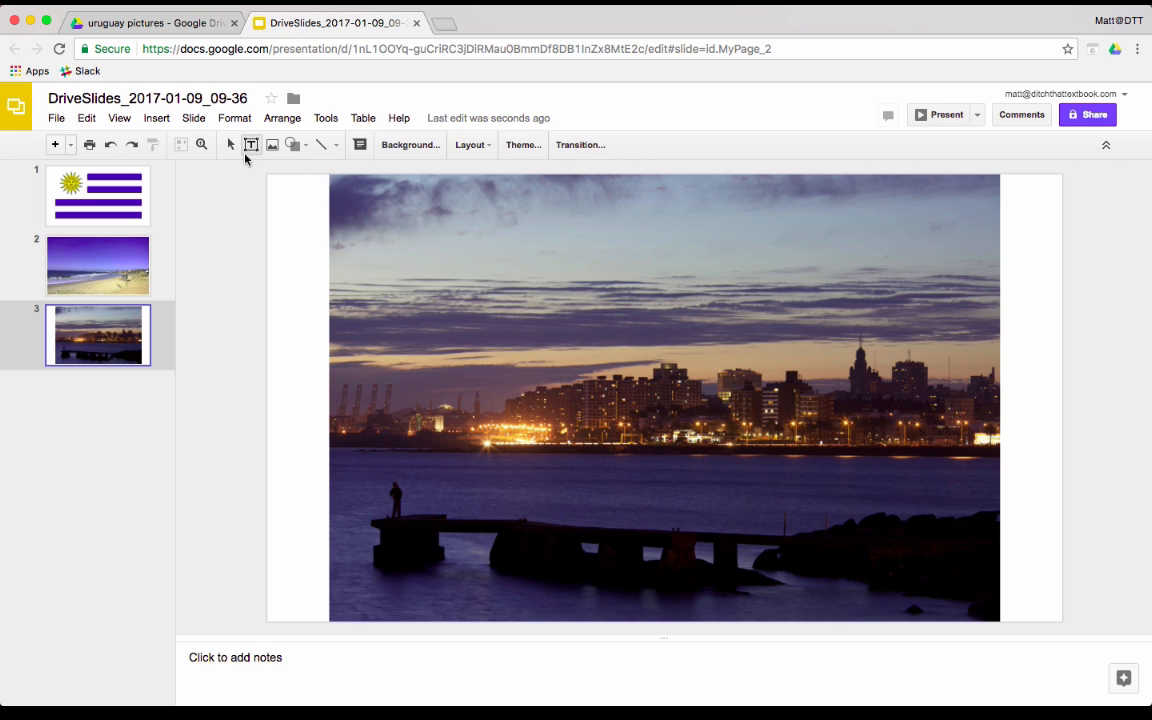
# Step: Add a left-margin text box reading 'This is the skyline of Montevideo, the capital of Uruguay, at night.'
pyautogui.click(663, 397)
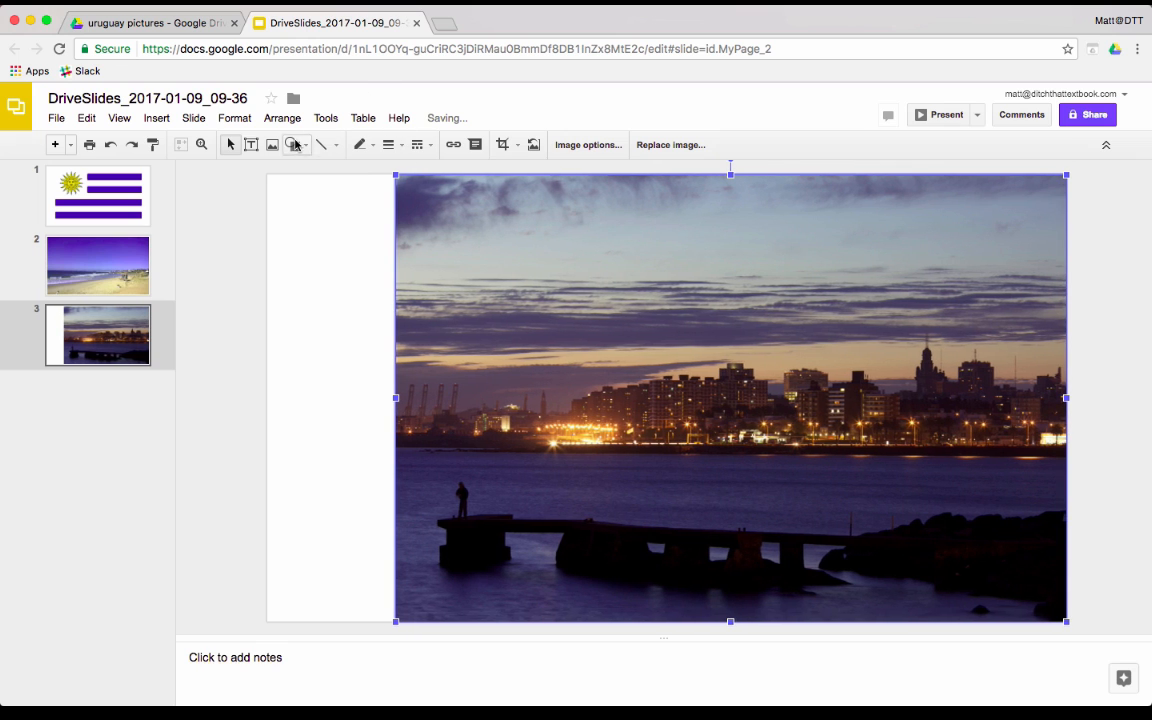
pyautogui.moveTo(283, 208); pyautogui.dragTo(380, 572)
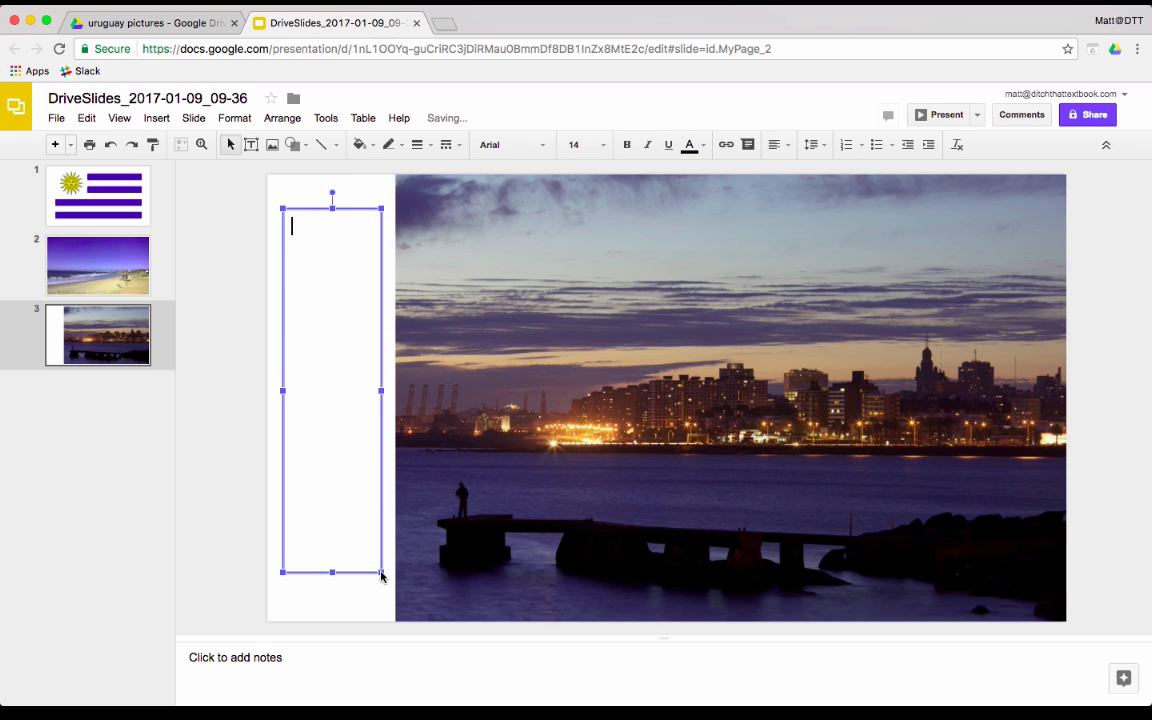
pyautogui.write('This is the')
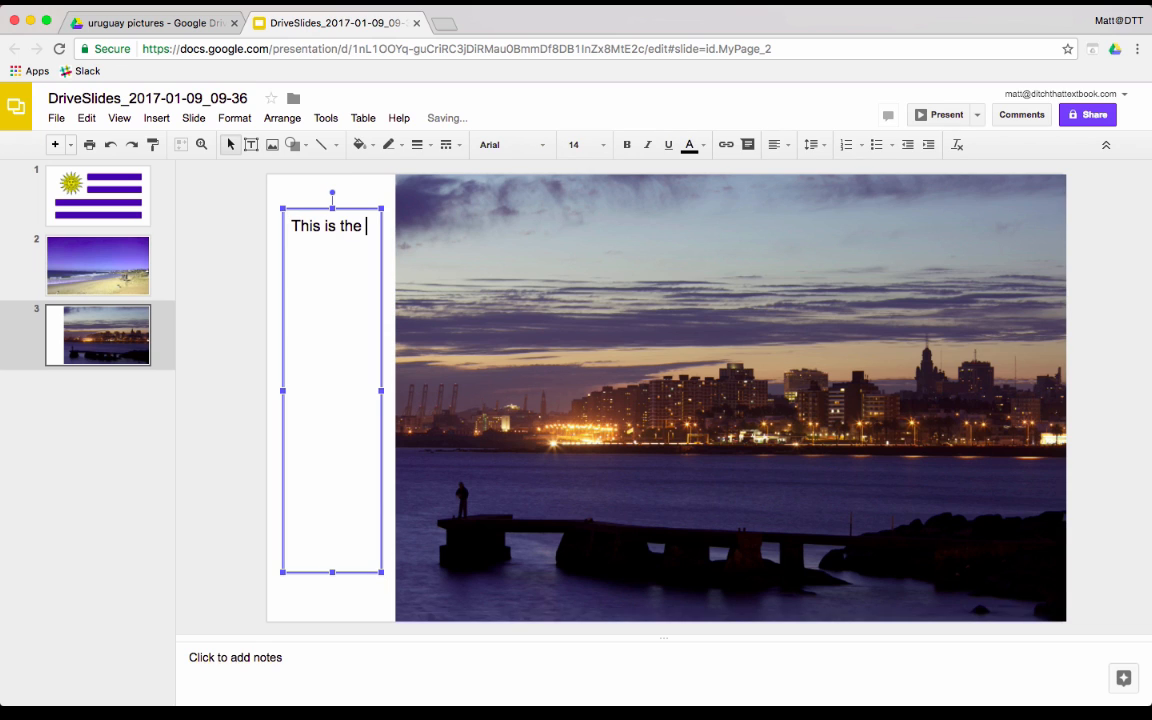
pyautogui.write('skyline of')
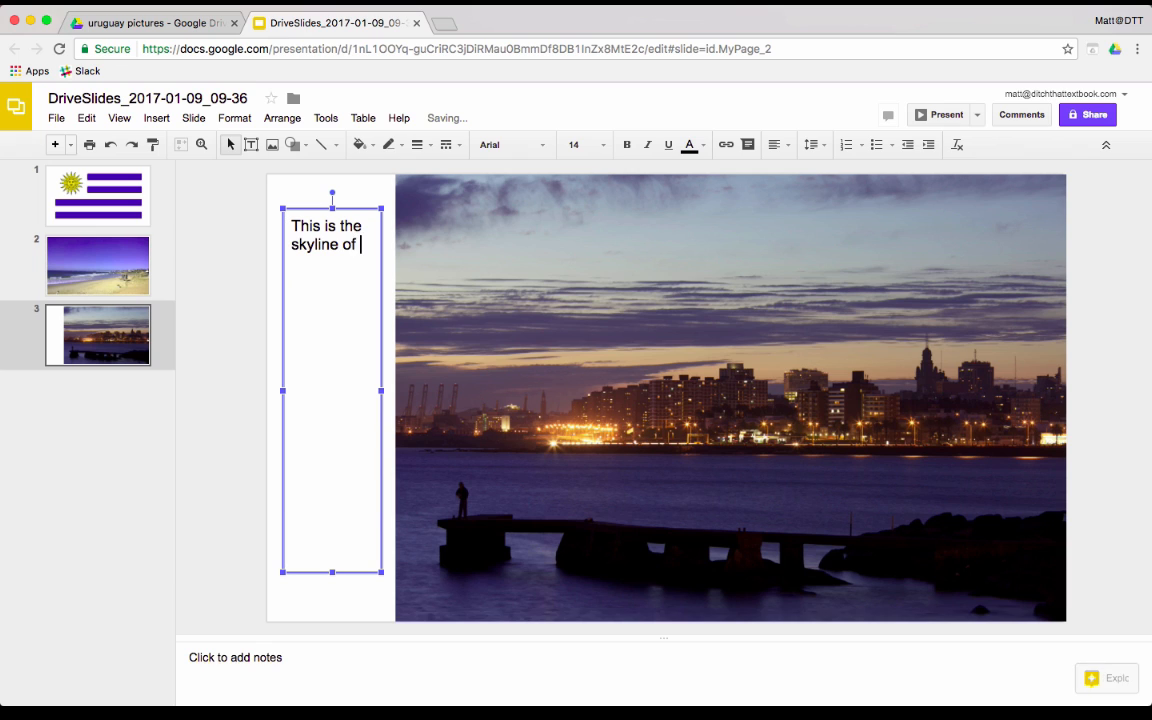
pyautogui.write('Montevideo, the')
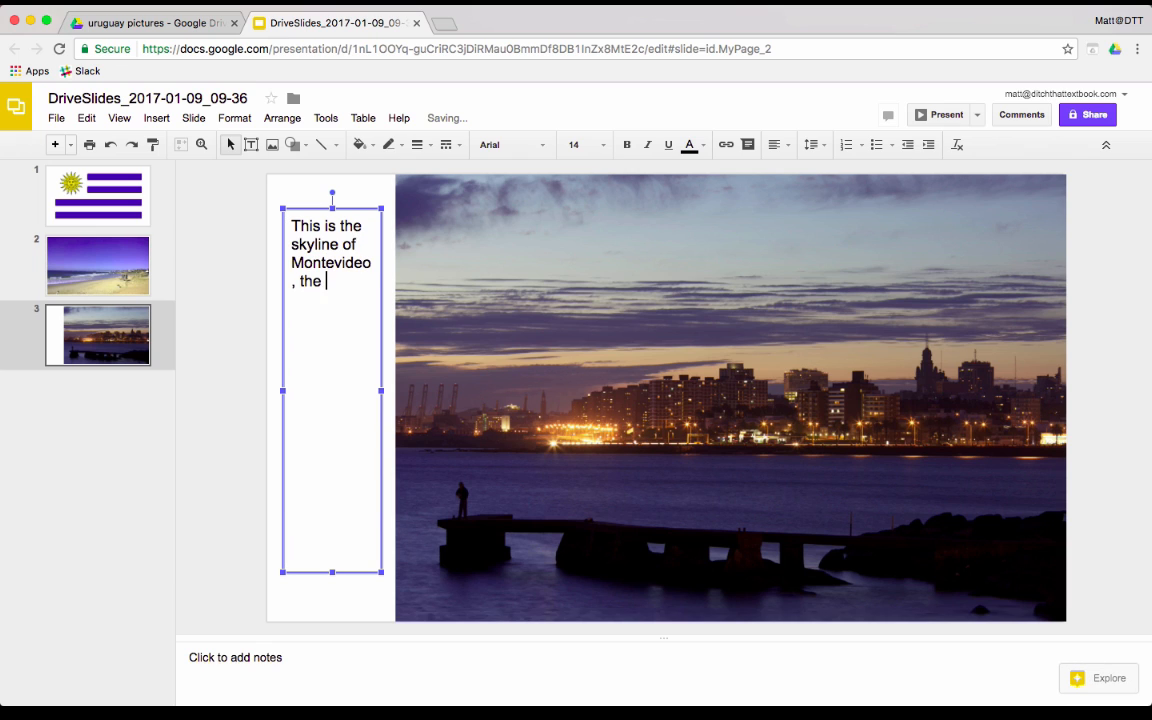
pyautogui.write('capital of U')
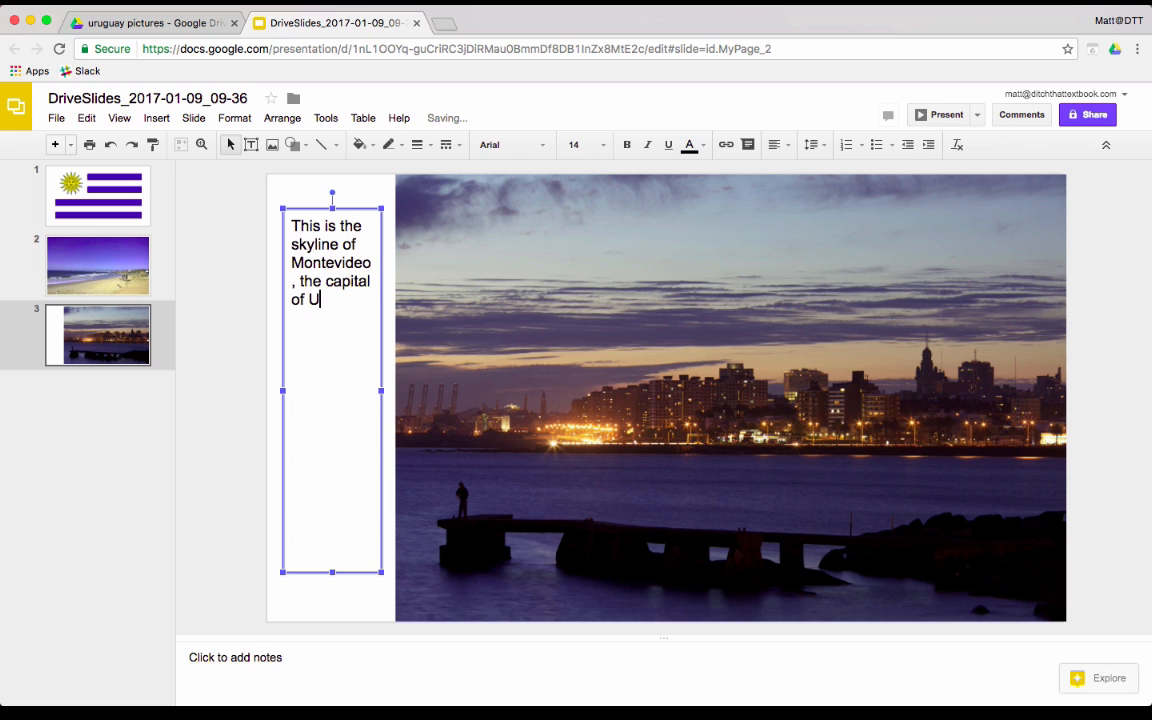
pyautogui.write('ruguay, at night.')
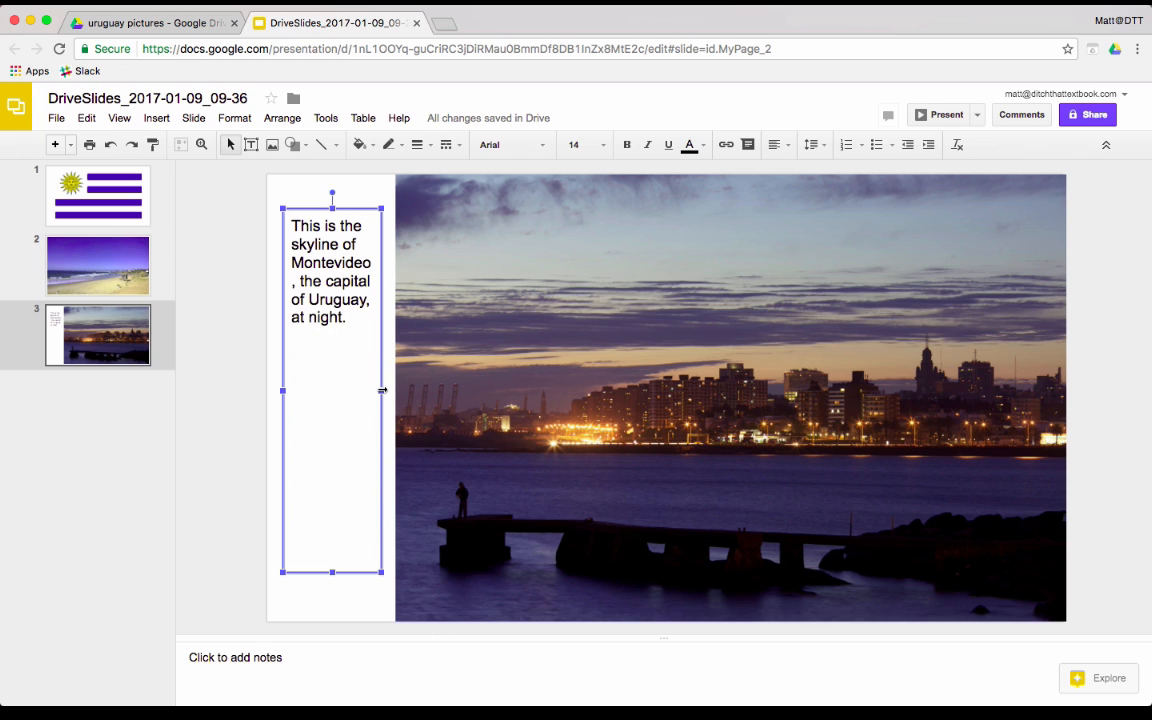
pyautogui.moveTo(381, 390); pyautogui.dragTo(391, 390)
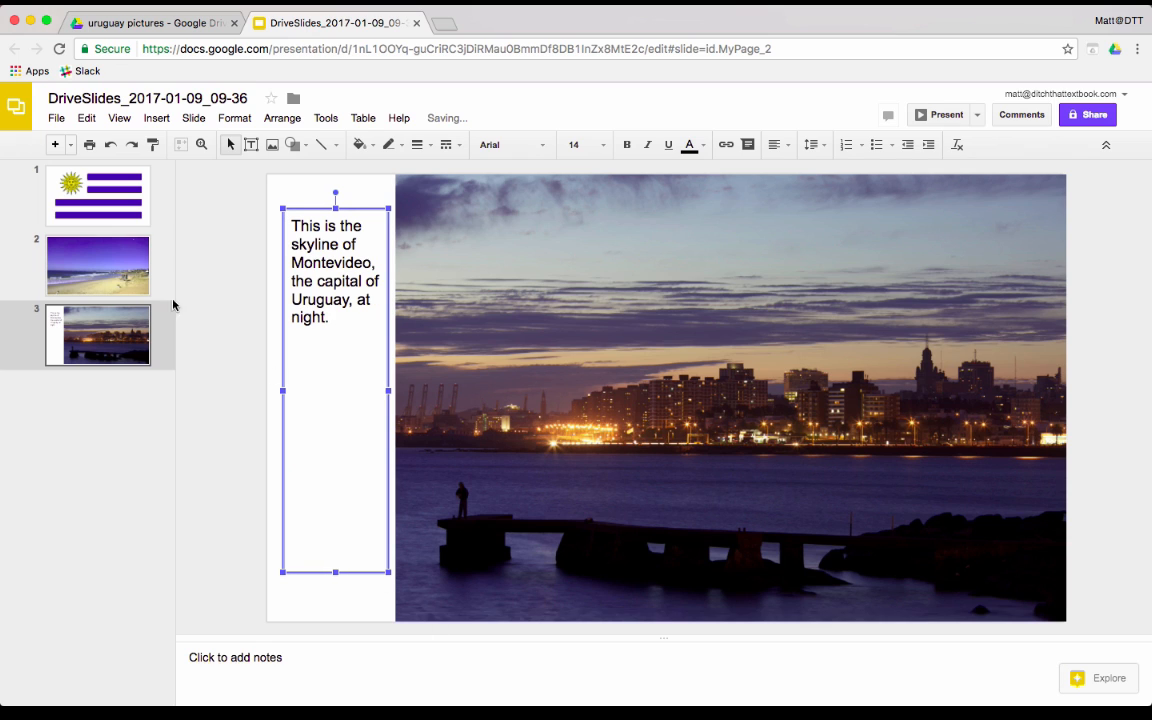
# Step: On the beach slide, draw a gray-filled rounded rectangle in the upper-left sky area
pyautogui.click(98, 266)
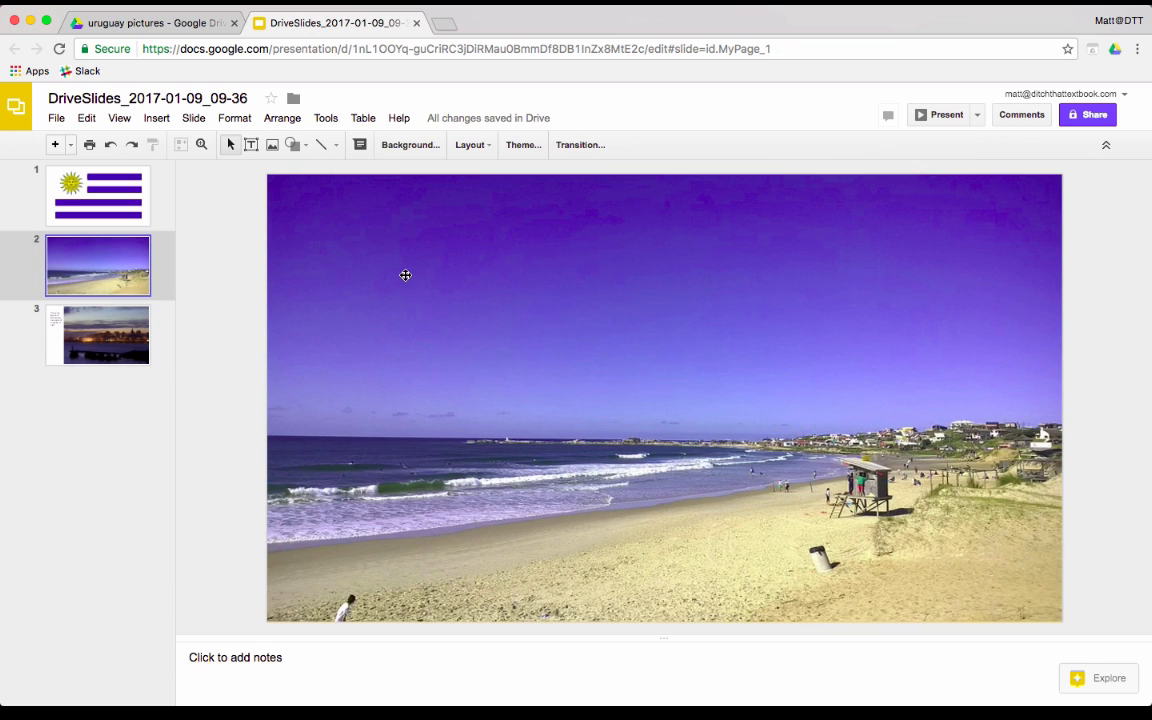
pyautogui.click(290, 144)
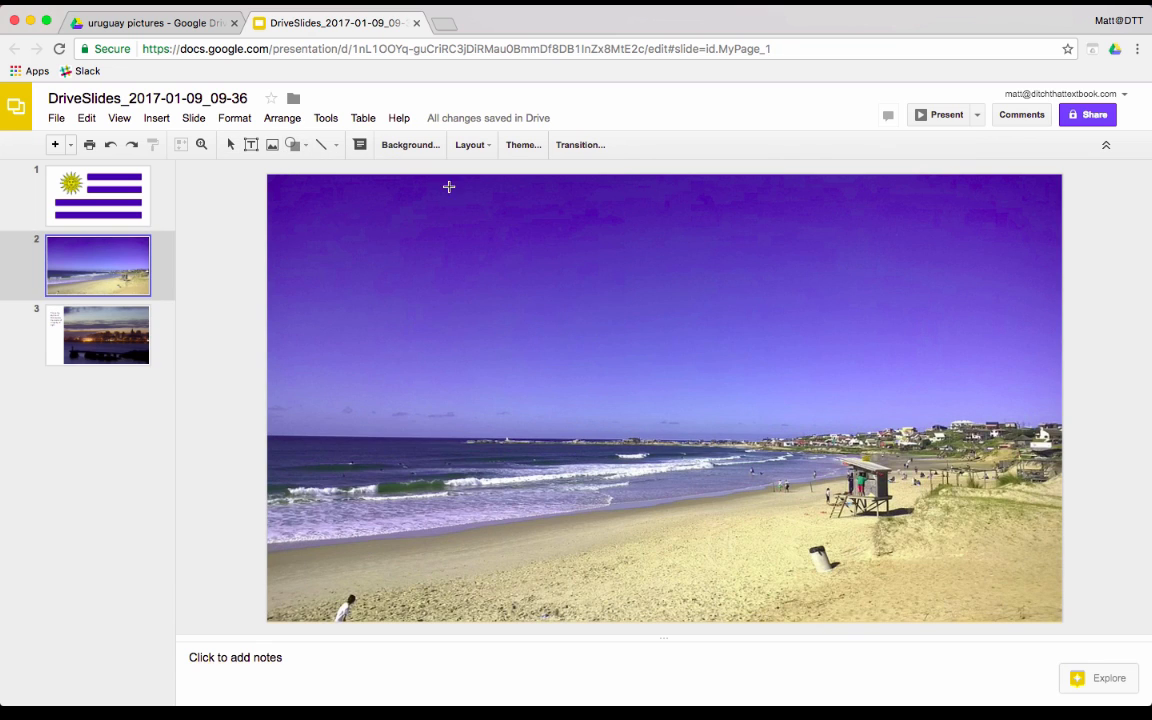
pyautogui.moveTo(448, 187); pyautogui.dragTo(484, 384)
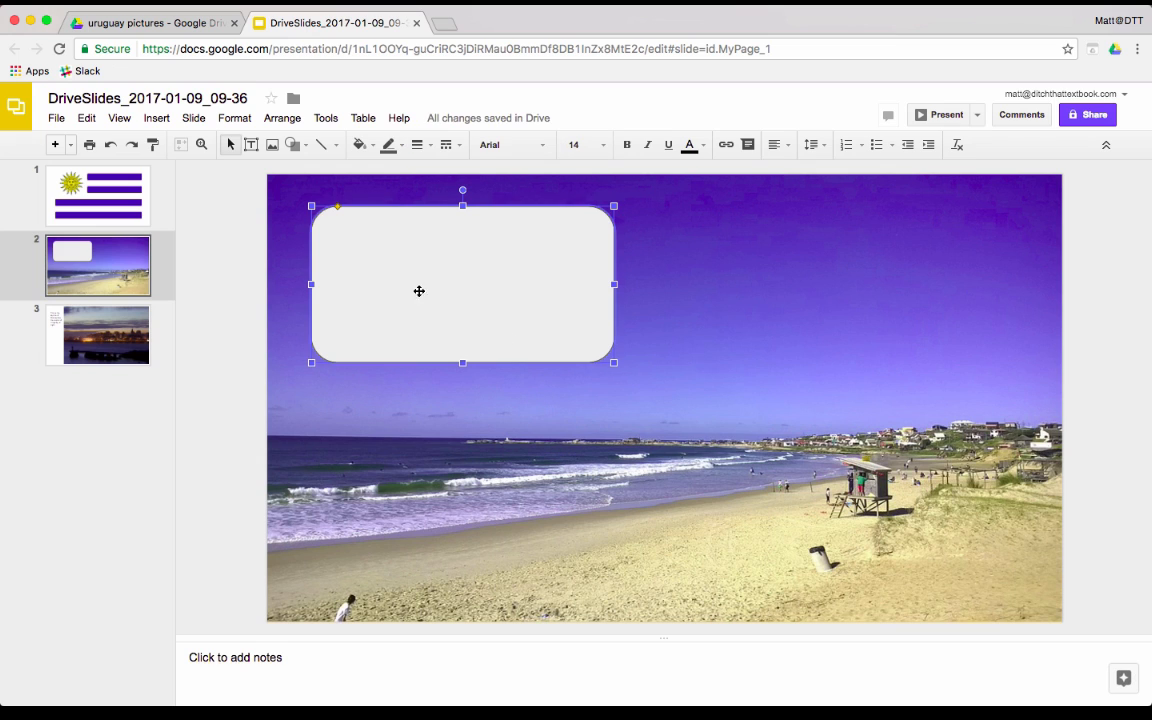
pyautogui.click(359, 144)
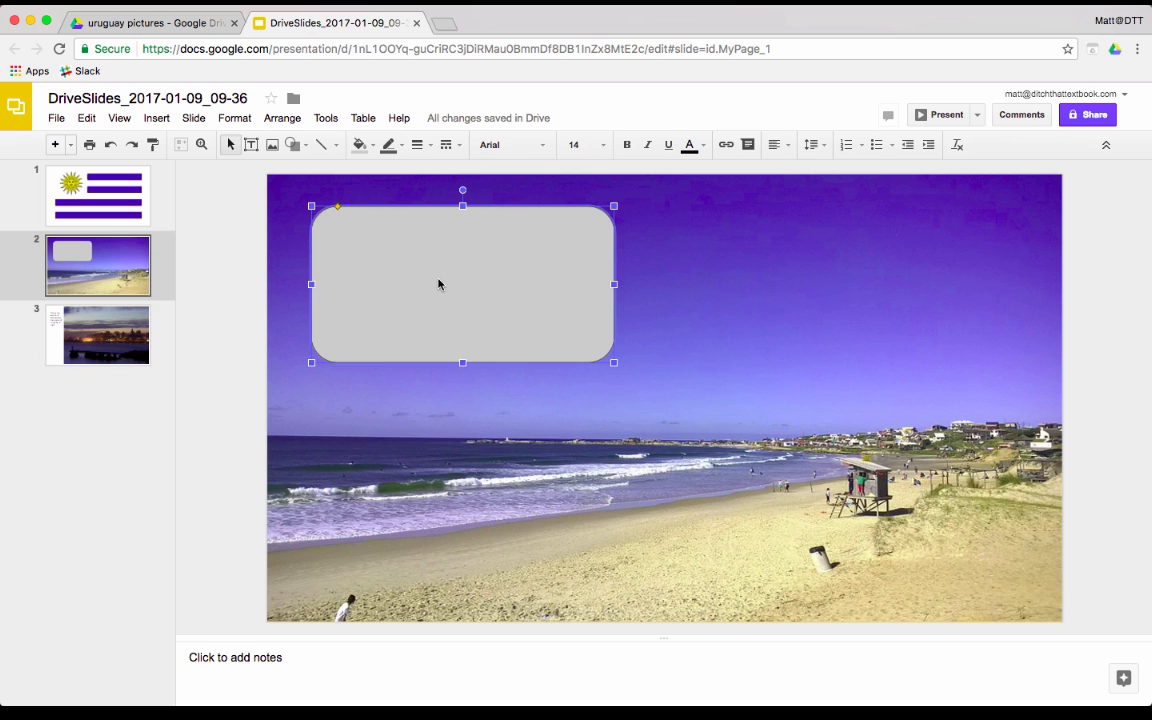
# Step: Type 'This is a beach in Uruguay.' into the rounded rectangle and deselect it
pyautogui.write('Th')
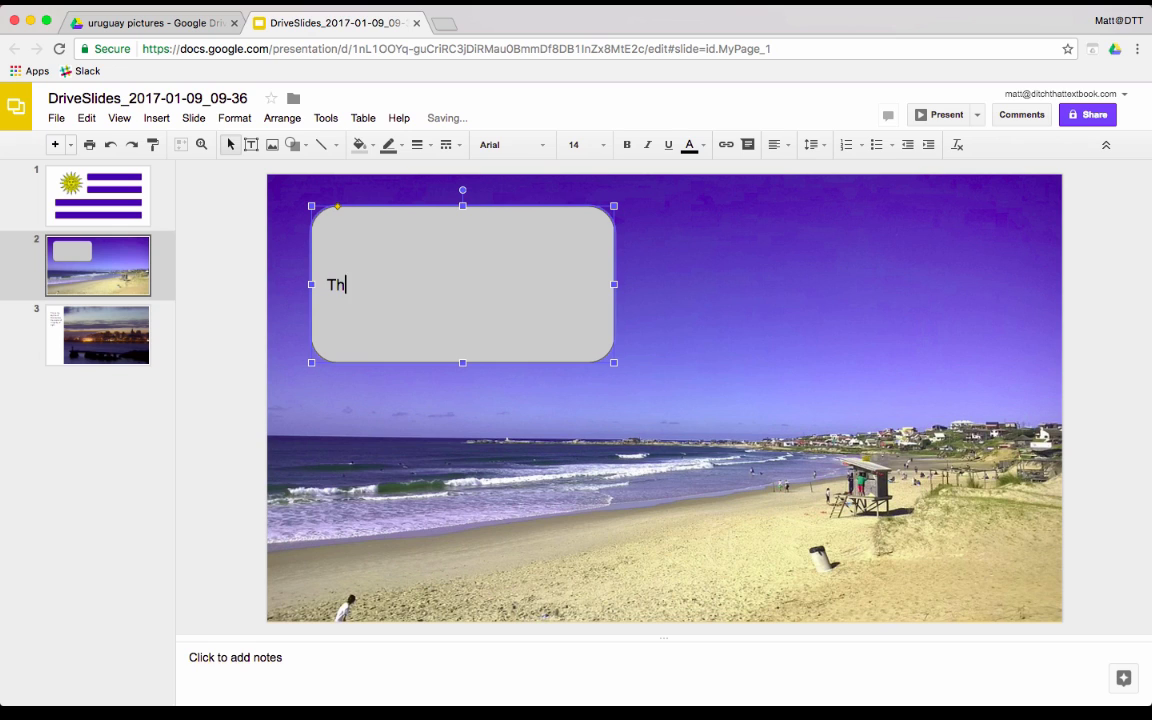
pyautogui.write('is is a beach in U')
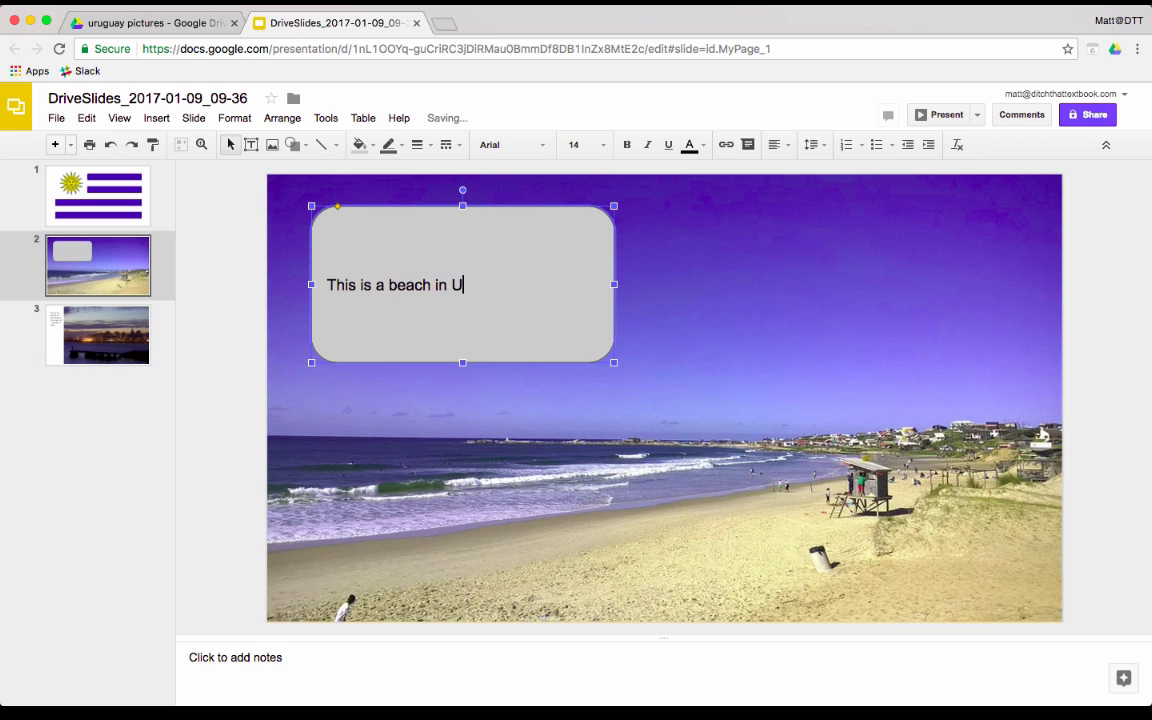
pyautogui.write('ruguay.')
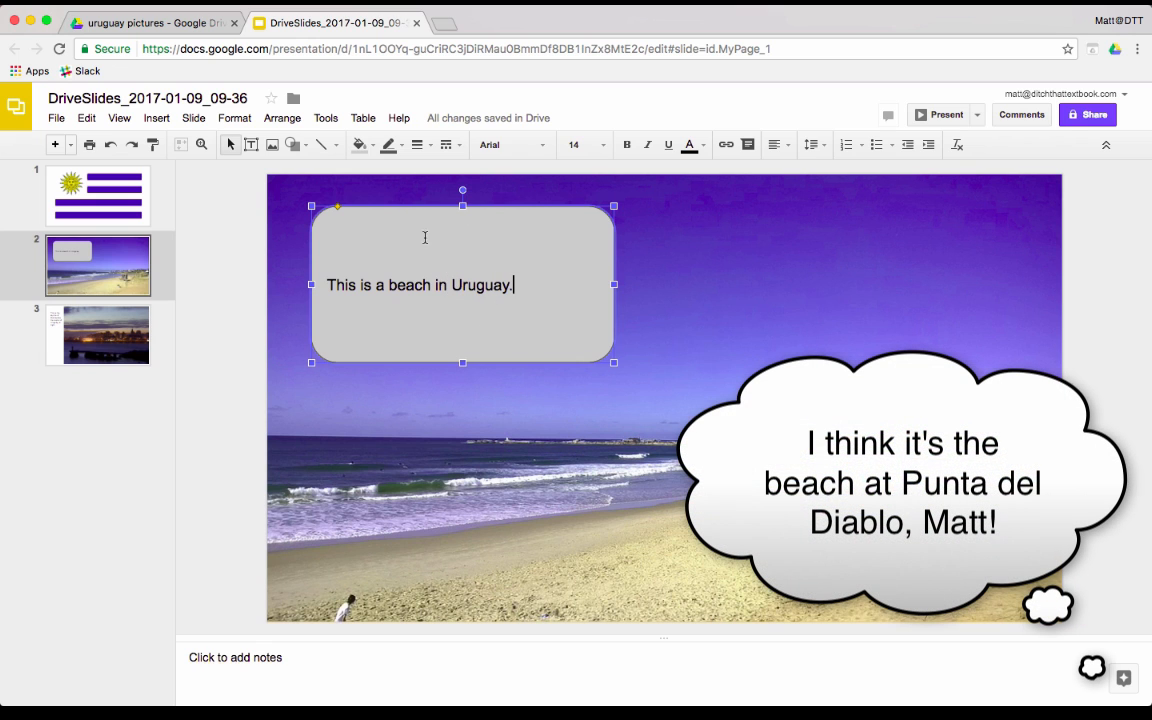
pyautogui.click(773, 145)
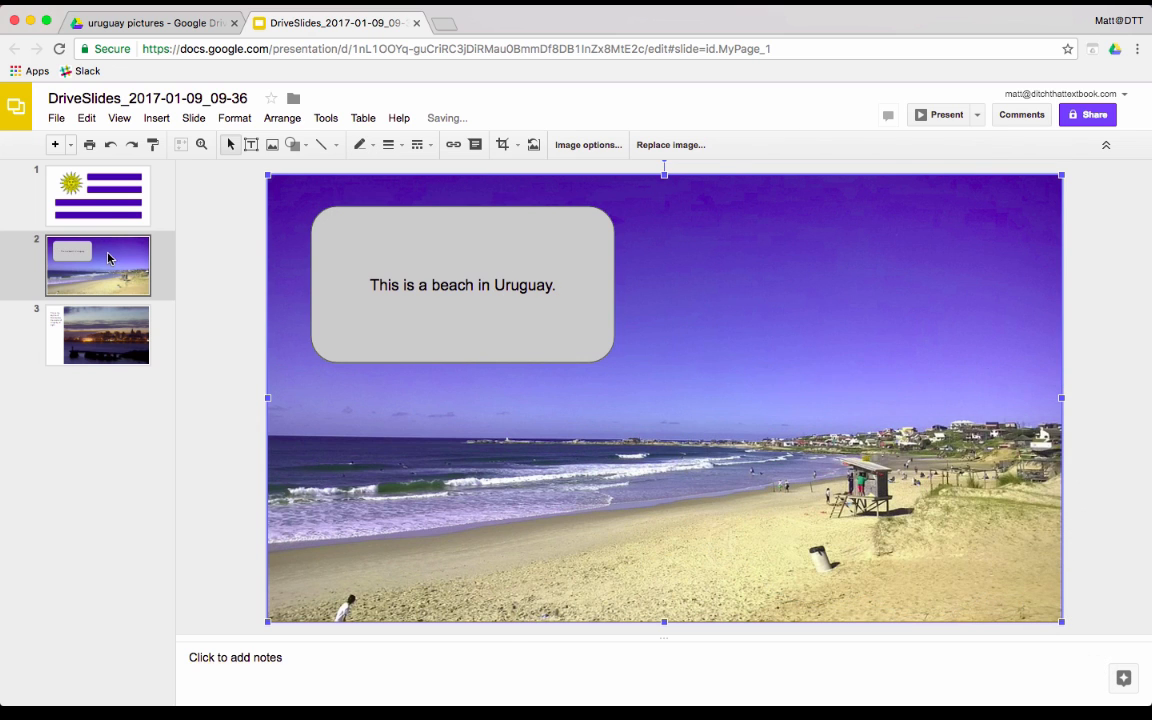
pyautogui.click(98, 195)
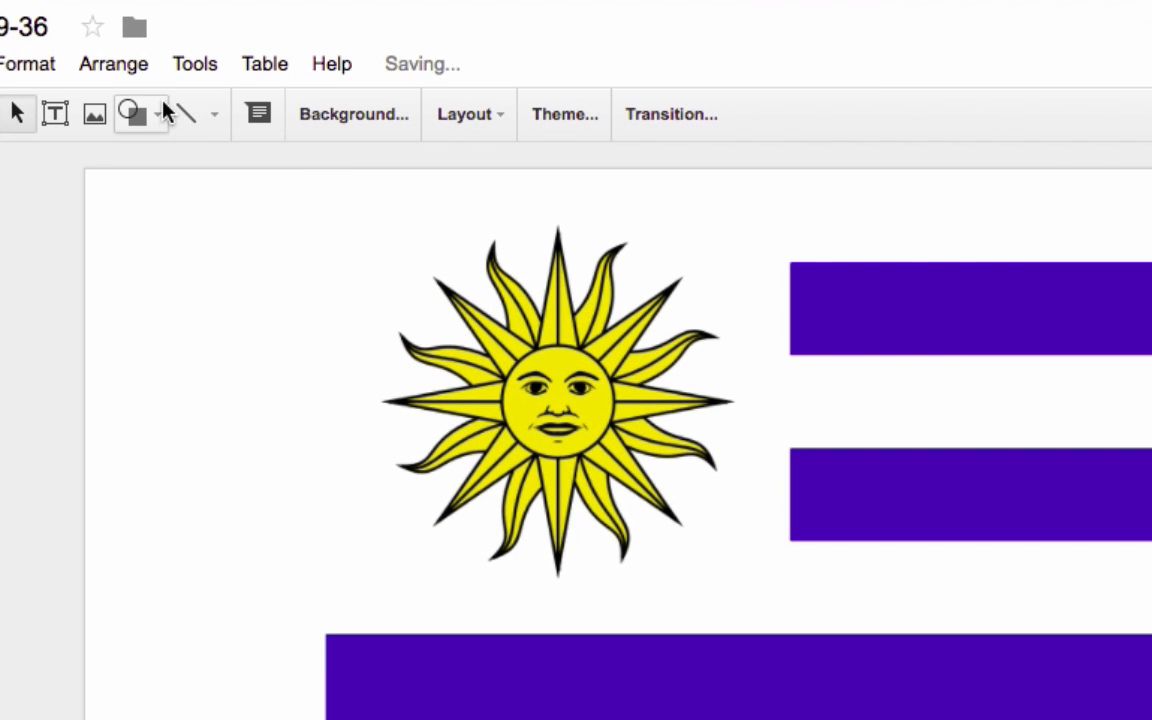
# Step: Add a lower-left cloud callout comparing the flag to the US flag without the starred union
pyautogui.click(130, 113)
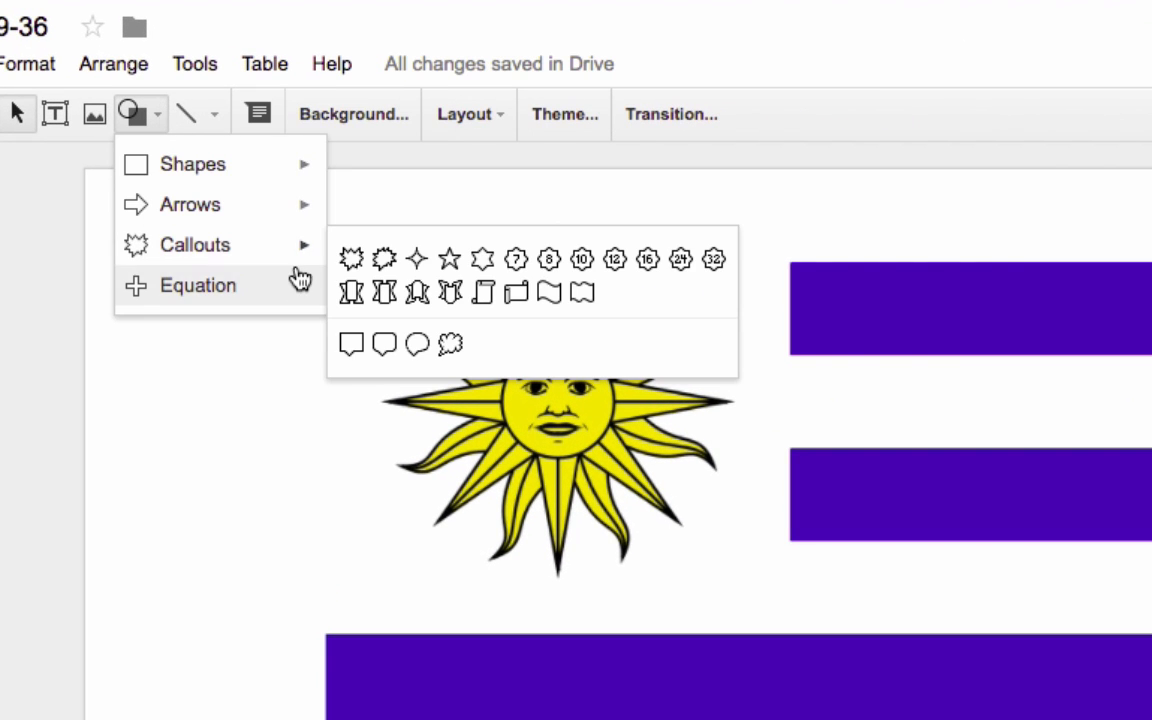
pyautogui.moveTo(451, 344)
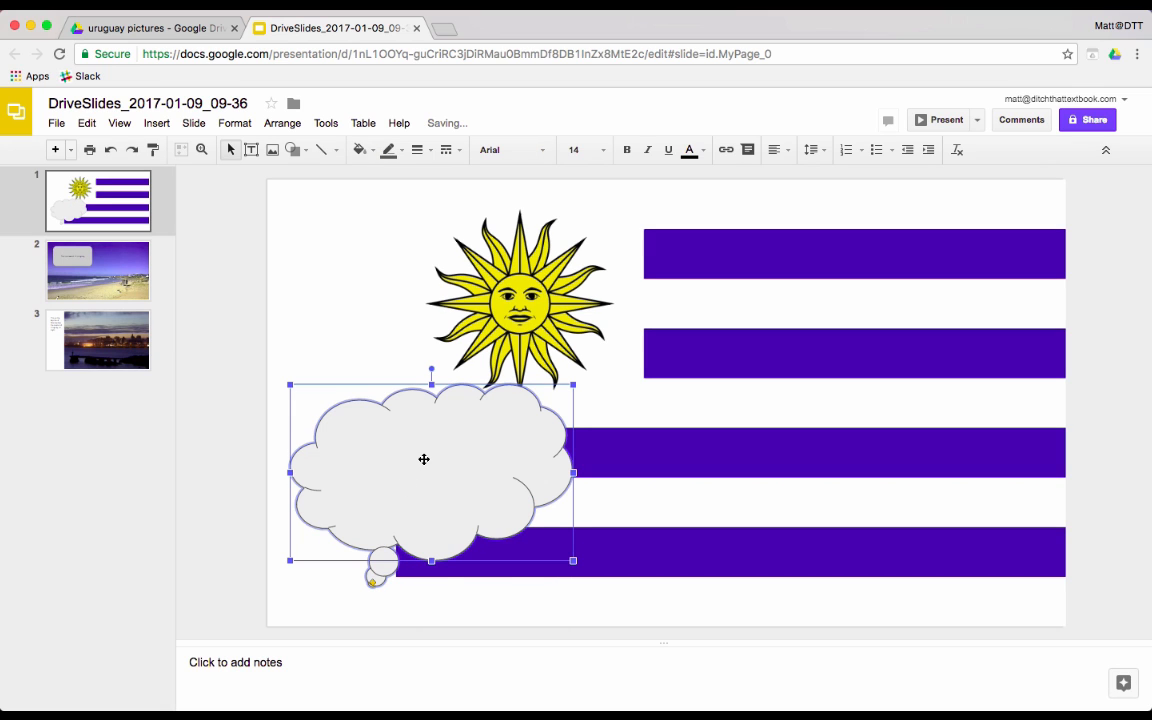
pyautogui.doubleClick(424, 459)
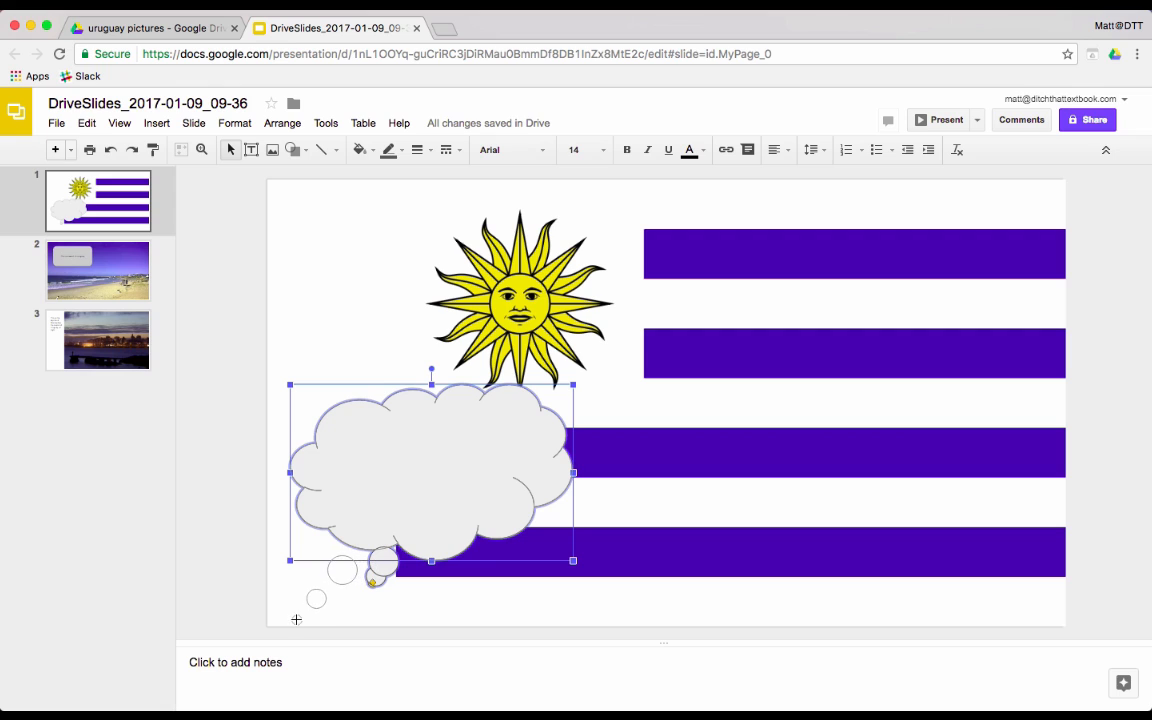
pyautogui.write('This flag resemb')
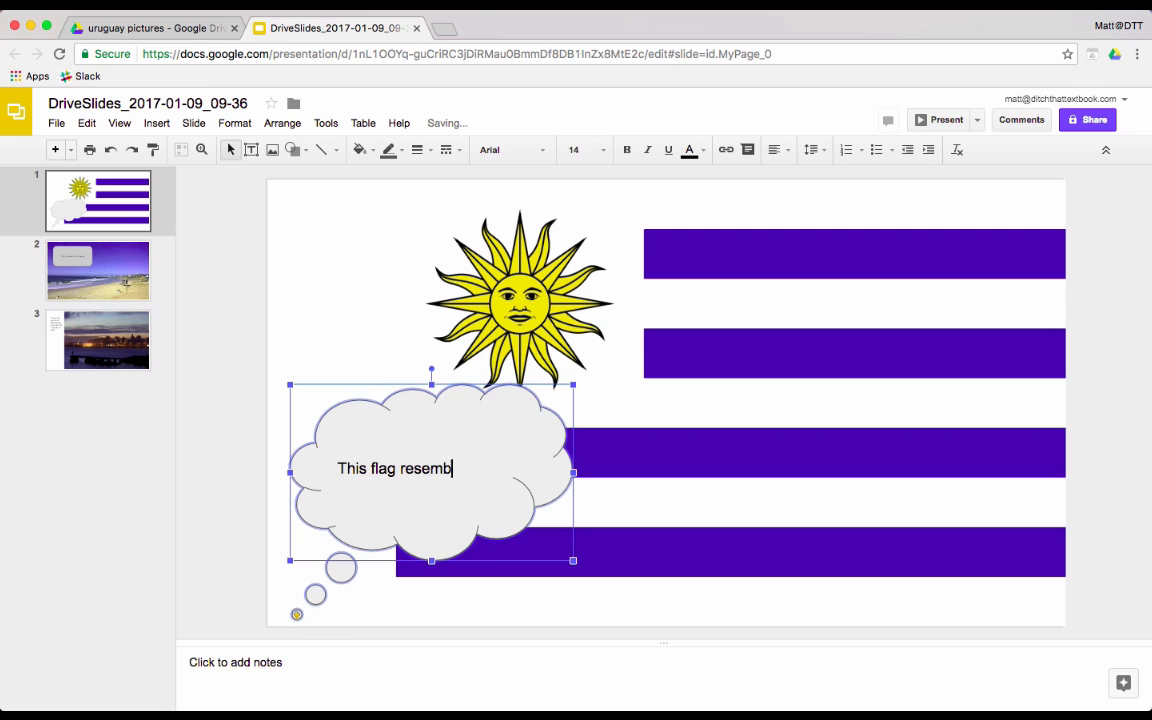
pyautogui.write('les the united S')
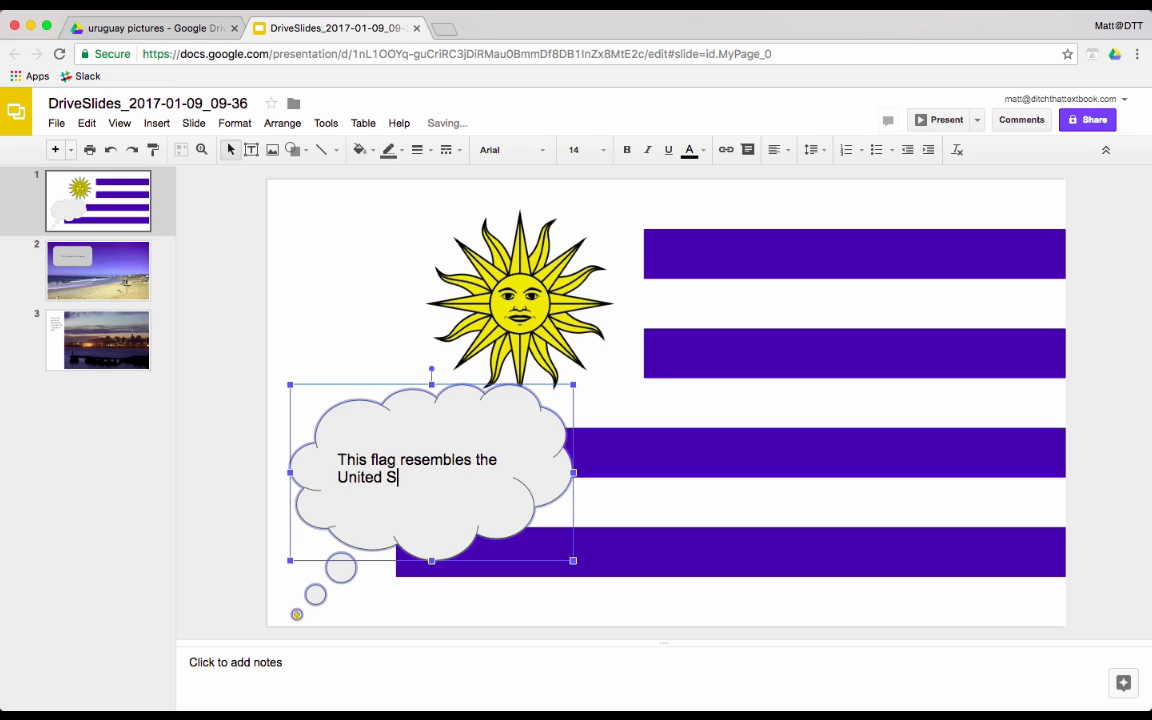
pyautogui.write('tates flag with the')
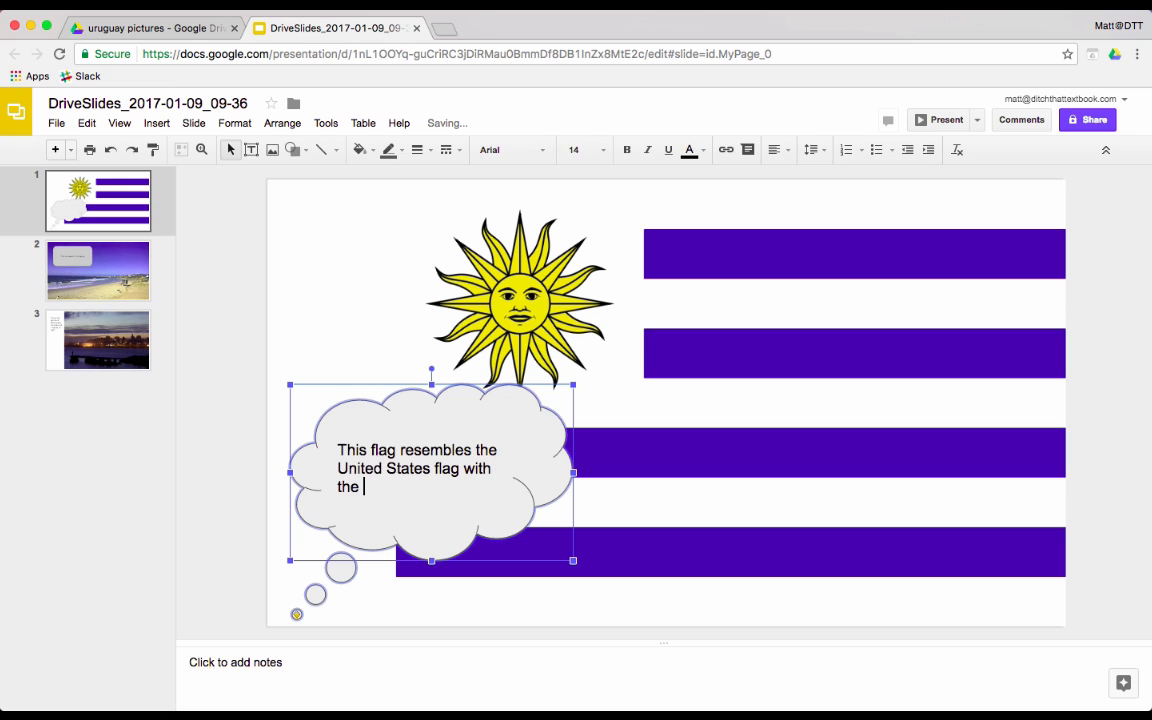
pyautogui.write('stripes.')
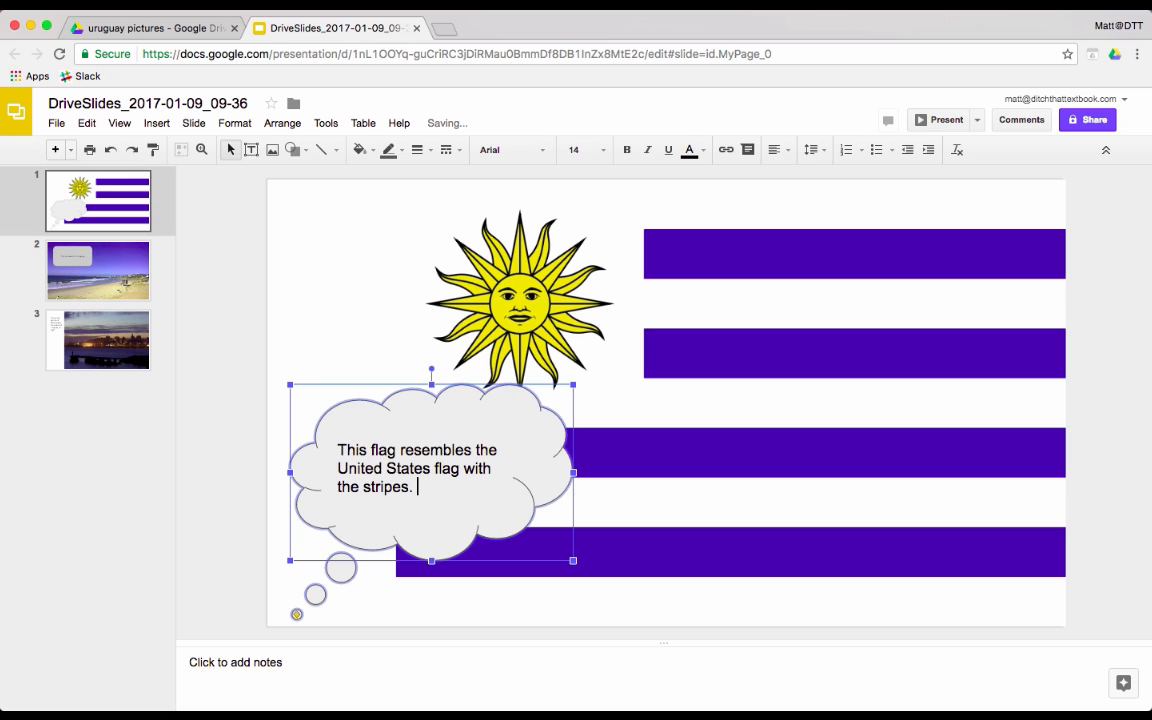
pyautogui.write("It's missing th")
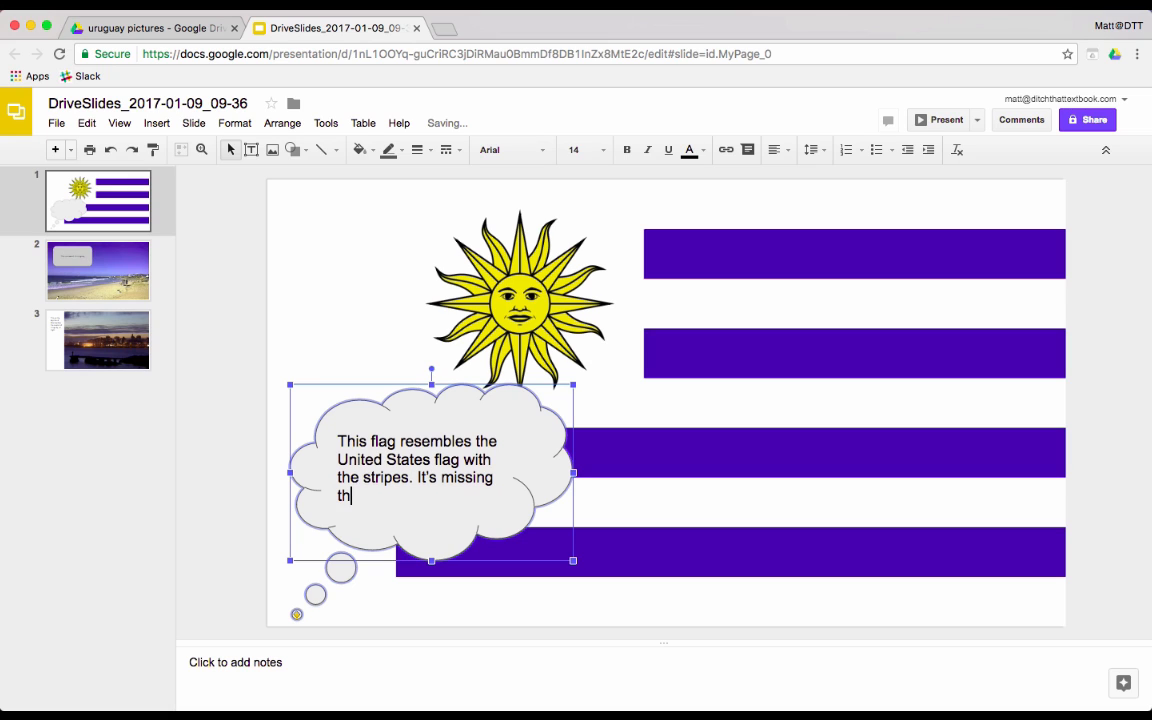
pyautogui.write('e union')
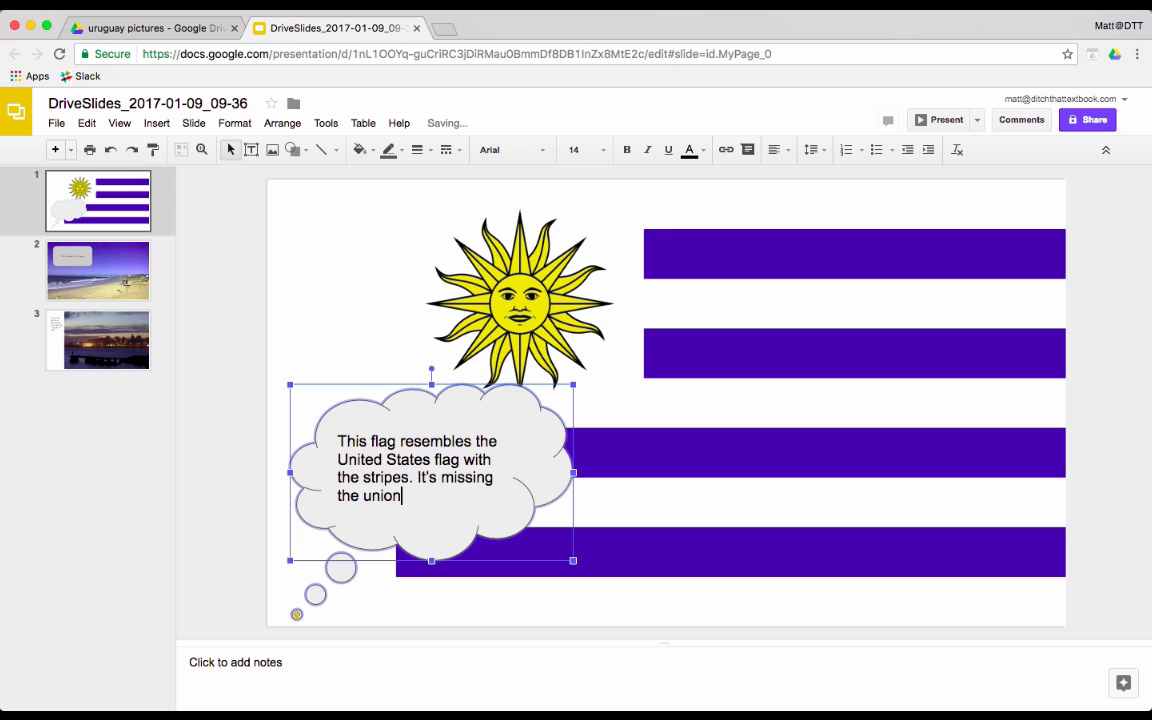
pyautogui.write('i')
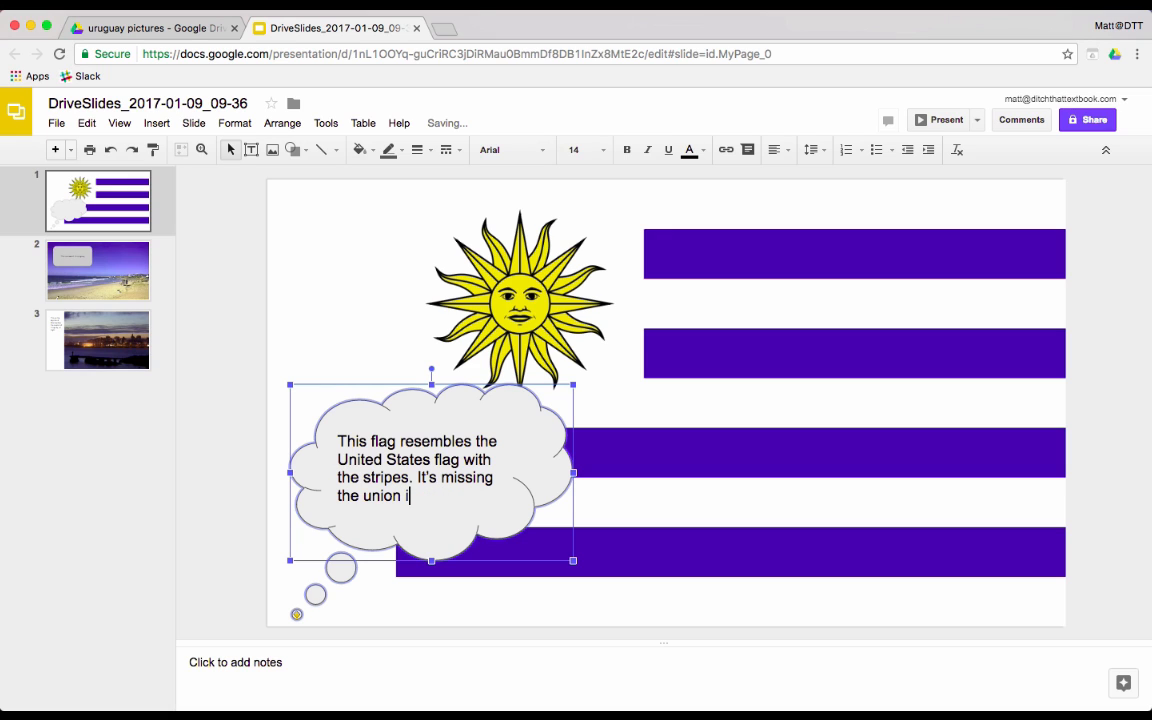
pyautogui.write('with the stars, though.')
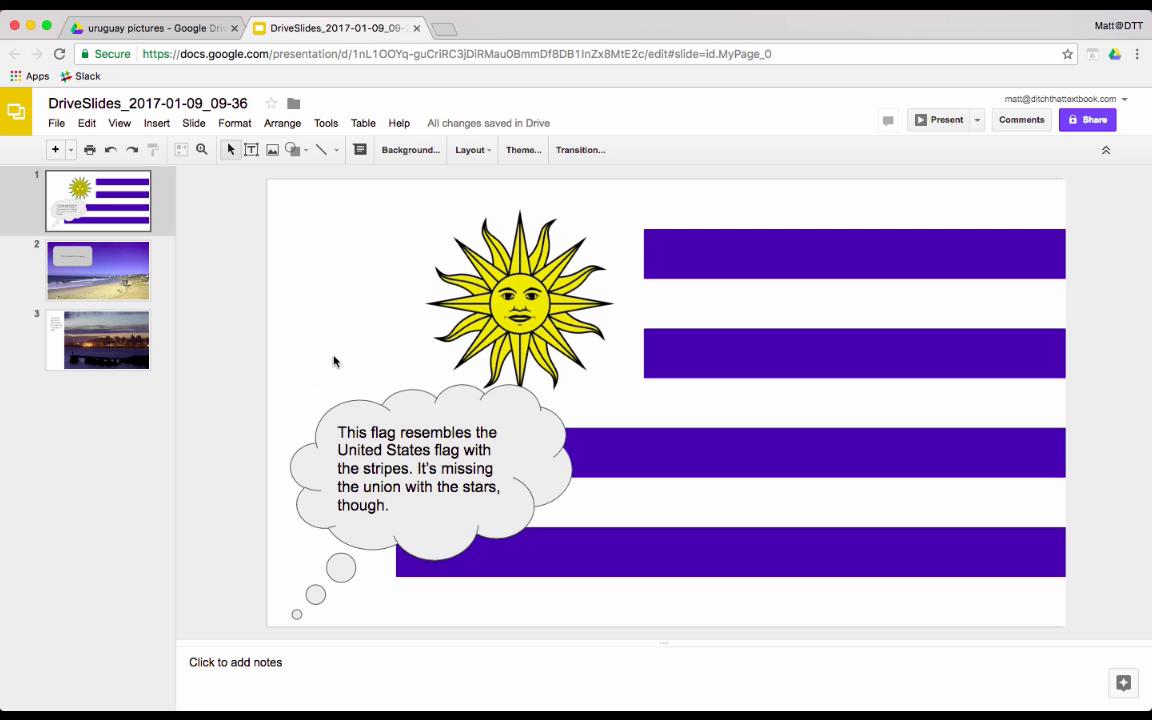
pyautogui.moveTo(240, 563)
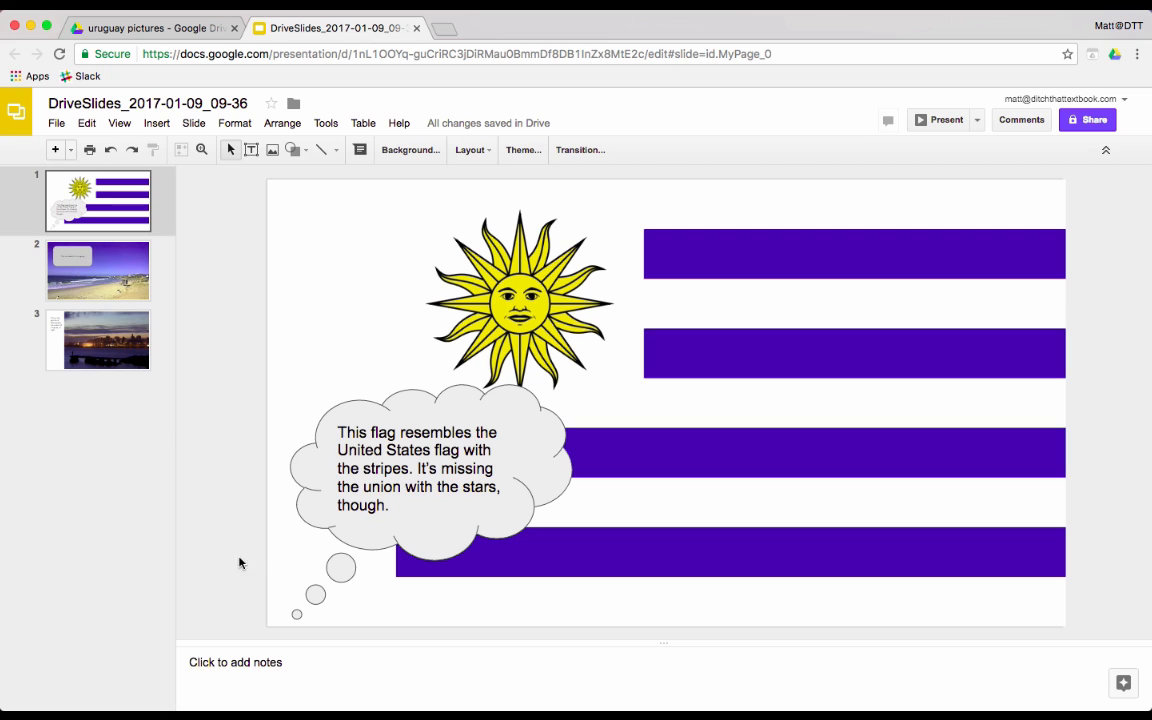
pyautogui.moveTo(332, 407)
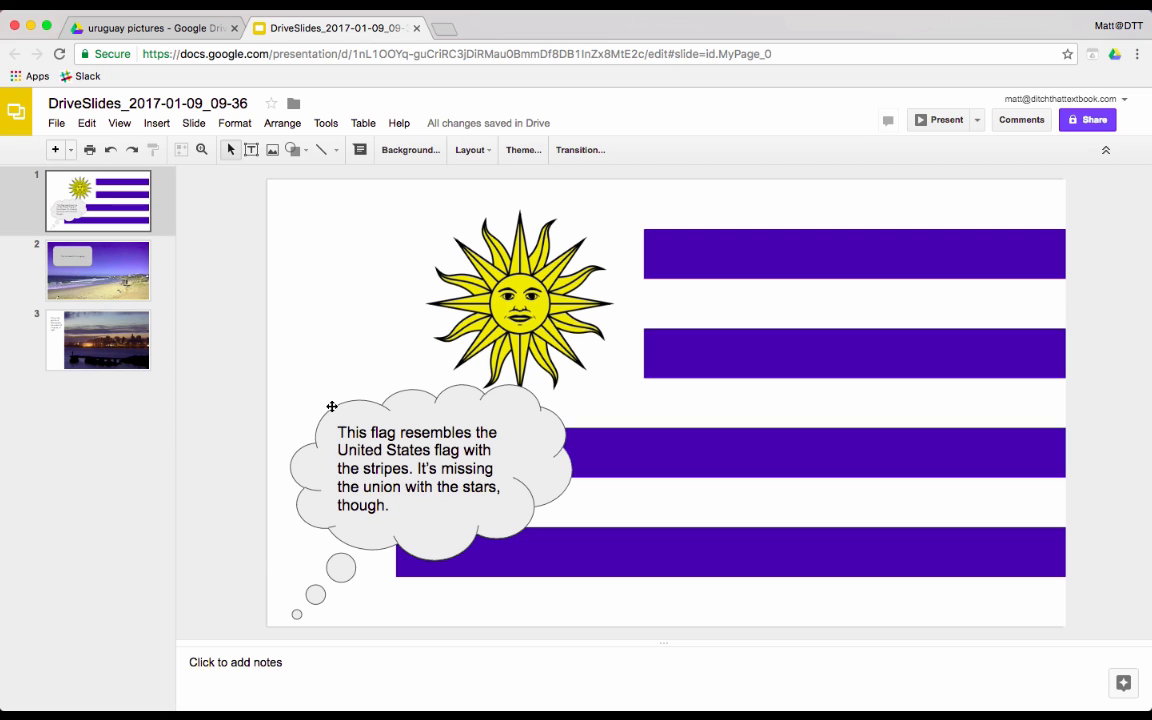
pyautogui.moveTo(537, 436)
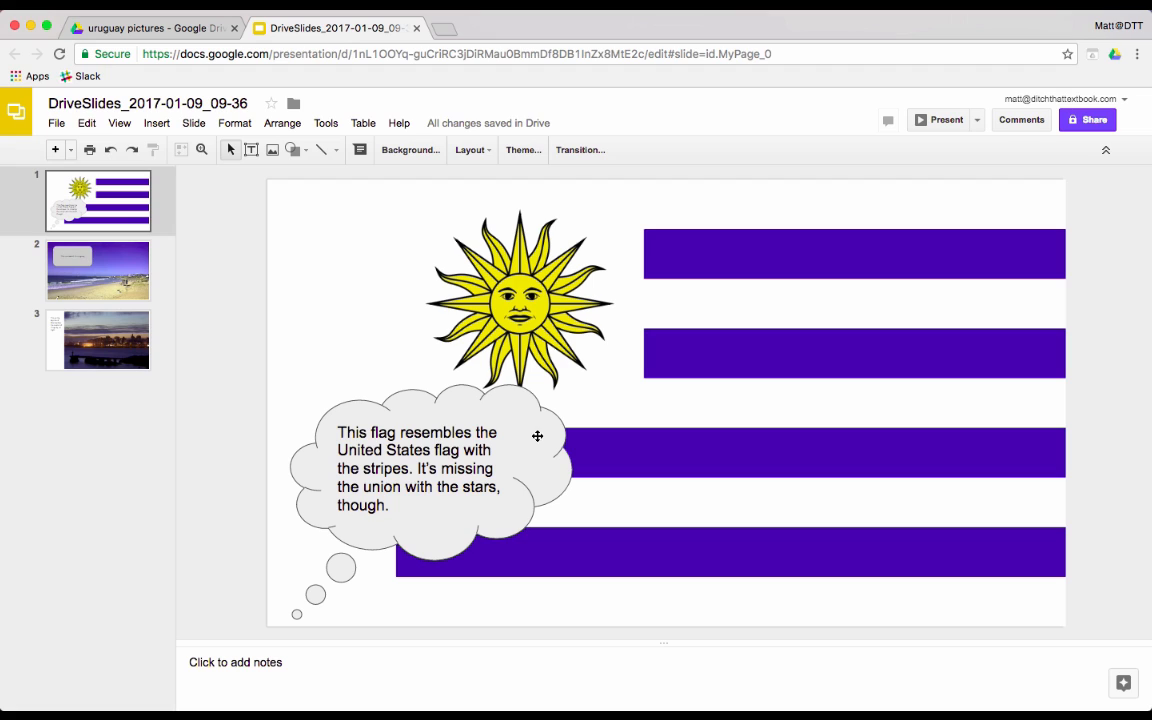
pyautogui.moveTo(291, 290)
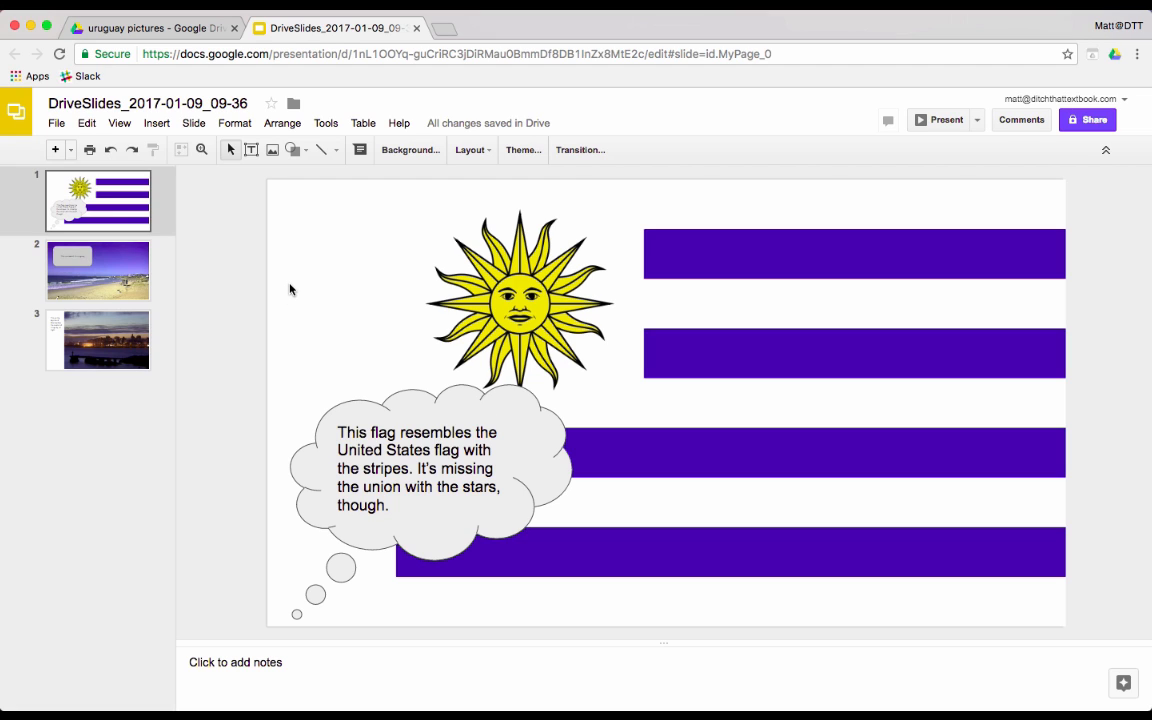